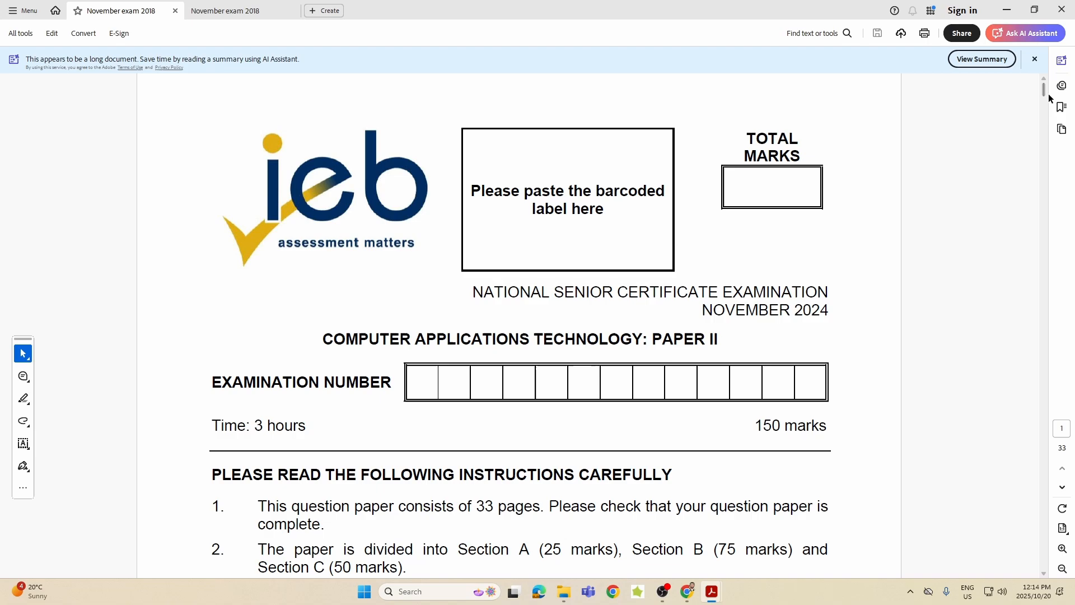
# Step: Scroll from the cover page down to page 12, Question 3.8's Linux vs Windows figure
pyautogui.scroll(-3)
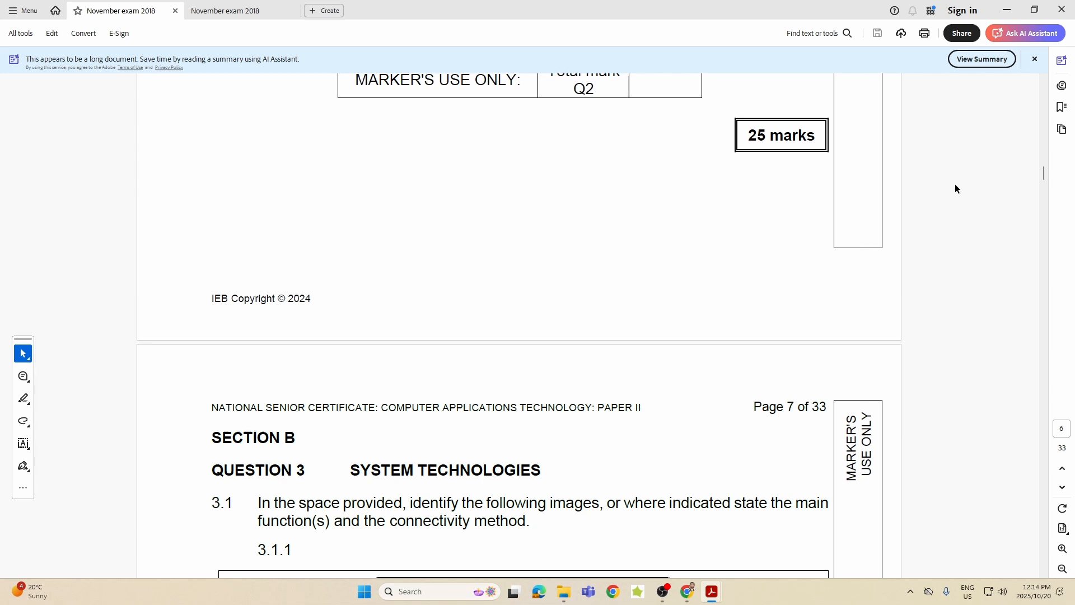
pyautogui.scroll(-3)
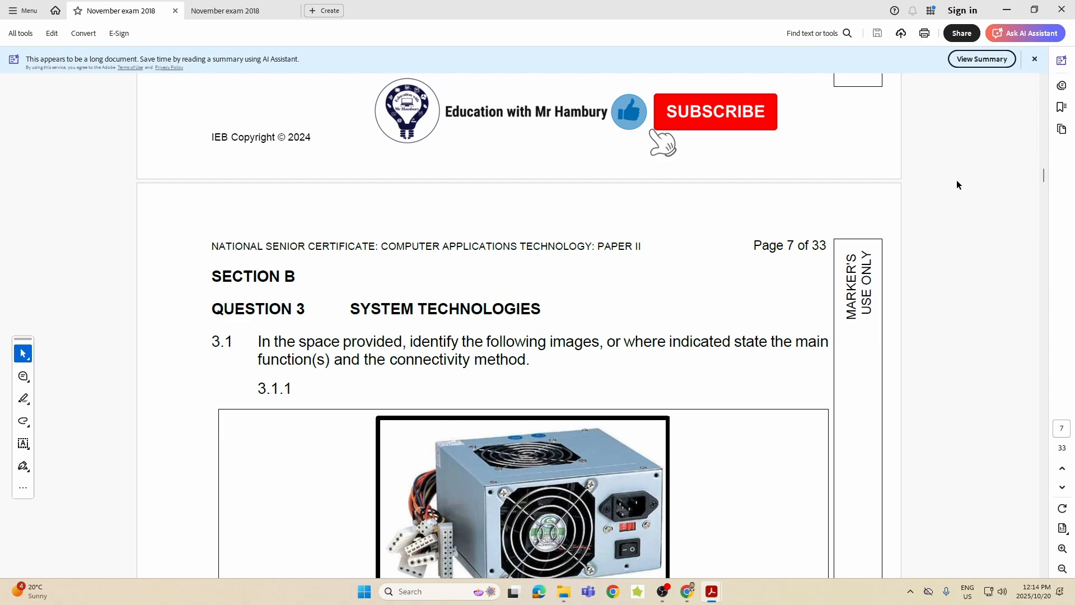
pyautogui.scroll(-3)
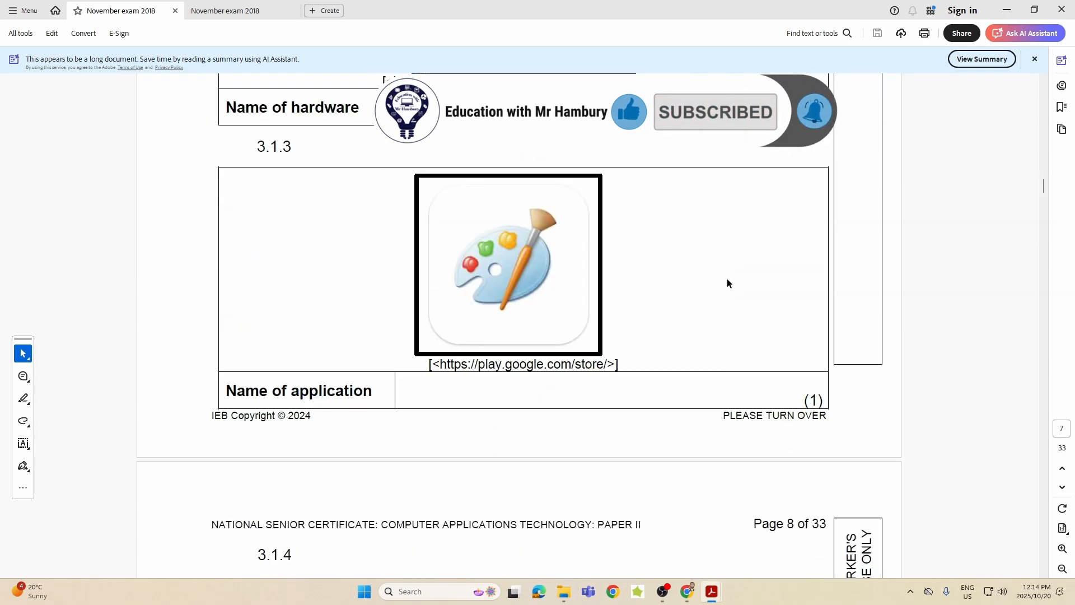
pyautogui.scroll(-3)
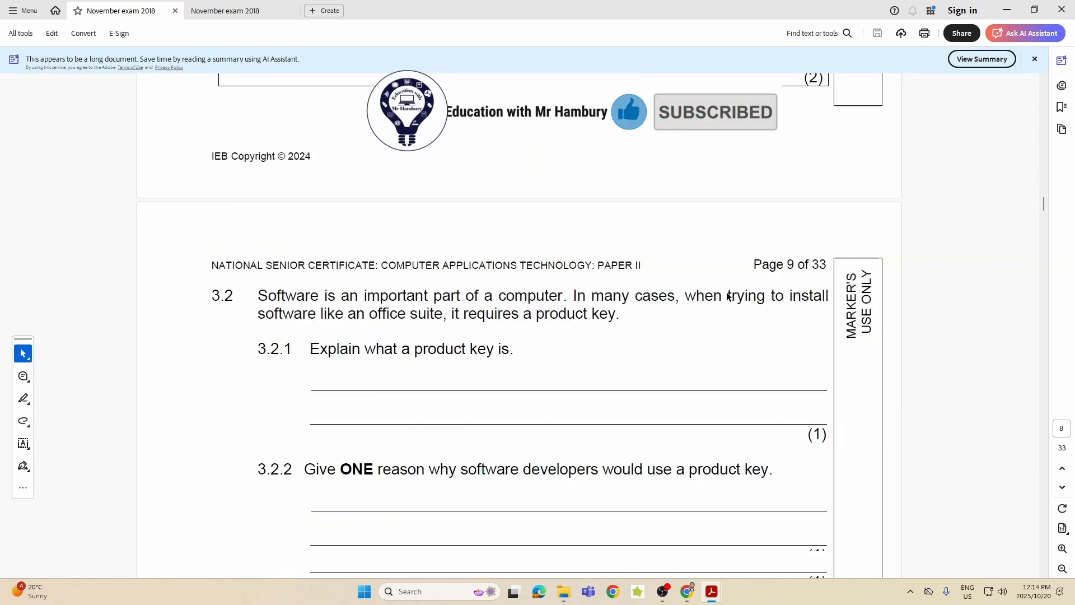
pyautogui.scroll(-3)
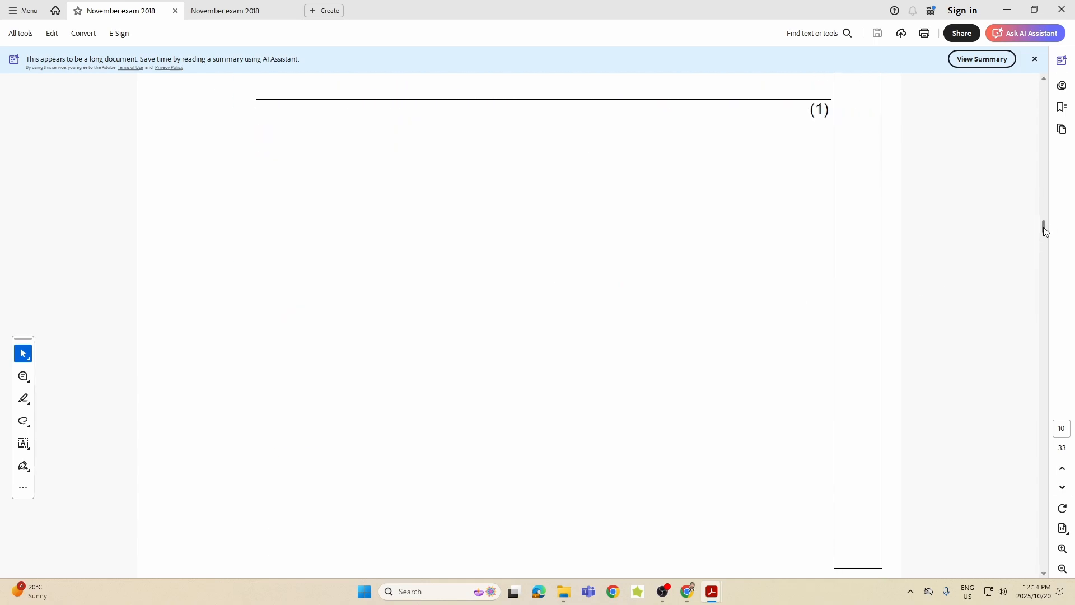
pyautogui.scroll(-3)
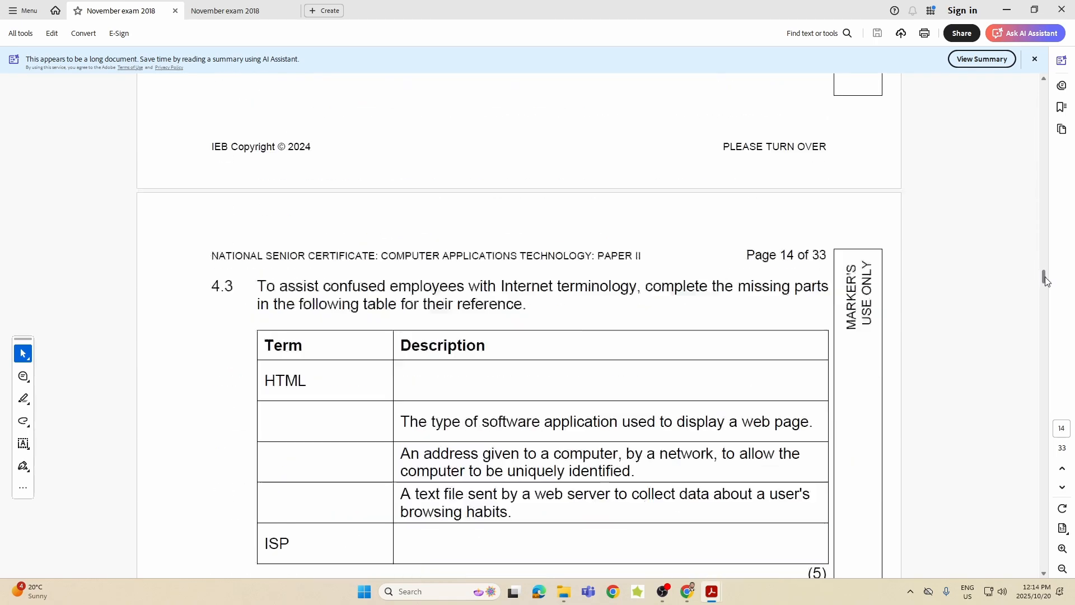
pyautogui.scroll(-3)
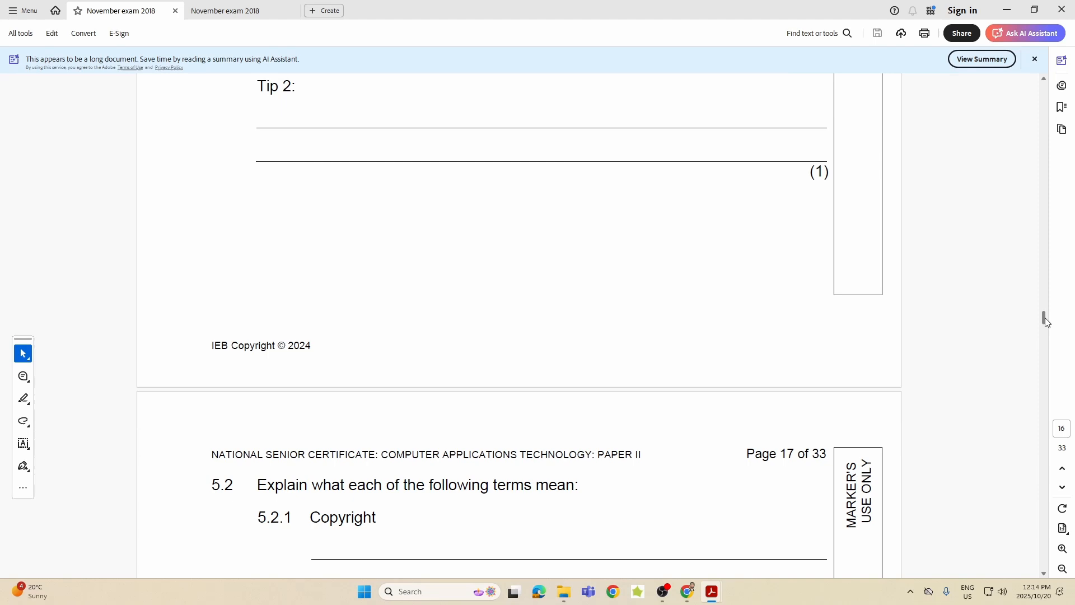
pyautogui.scroll(-3)
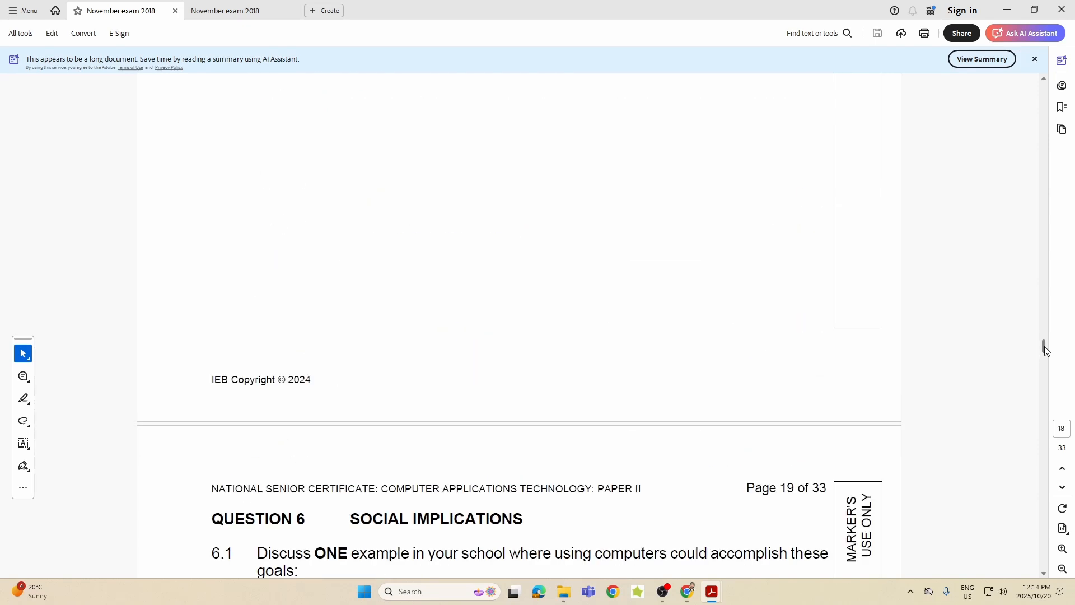
pyautogui.scroll(-3)
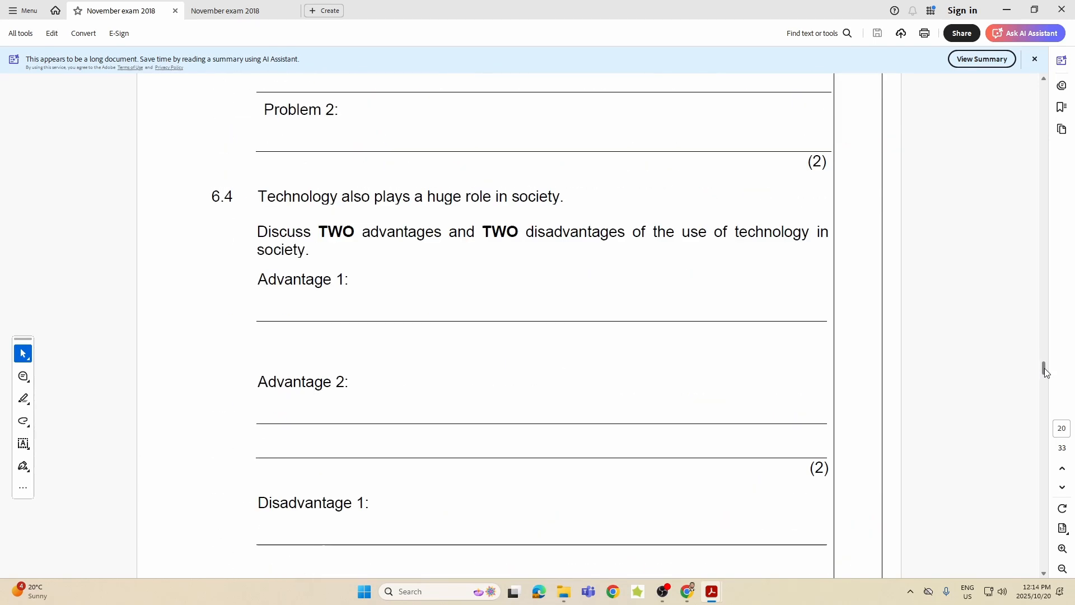
pyautogui.scroll(-3)
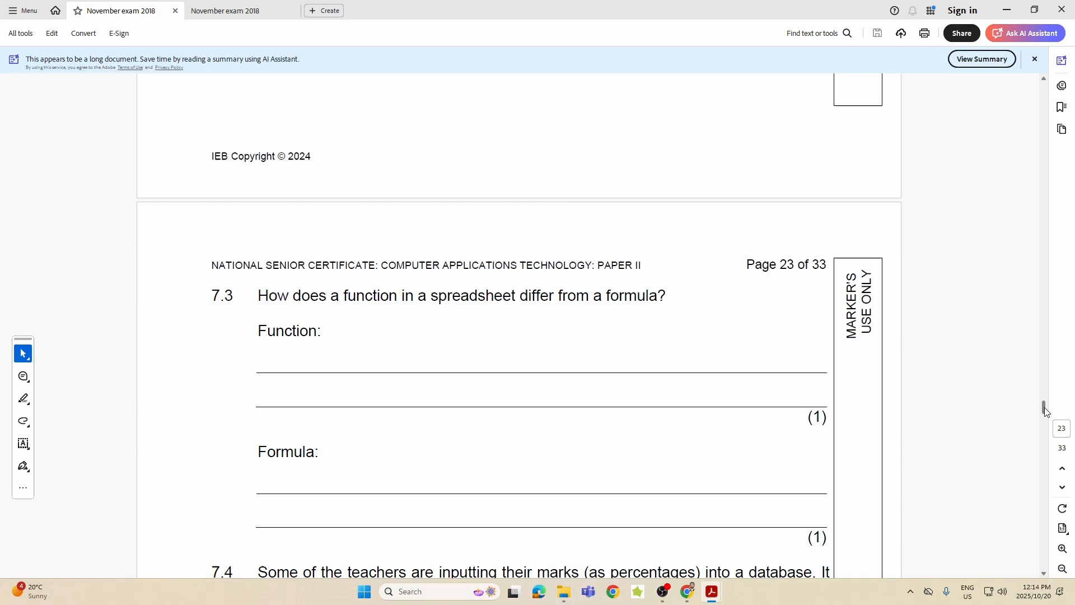
pyautogui.scroll(-3)
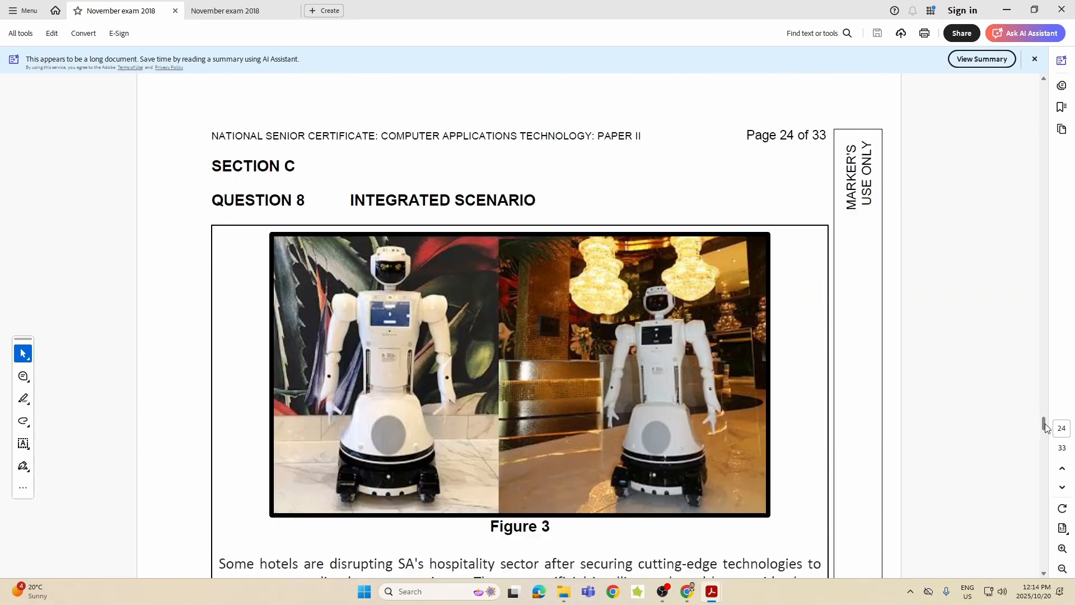
pyautogui.scroll(-3)
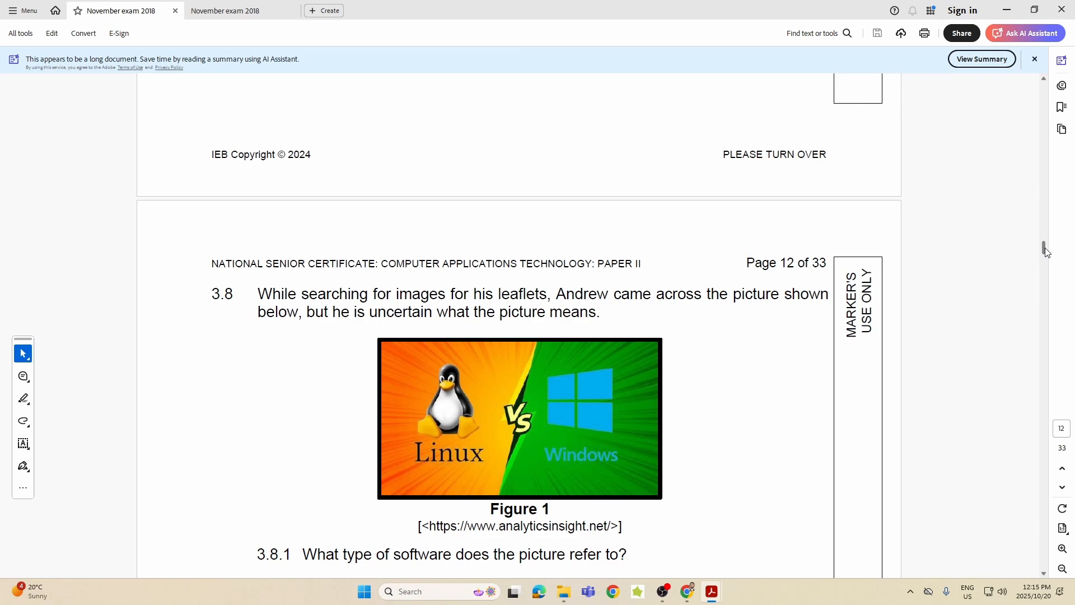
# Step: Scroll back up to page 7 and settle on Question 3.1.1's power supply image
pyautogui.scroll(3)
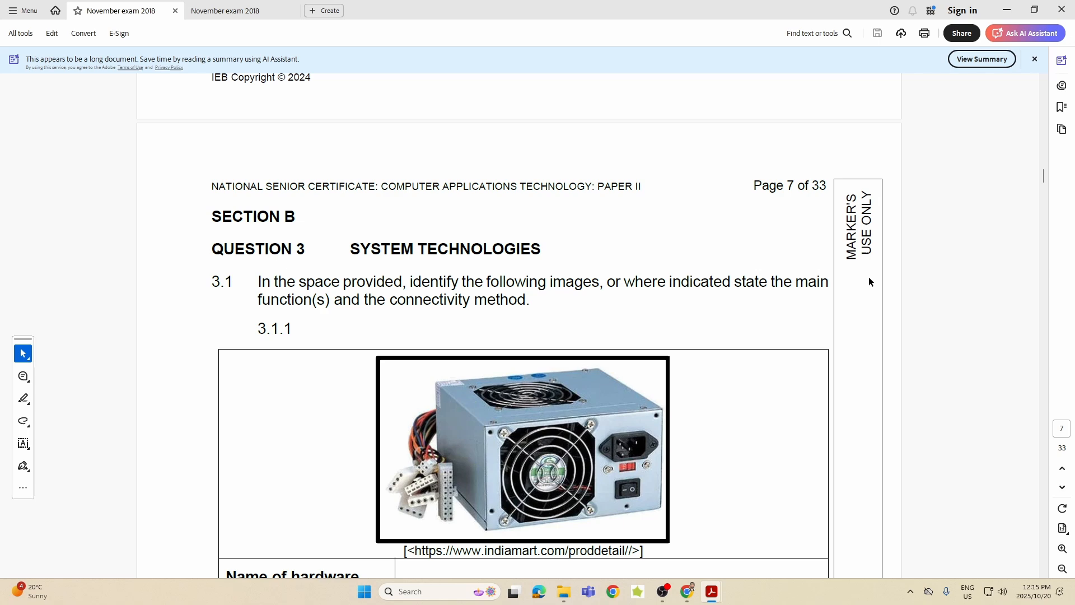
pyautogui.scroll(-3)
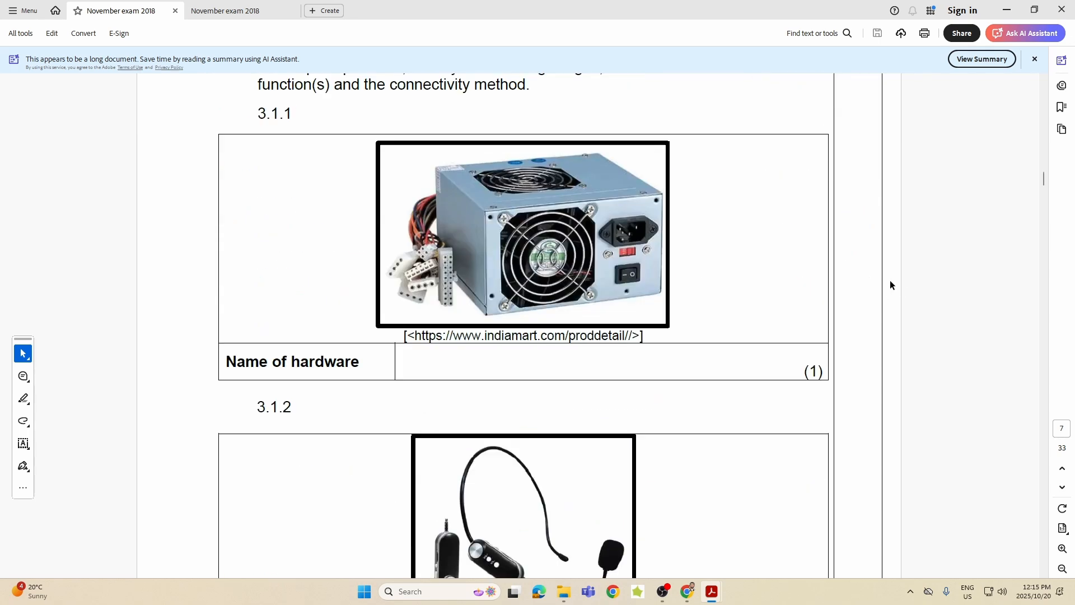
pyautogui.moveTo(892, 274)
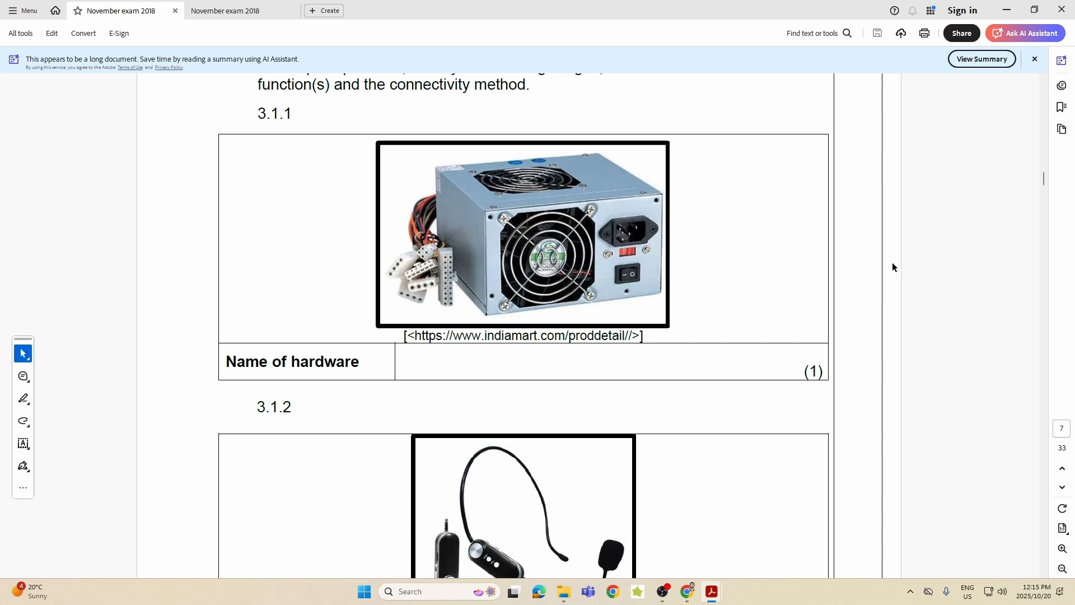
# Step: Switch to the May 2025 paper and scroll to its Question 3.1.1 cable connector image
pyautogui.click(237, 10)
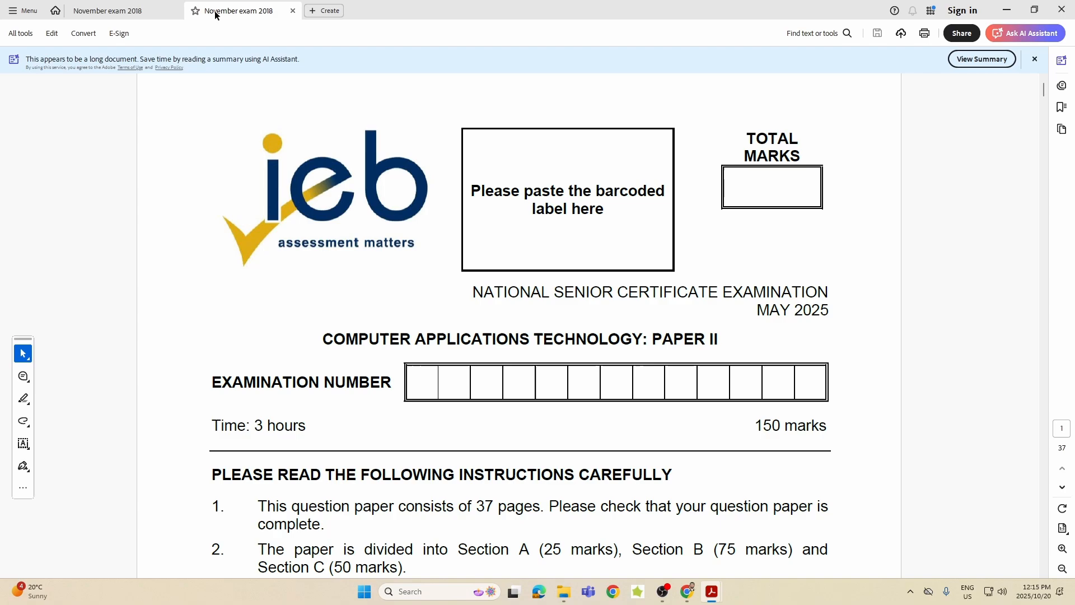
pyautogui.scroll(-3)
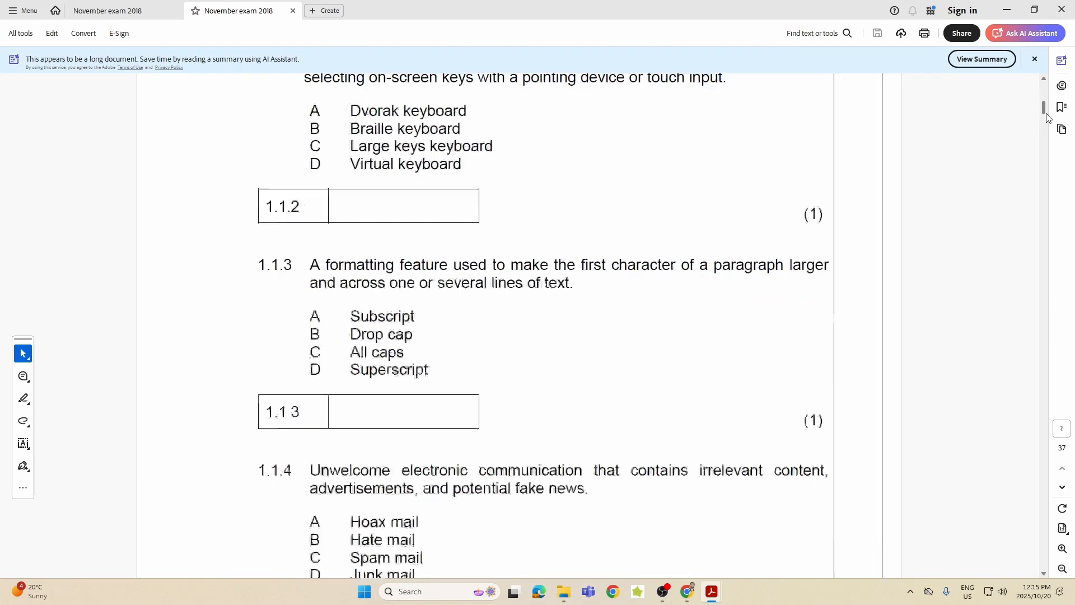
pyautogui.scroll(-3)
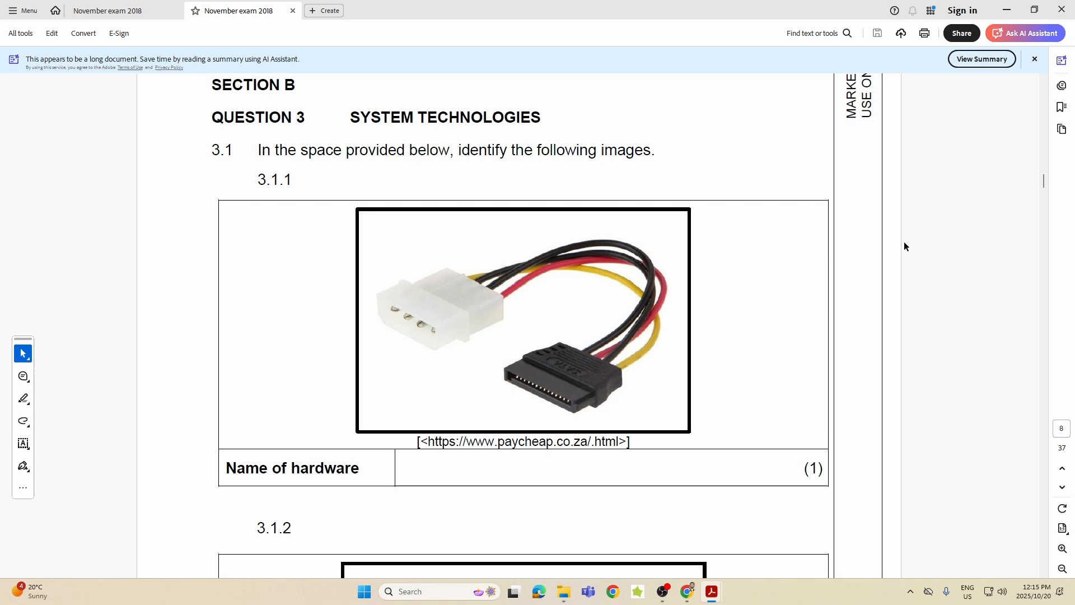
pyautogui.scroll(-3)
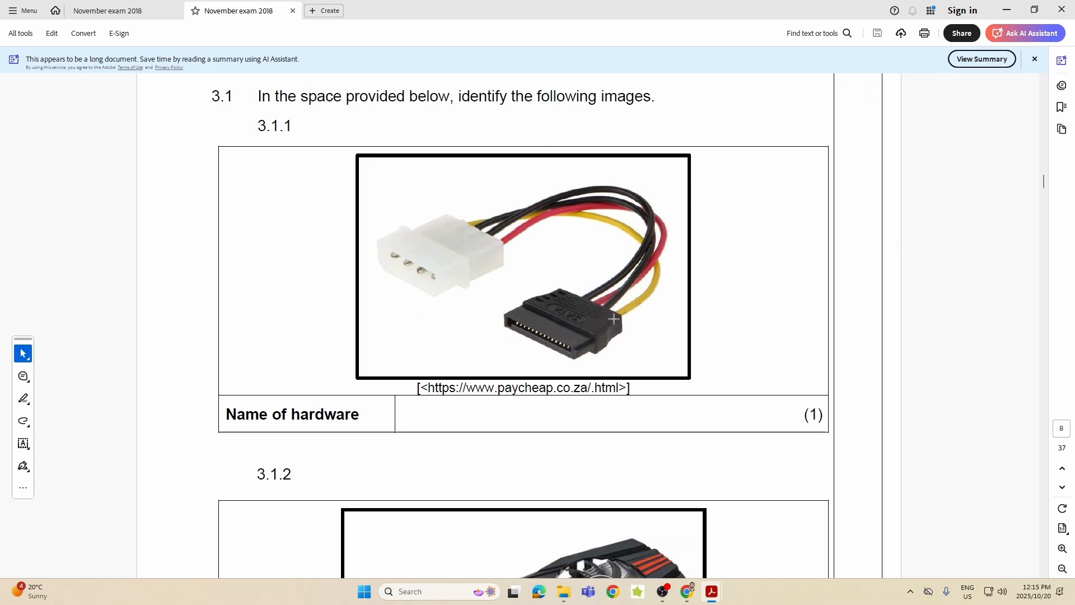
pyautogui.scroll(-3)
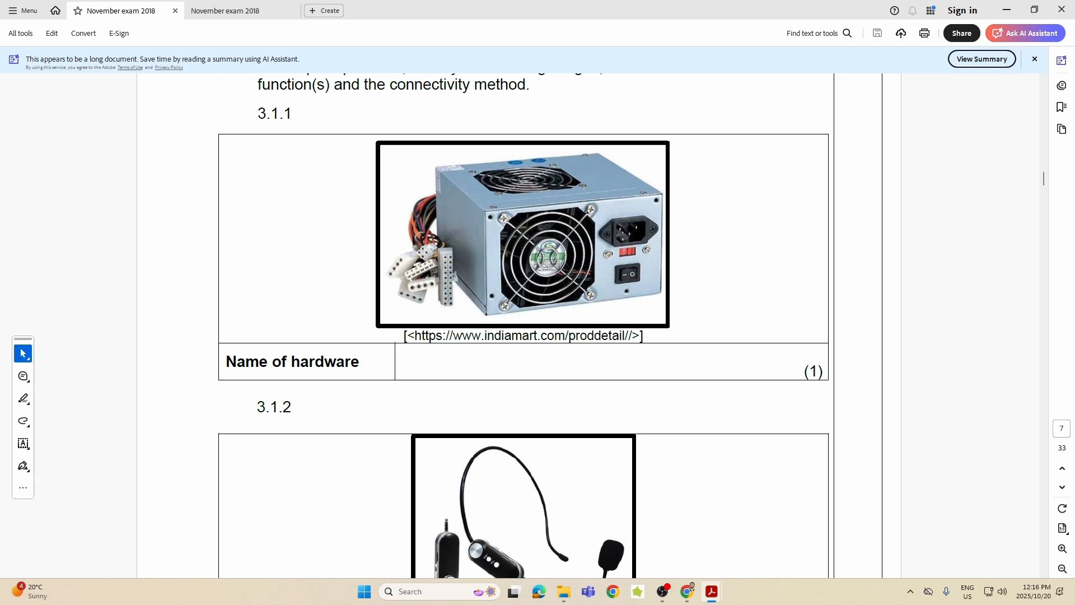
pyautogui.moveTo(955, 236)
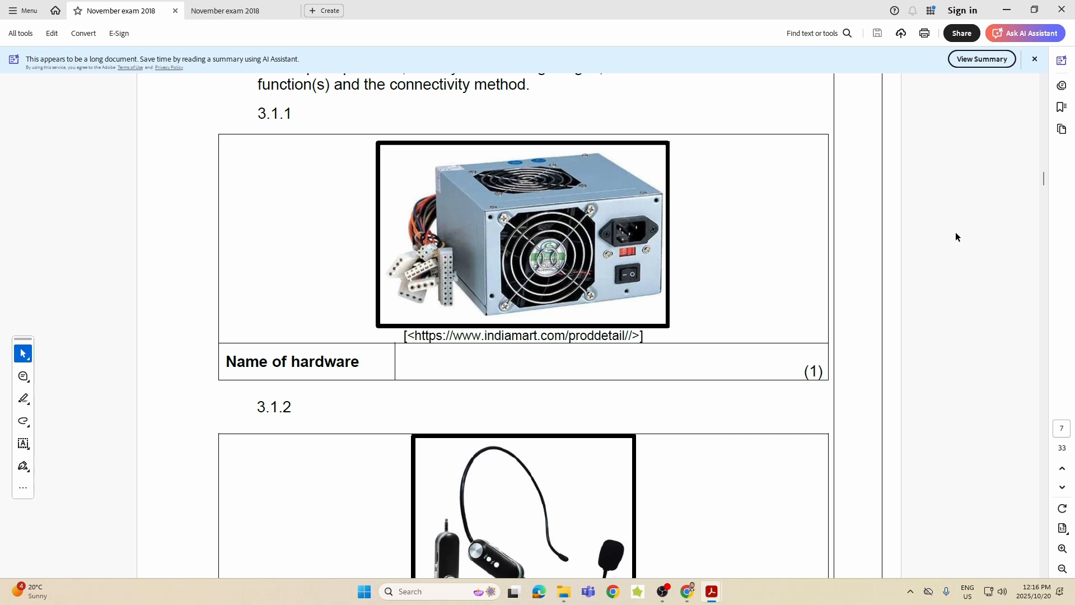
pyautogui.moveTo(355, 277)
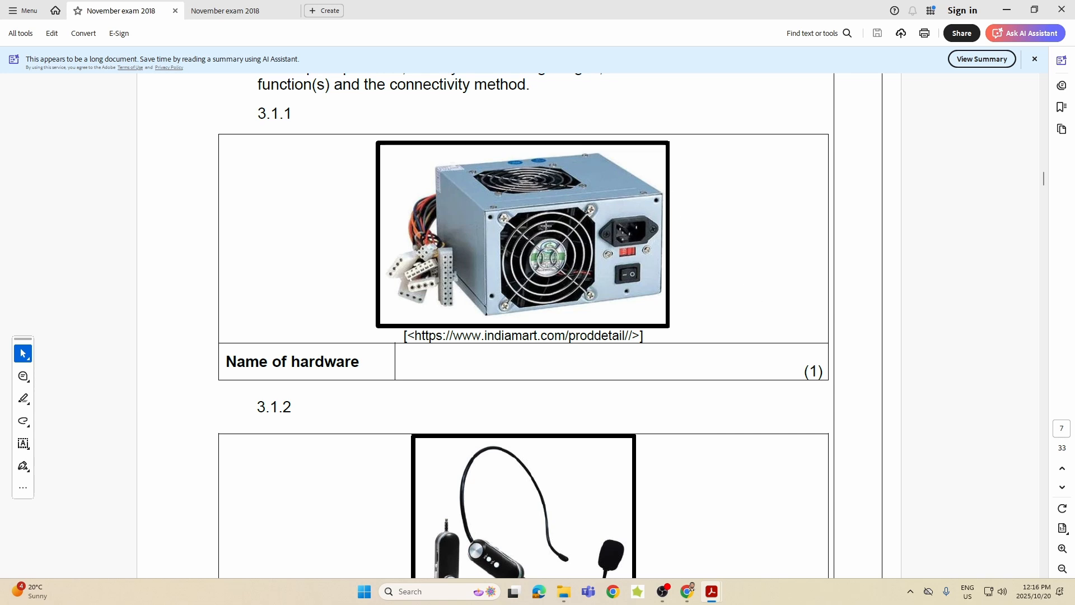
pyautogui.moveTo(563, 238)
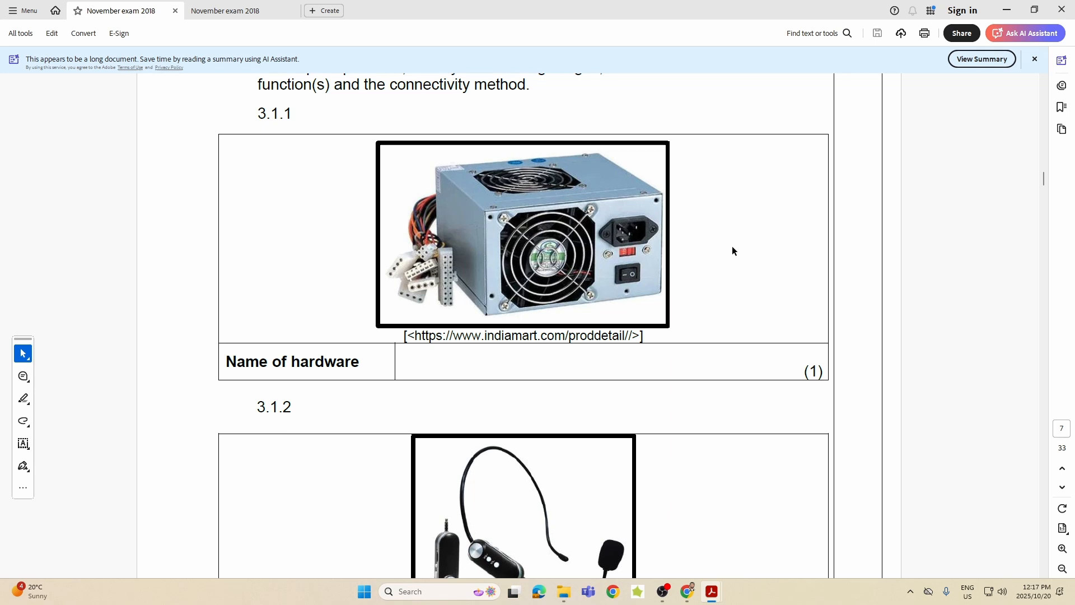
pyautogui.moveTo(733, 246)
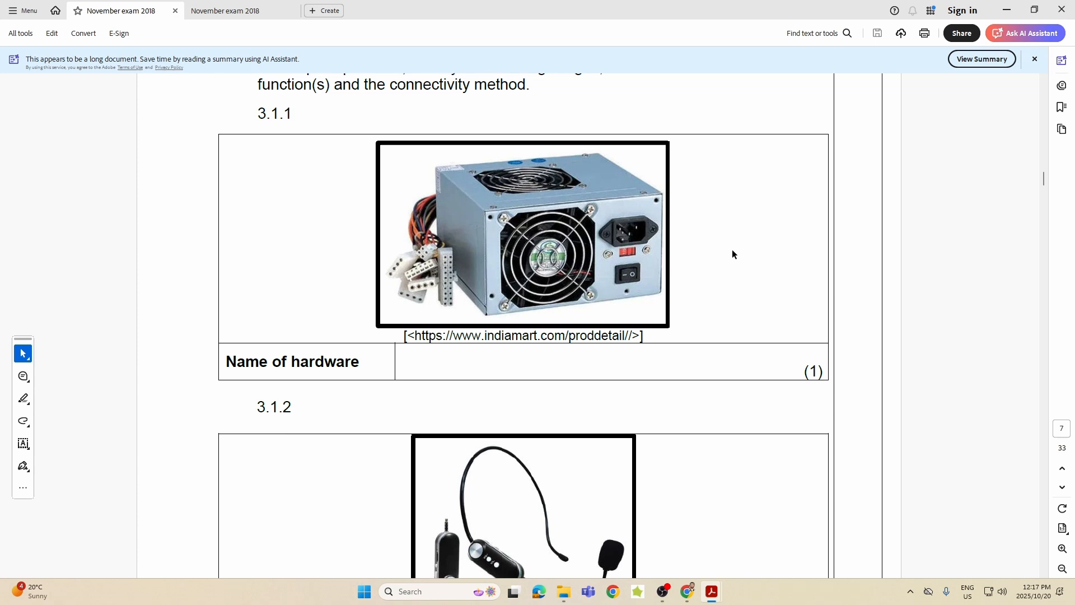
pyautogui.moveTo(752, 248)
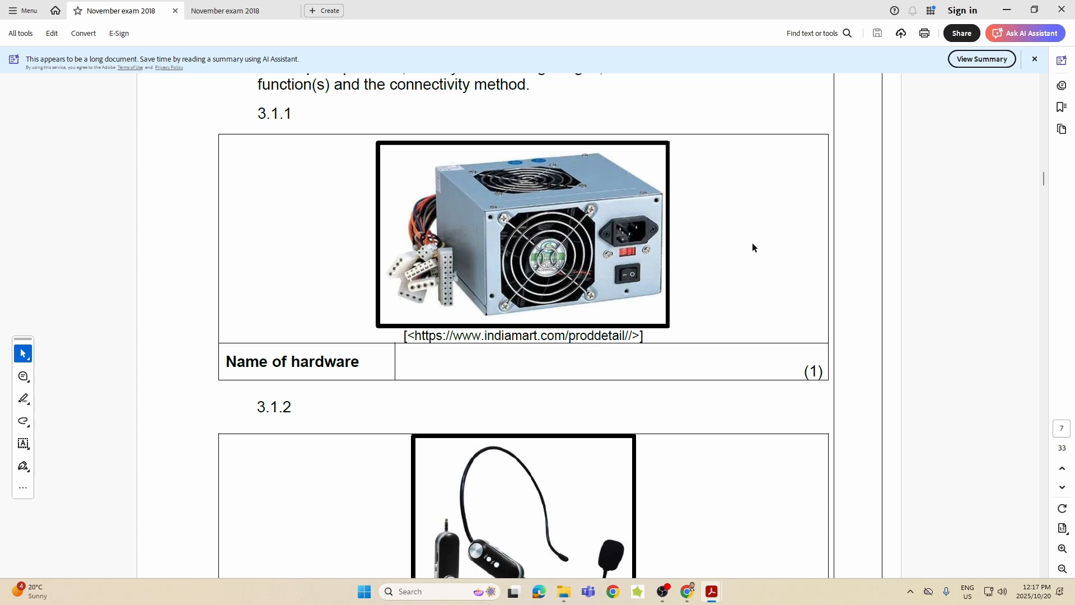
# Step: Scroll down to Question 3.1.3's paint application icon at the bottom of page 7
pyautogui.scroll(-3)
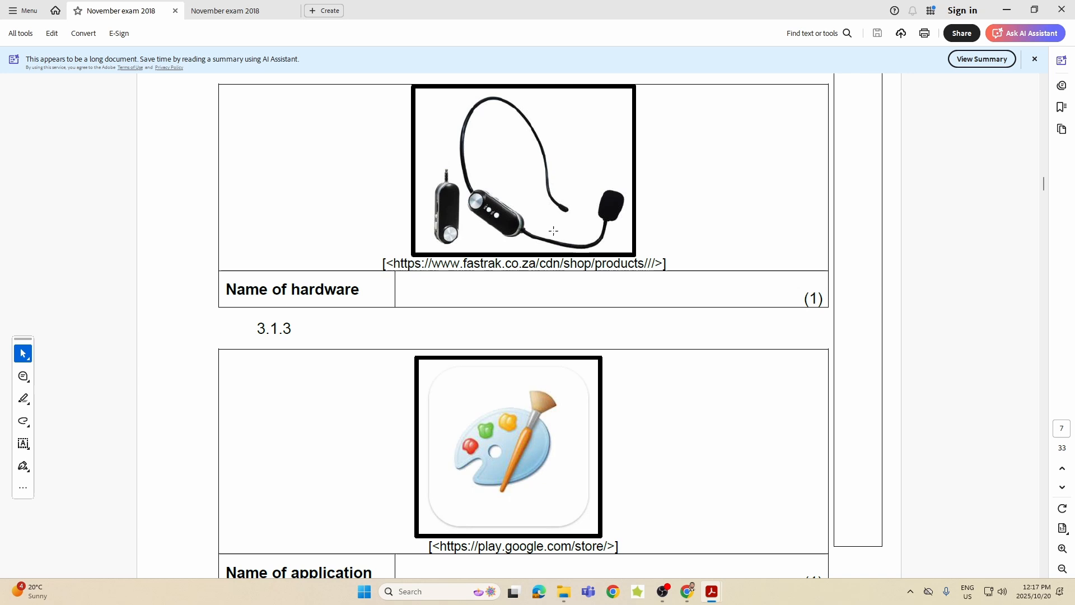
pyautogui.moveTo(540, 200)
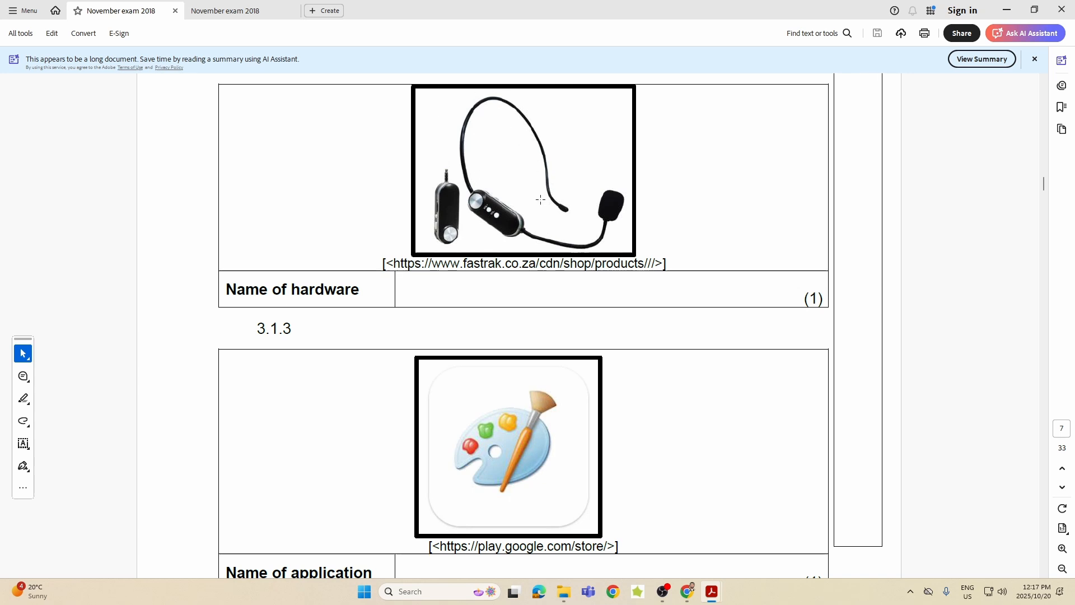
pyautogui.moveTo(518, 170)
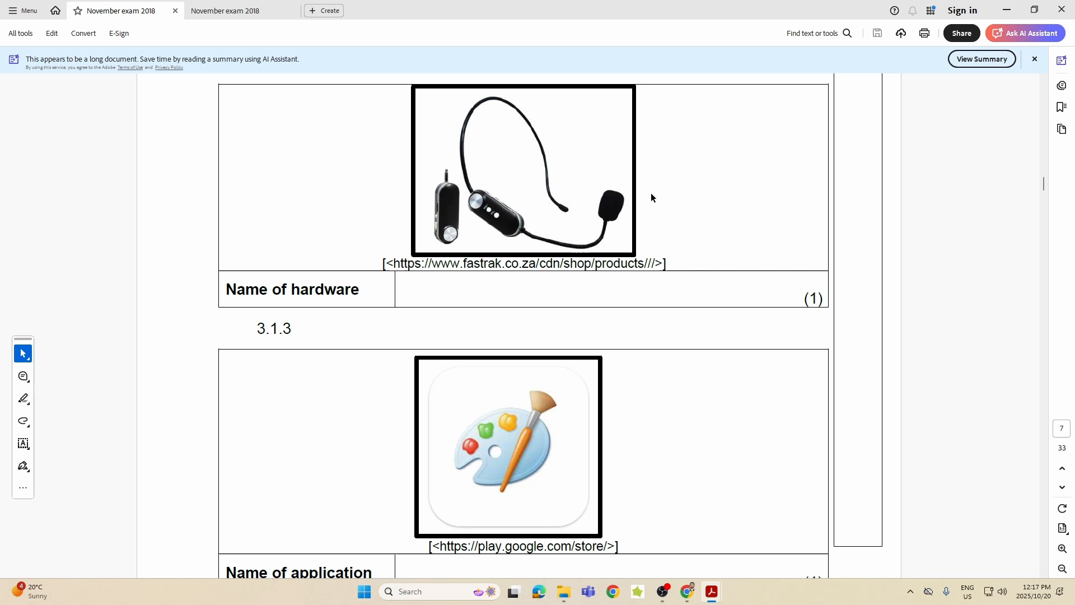
pyautogui.scroll(-3)
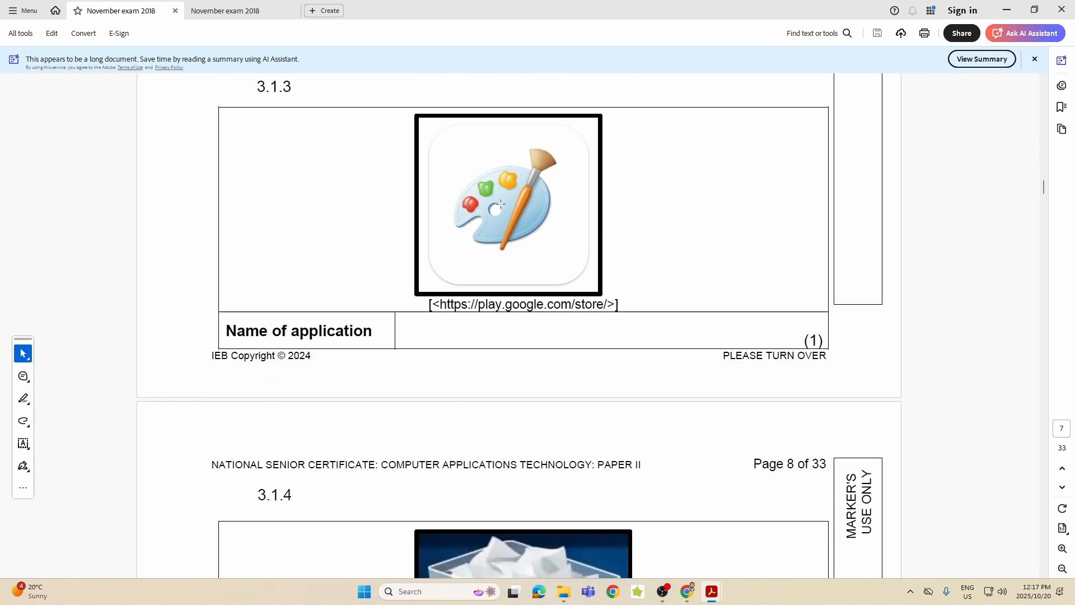
pyautogui.moveTo(488, 317)
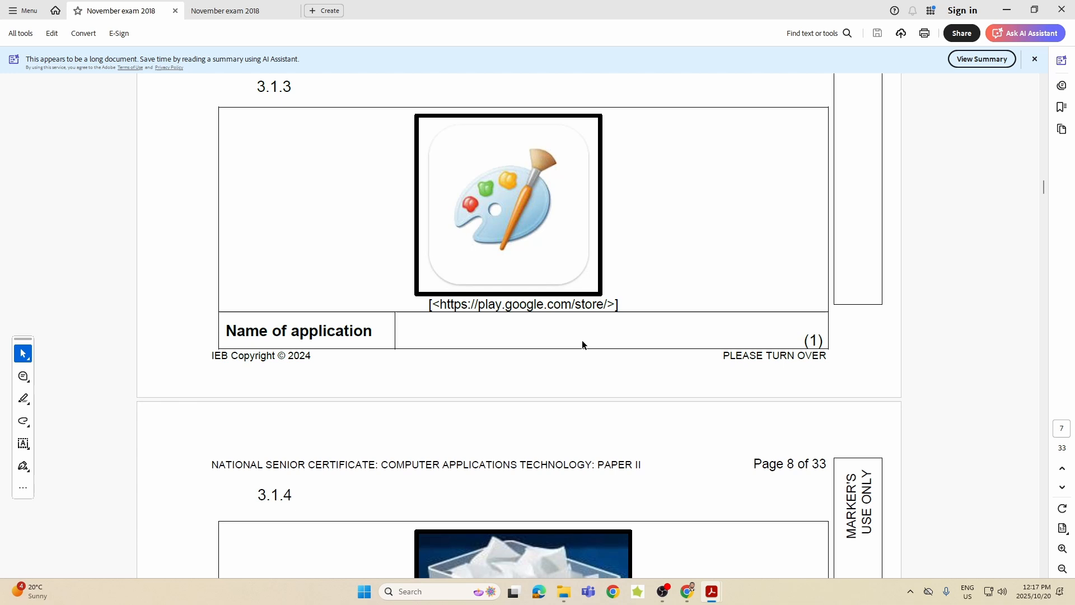
pyautogui.moveTo(591, 374)
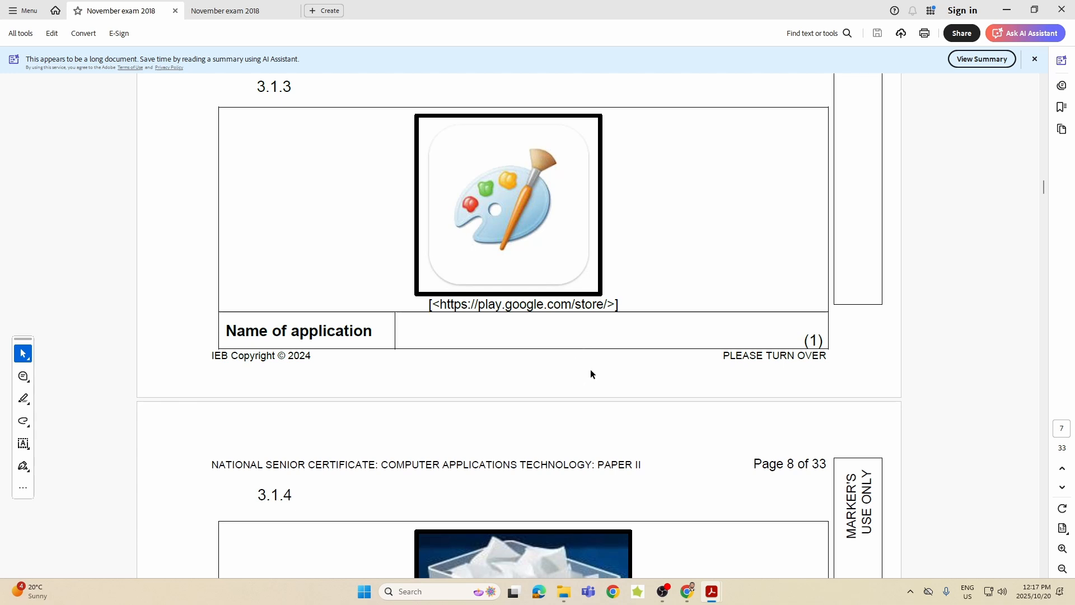
# Step: Scroll past 3.1.4's recycle bin and 3.1.5's speaker to Question 3.2 on page 9
pyautogui.scroll(-3)
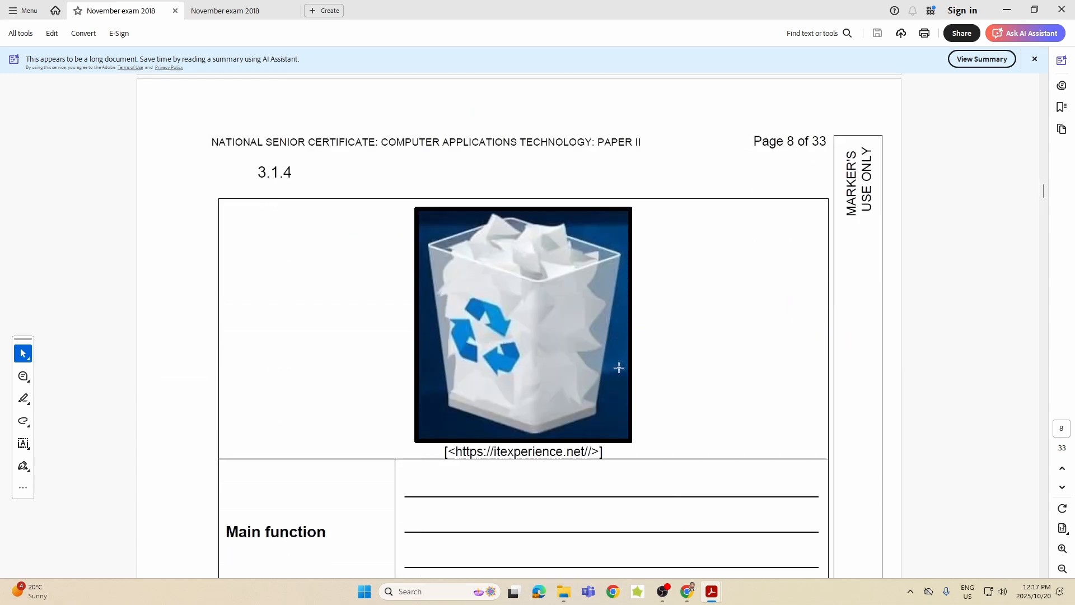
pyautogui.scroll(-3)
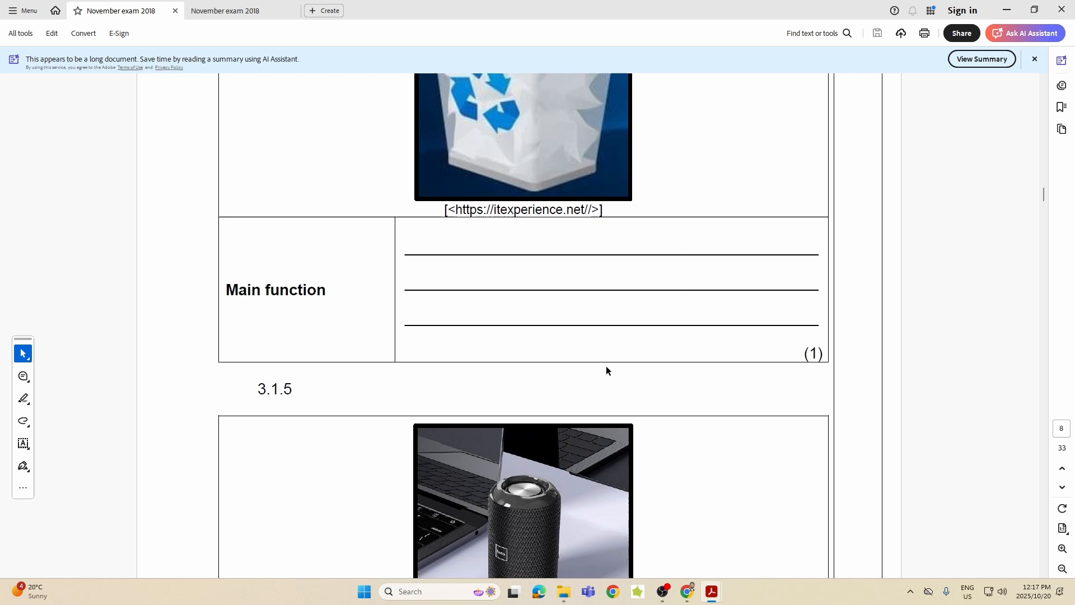
pyautogui.moveTo(603, 252)
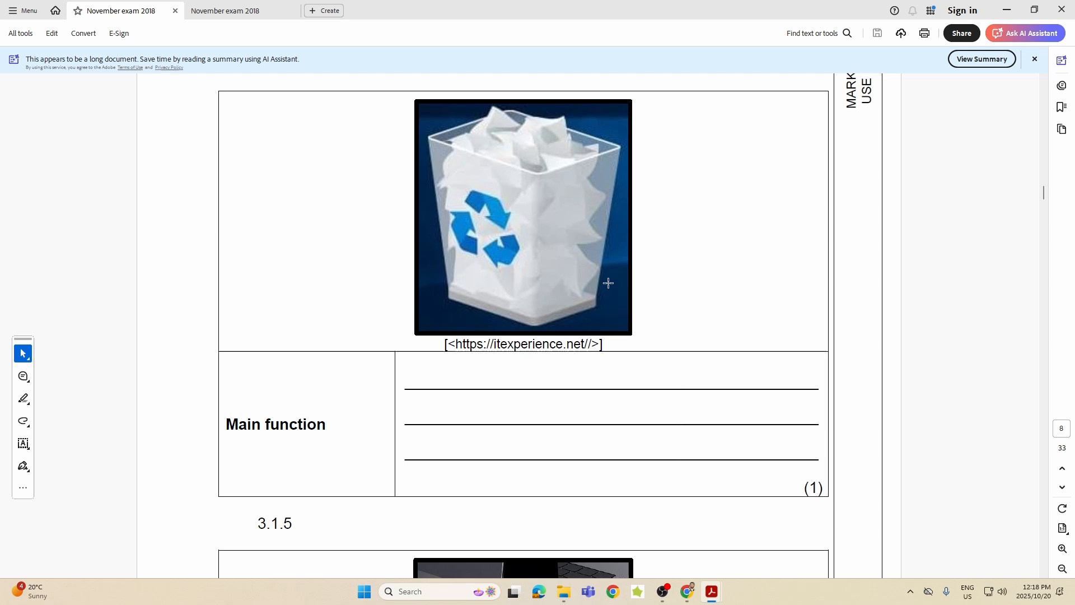
pyautogui.scroll(-3)
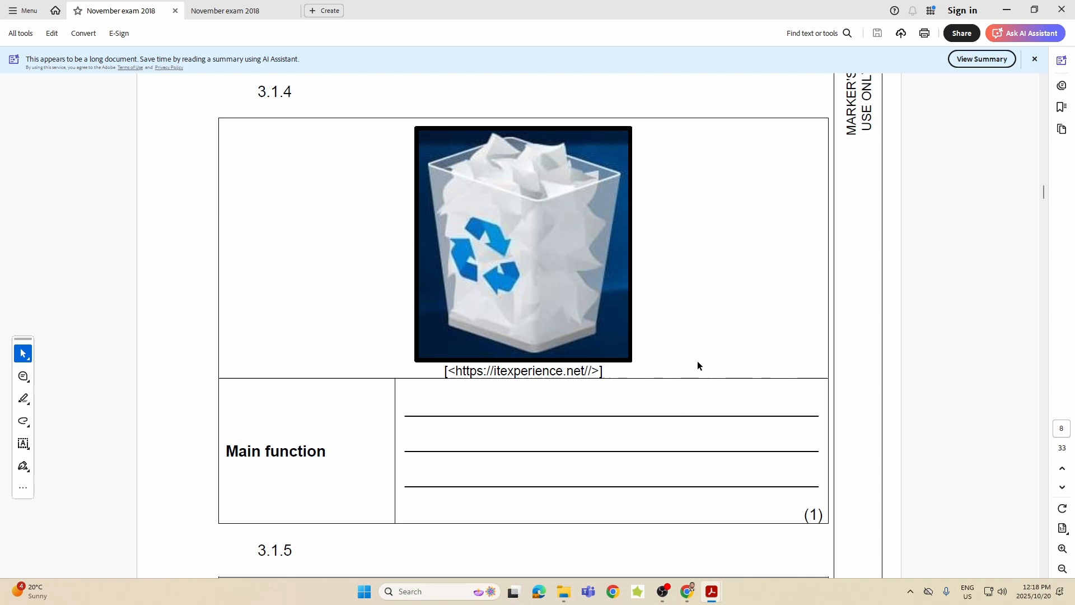
pyautogui.moveTo(582, 333)
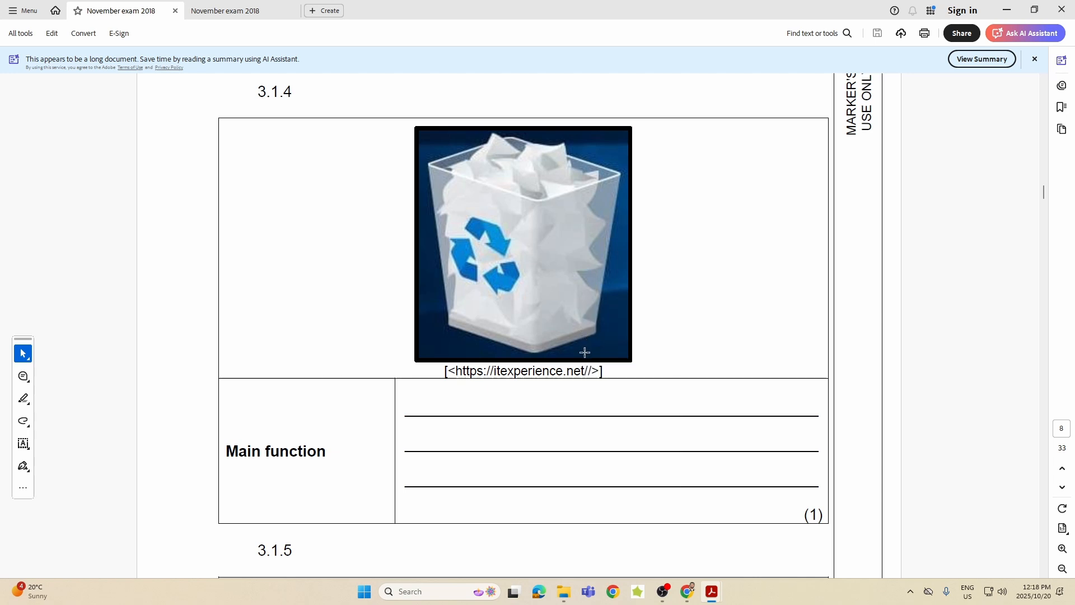
pyautogui.moveTo(572, 351)
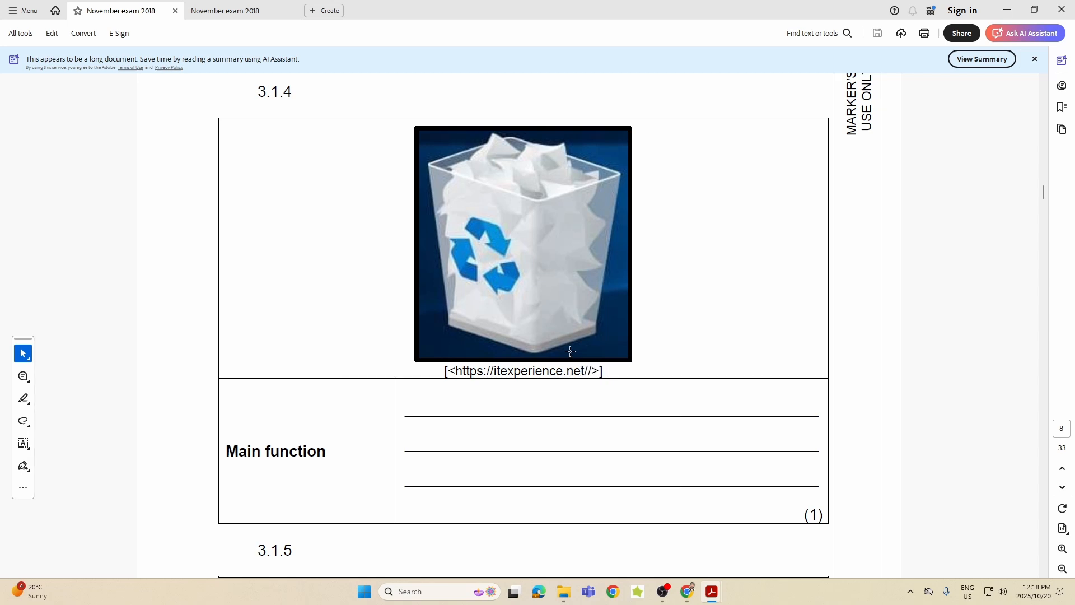
pyautogui.moveTo(546, 211)
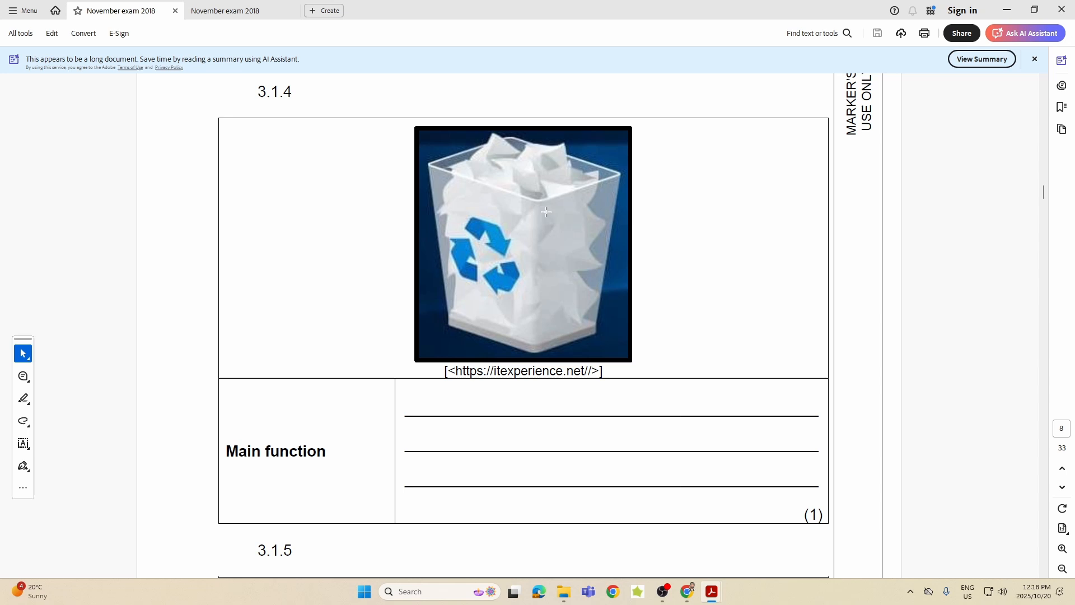
pyautogui.moveTo(537, 198)
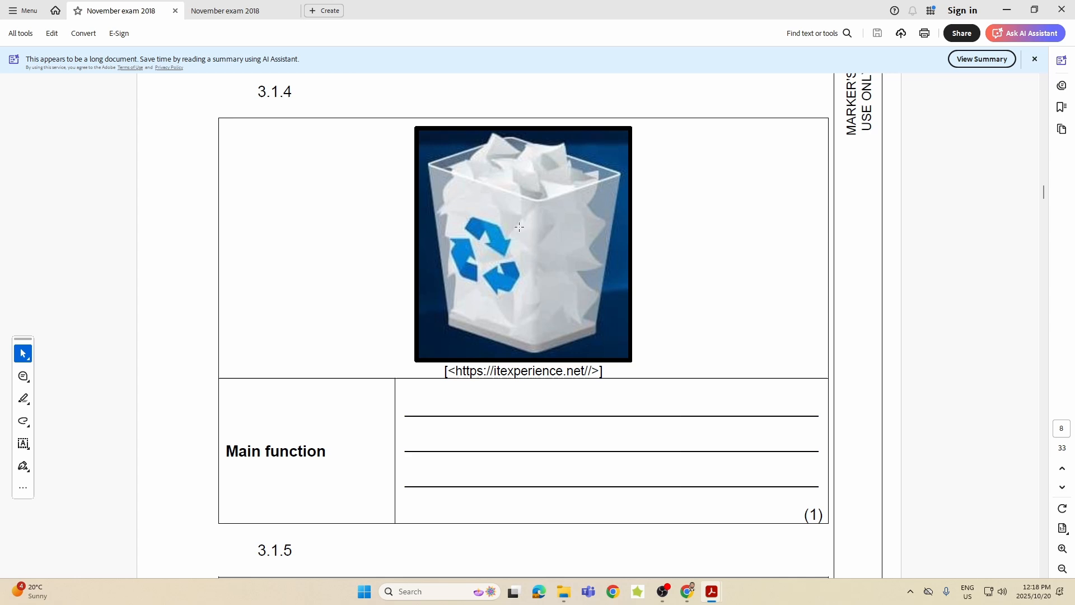
pyautogui.moveTo(528, 298)
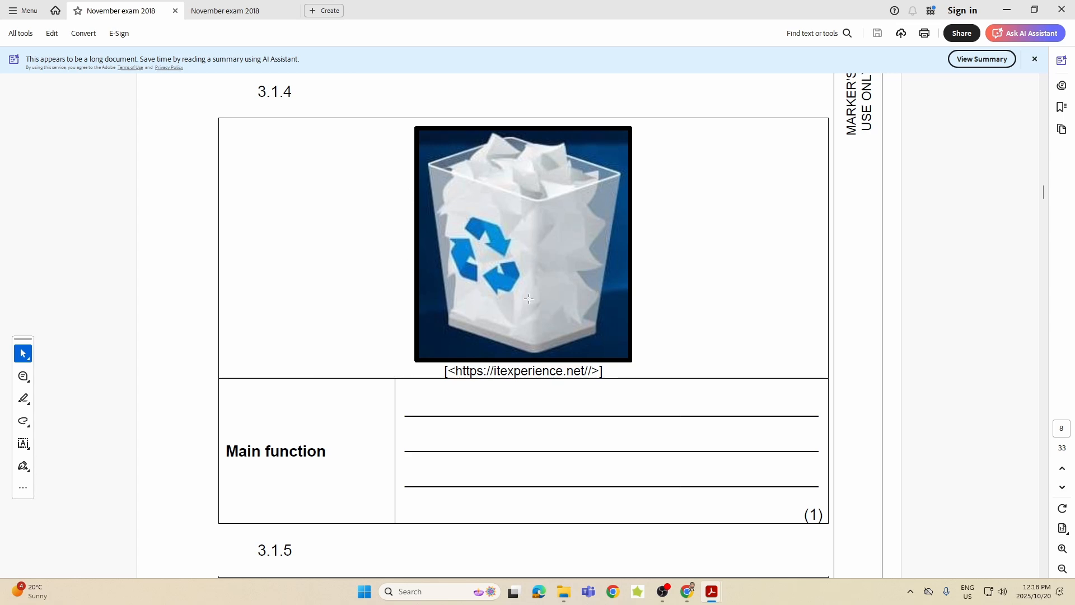
pyautogui.moveTo(526, 182)
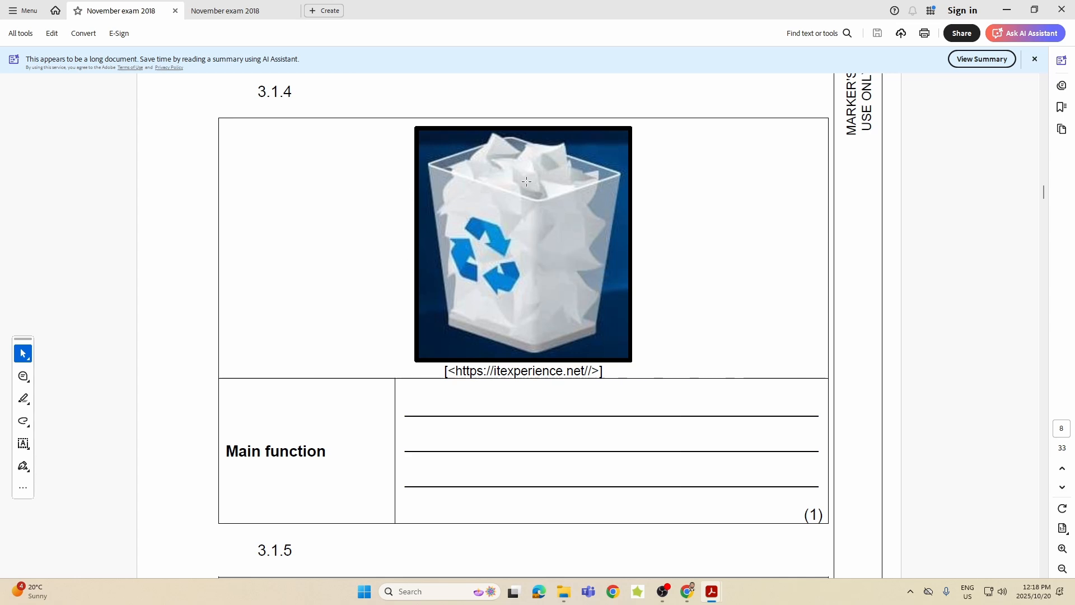
pyautogui.moveTo(735, 215)
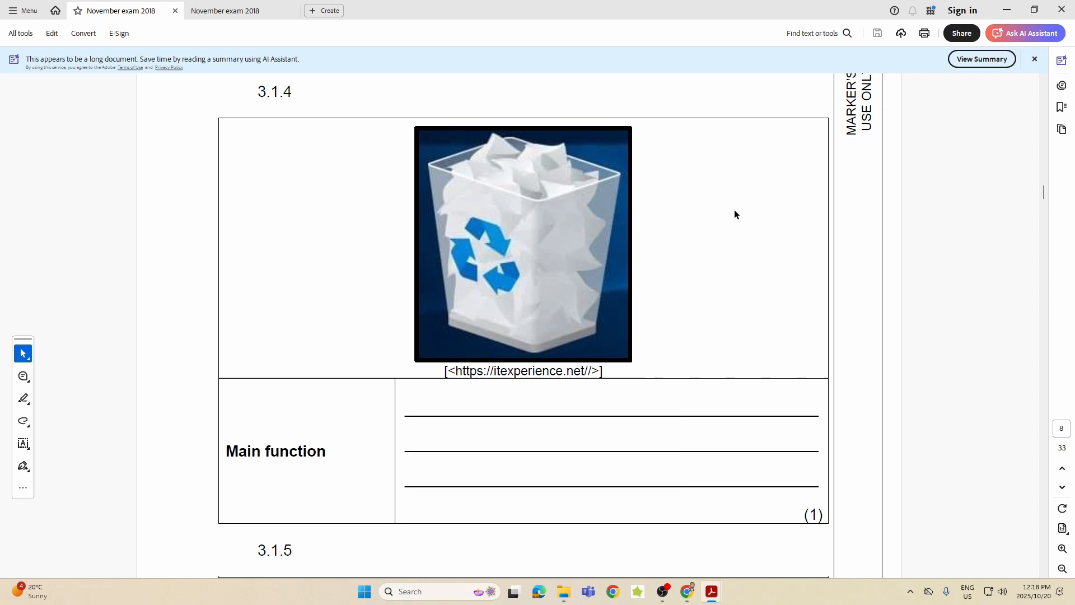
pyautogui.moveTo(737, 209)
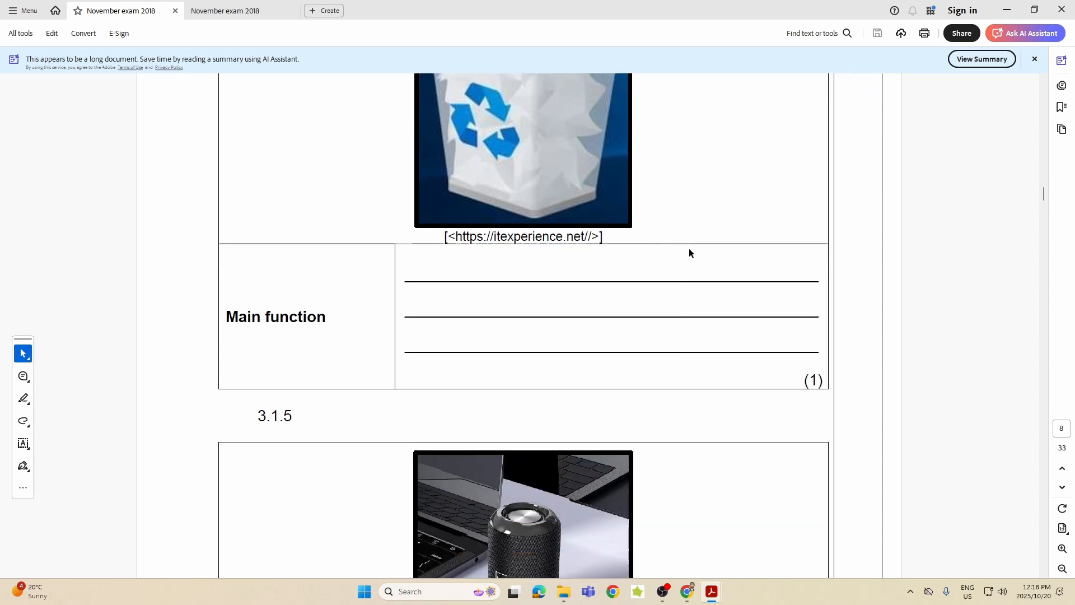
pyautogui.scroll(-3)
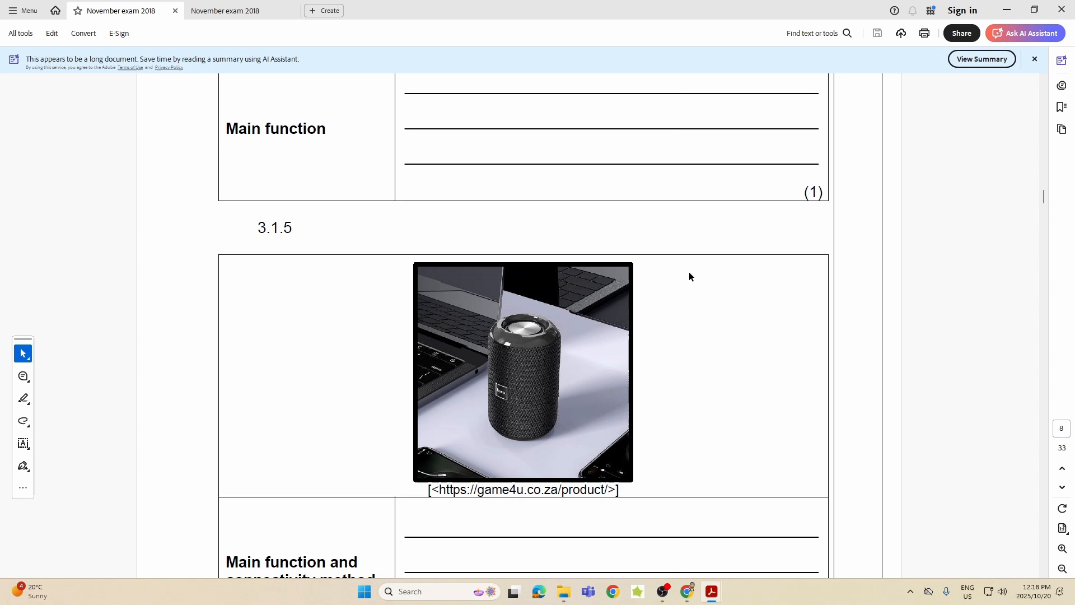
pyautogui.scroll(-3)
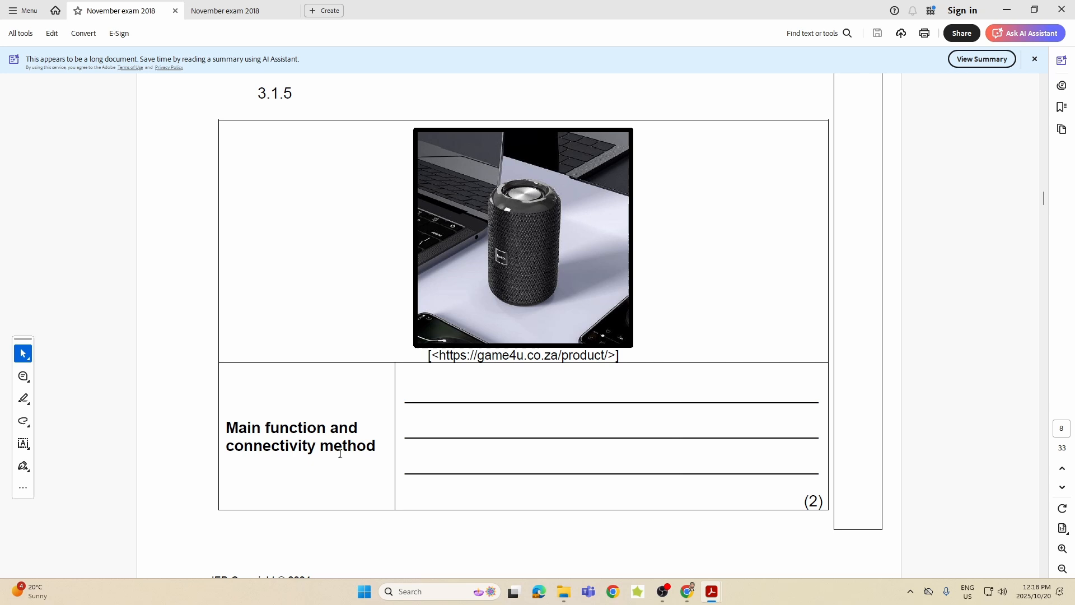
pyautogui.moveTo(469, 240)
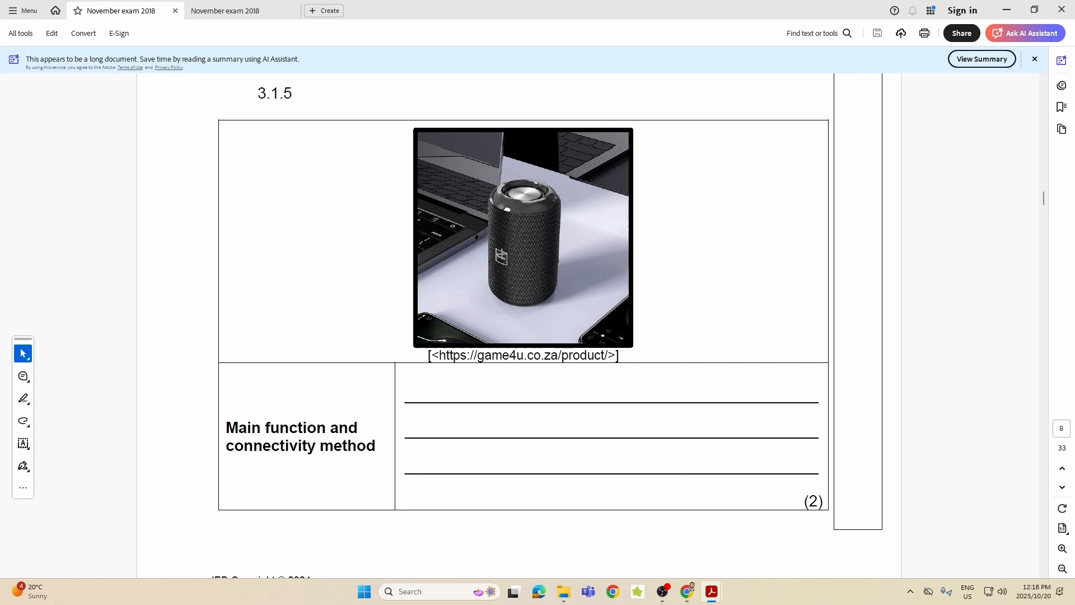
pyautogui.moveTo(529, 267)
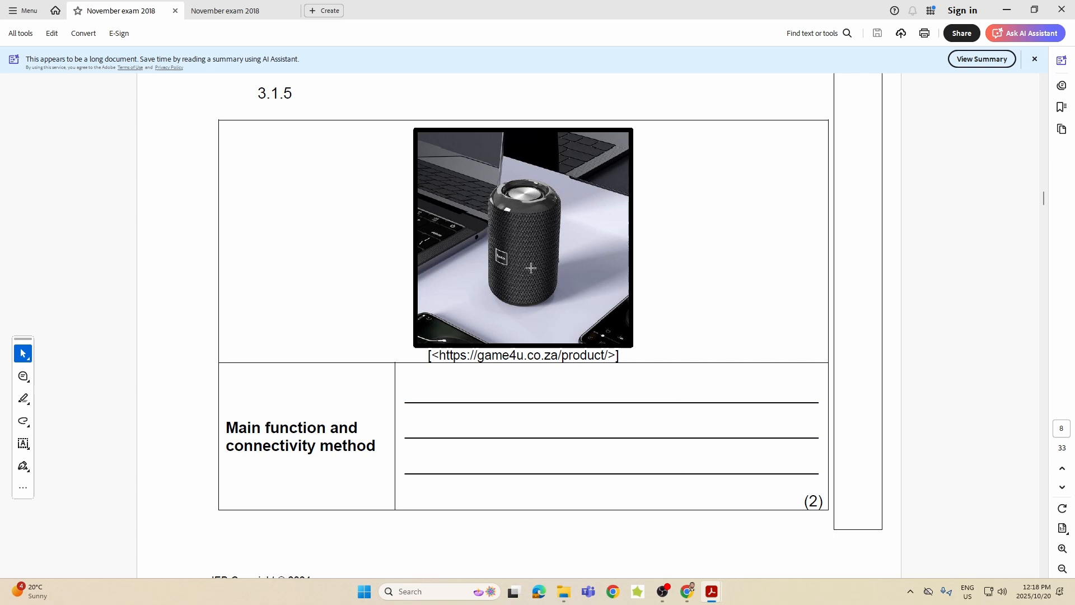
pyautogui.moveTo(530, 270)
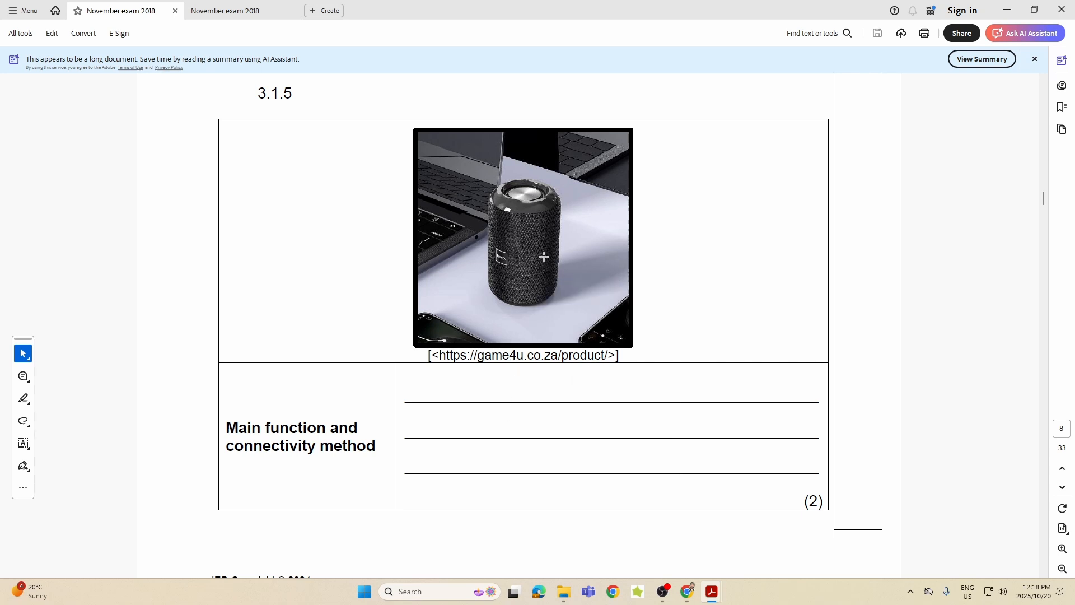
pyautogui.moveTo(335, 445)
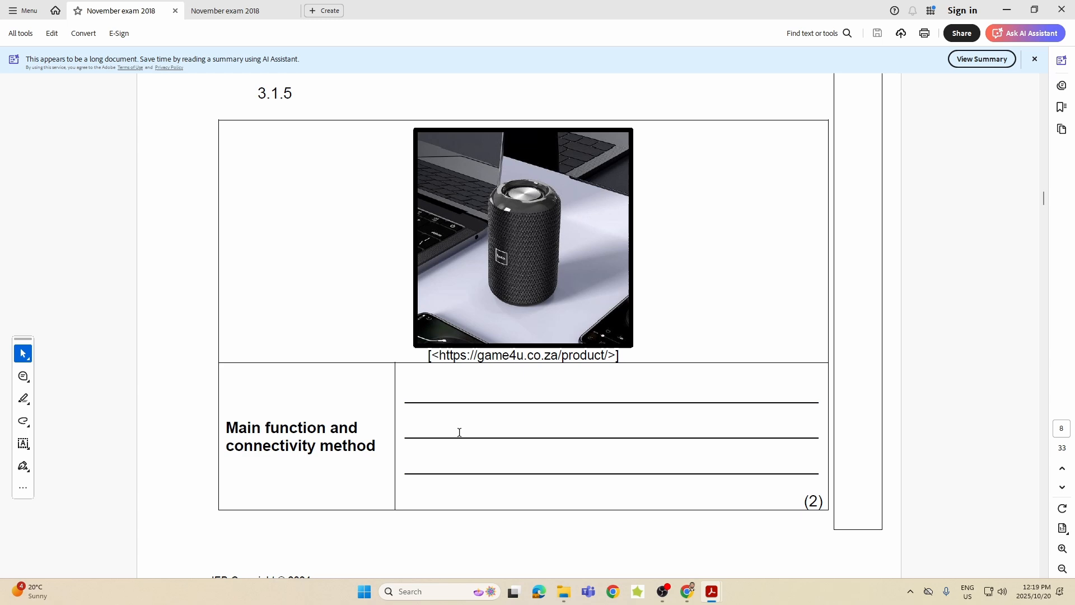
pyautogui.moveTo(460, 433)
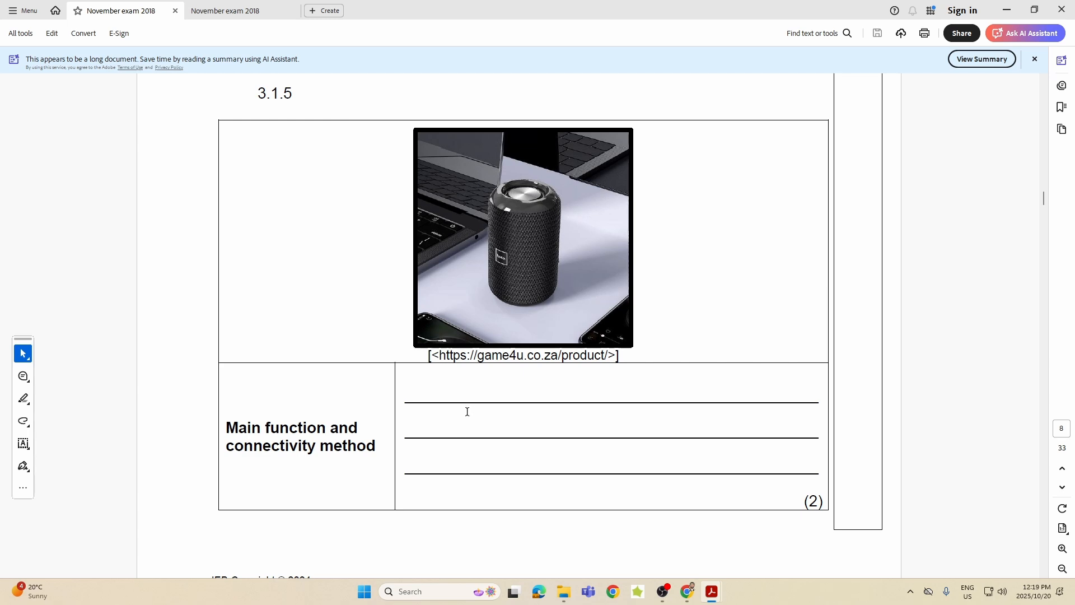
pyautogui.scroll(-3)
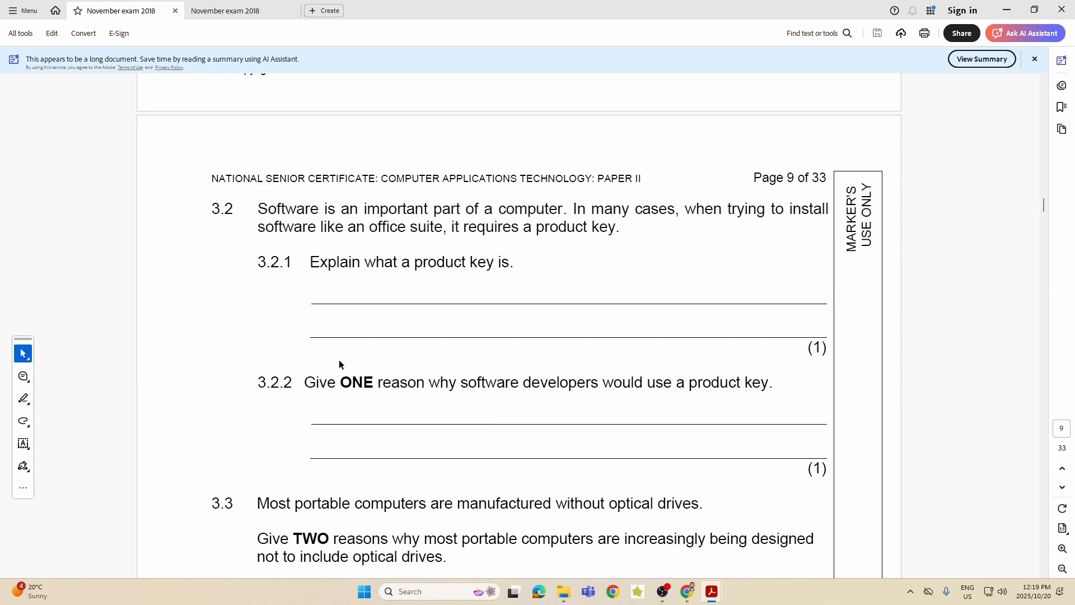
# Step: Scroll through product key questions 3.2.1 and 3.2.2 until Question 3.3 on optical drives appears
pyautogui.scroll(-3)
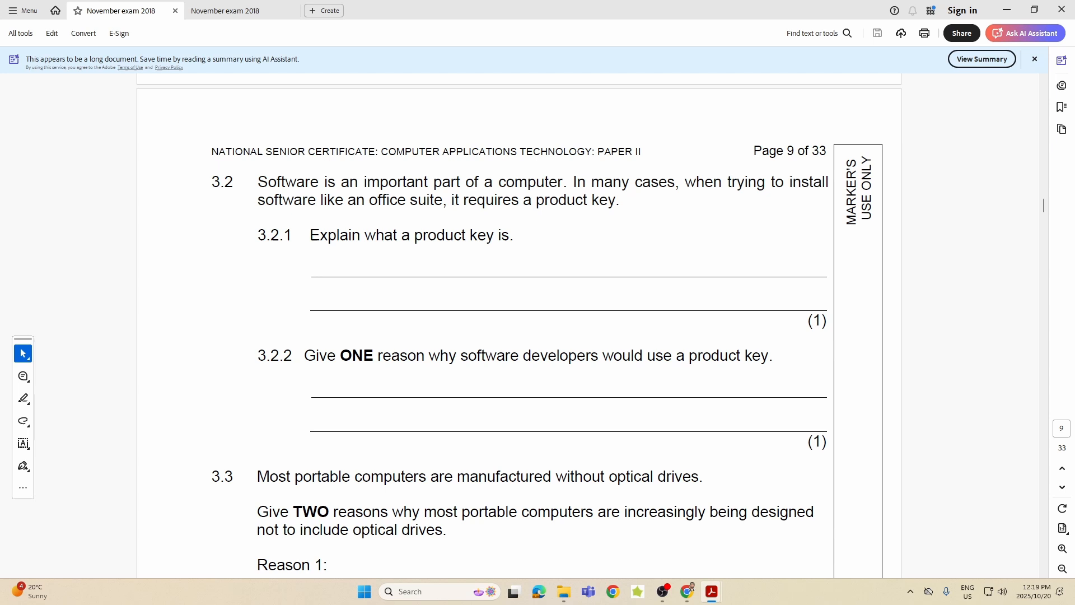
pyautogui.moveTo(412, 232)
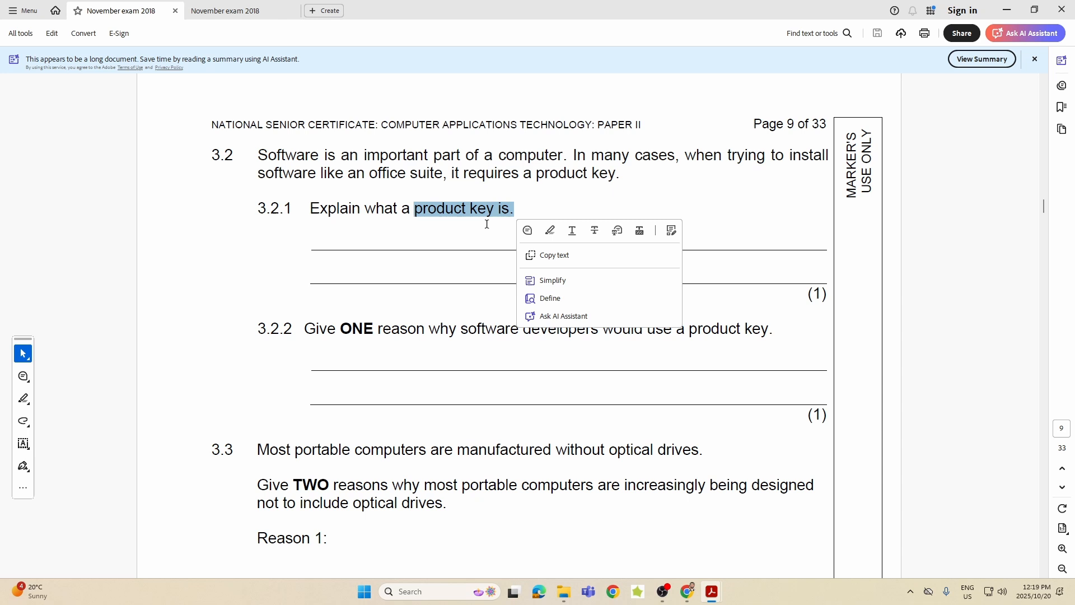
pyautogui.click(491, 224)
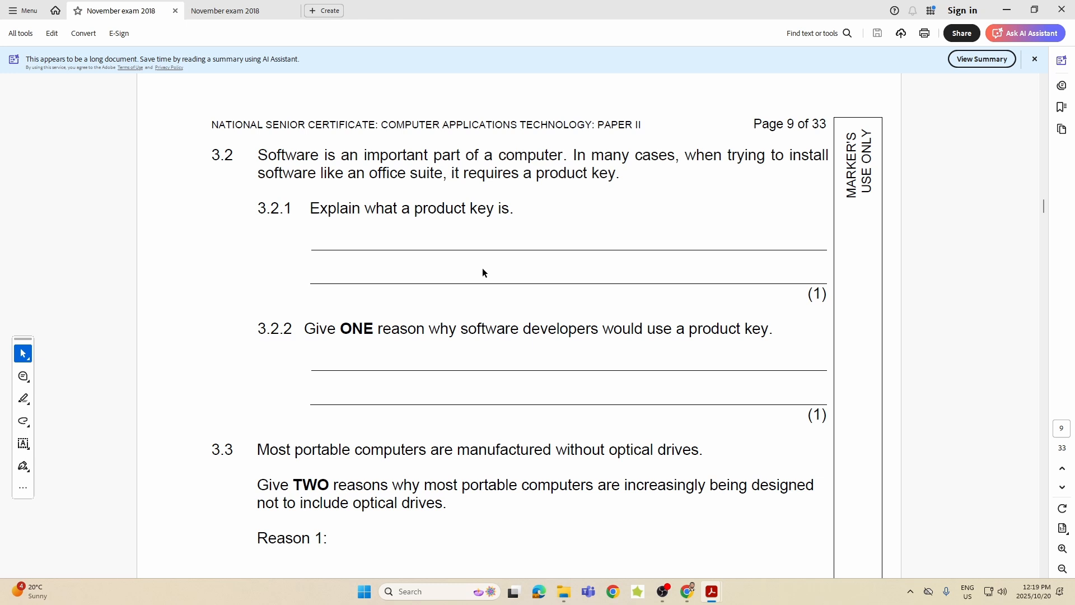
pyautogui.scroll(-3)
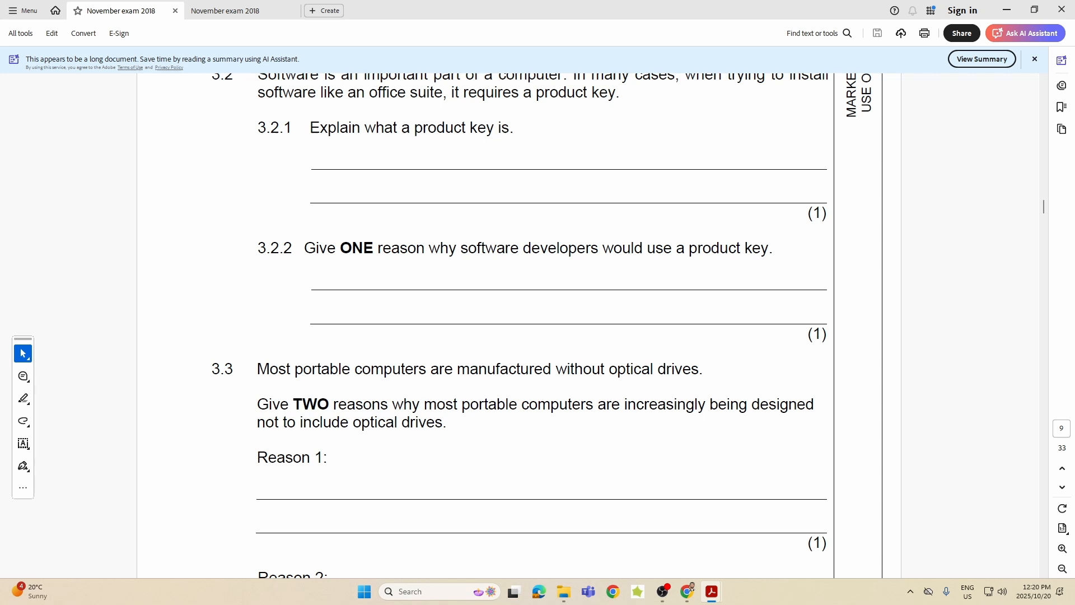
pyautogui.moveTo(330, 278)
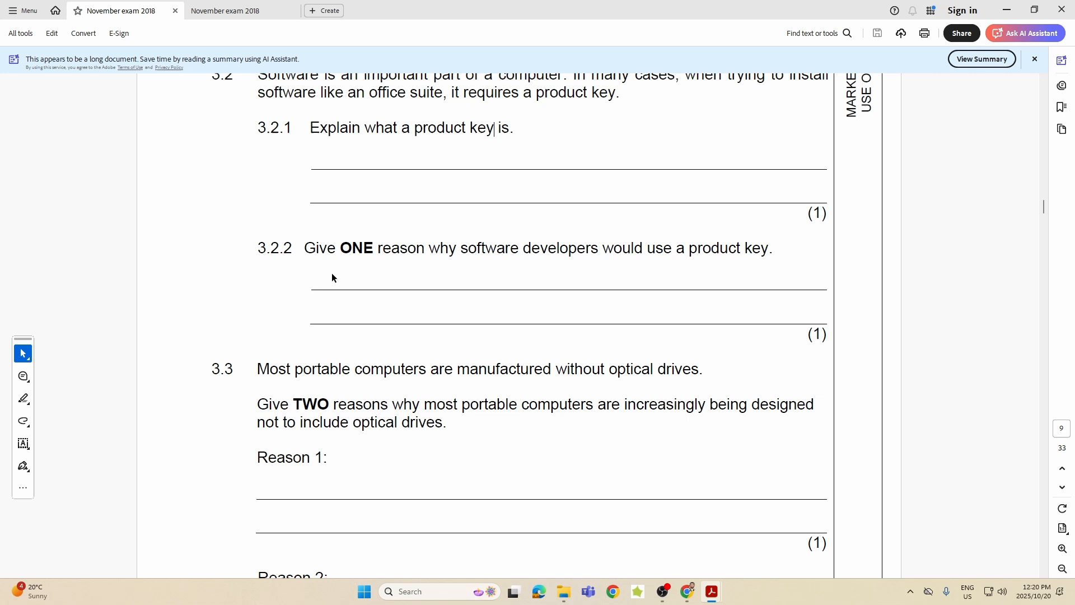
pyautogui.scroll(-3)
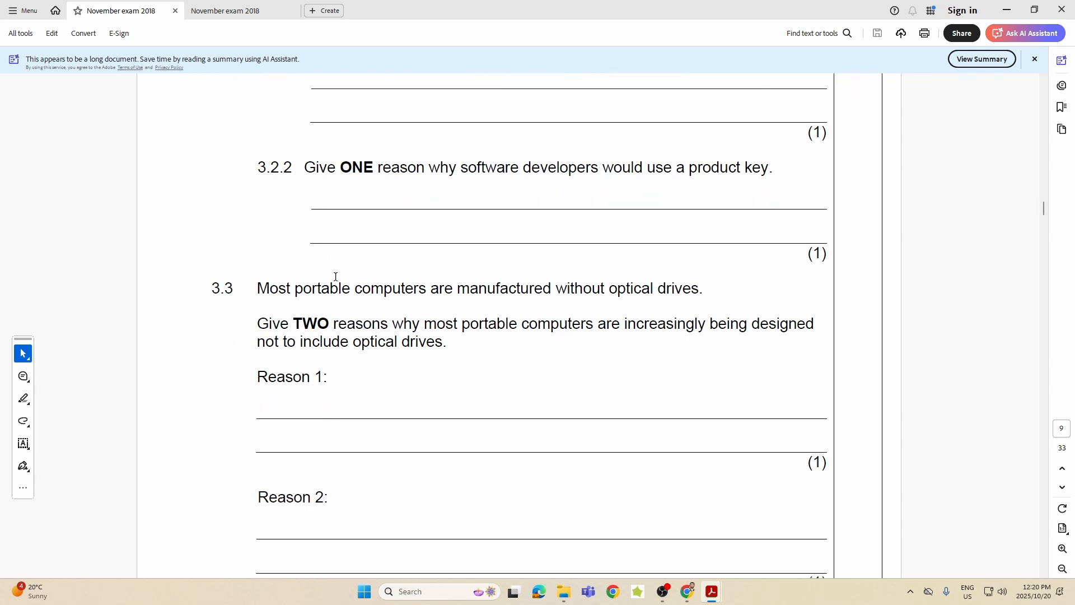
# Step: Scroll slightly to show both Reason lines of 3.3 and the heading of 3.4
pyautogui.scroll(-3)
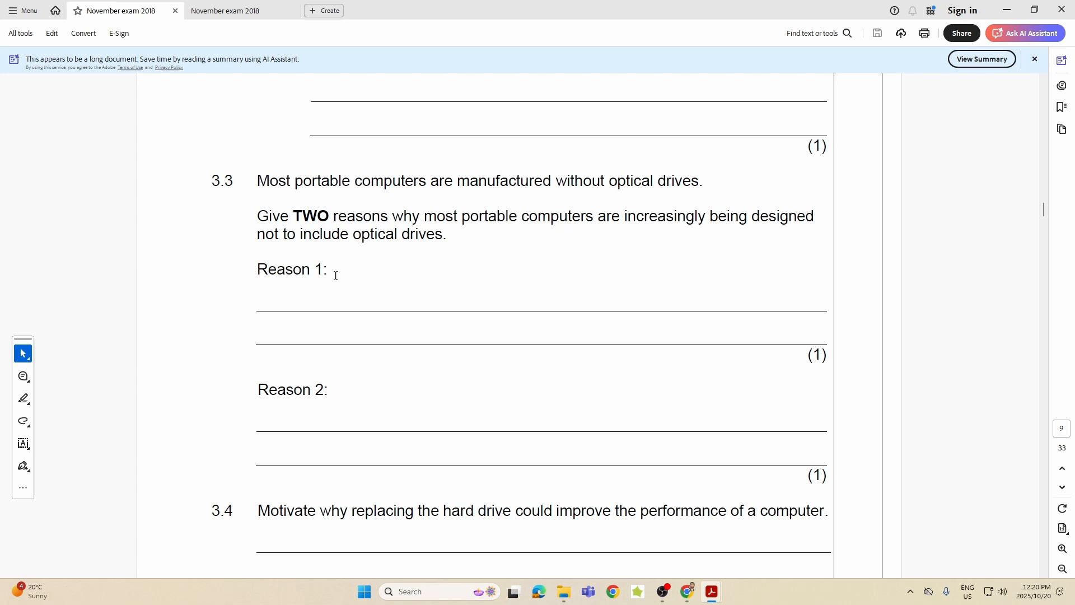
pyautogui.moveTo(342, 270)
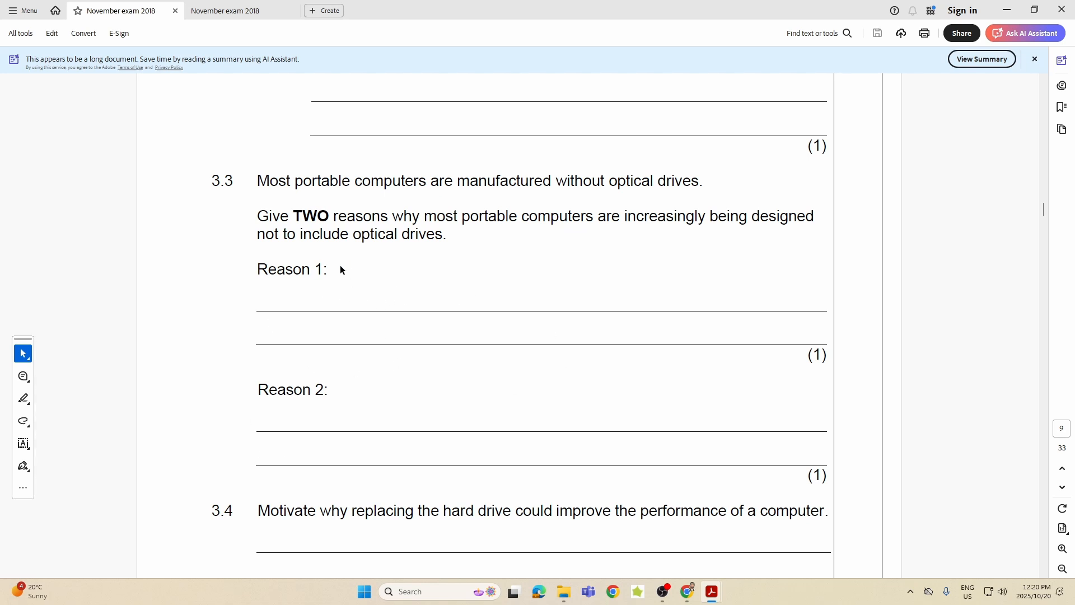
pyautogui.moveTo(286, 276)
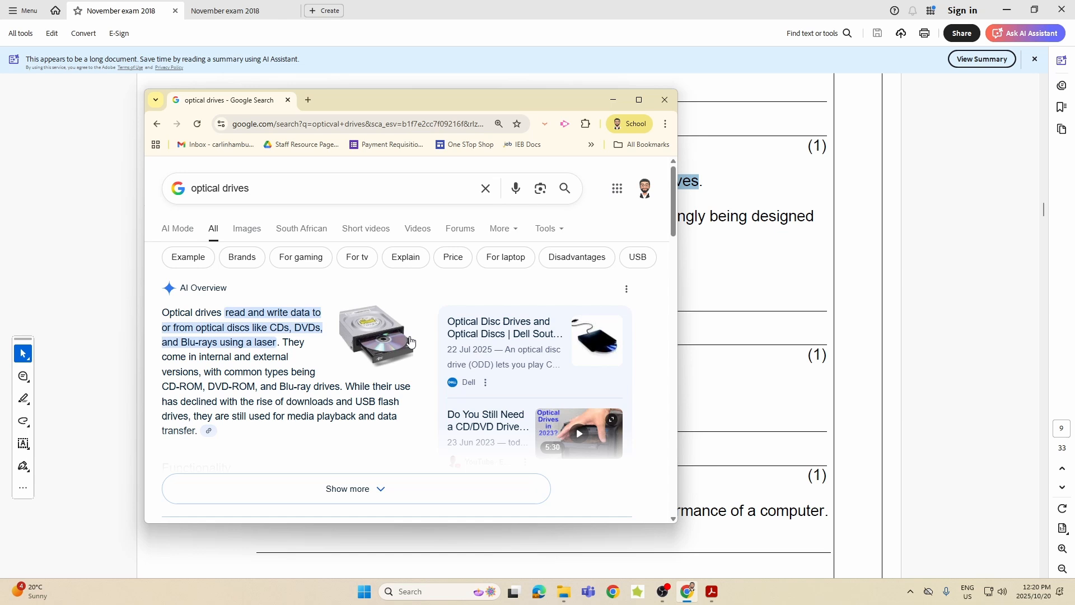
pyautogui.moveTo(359, 335)
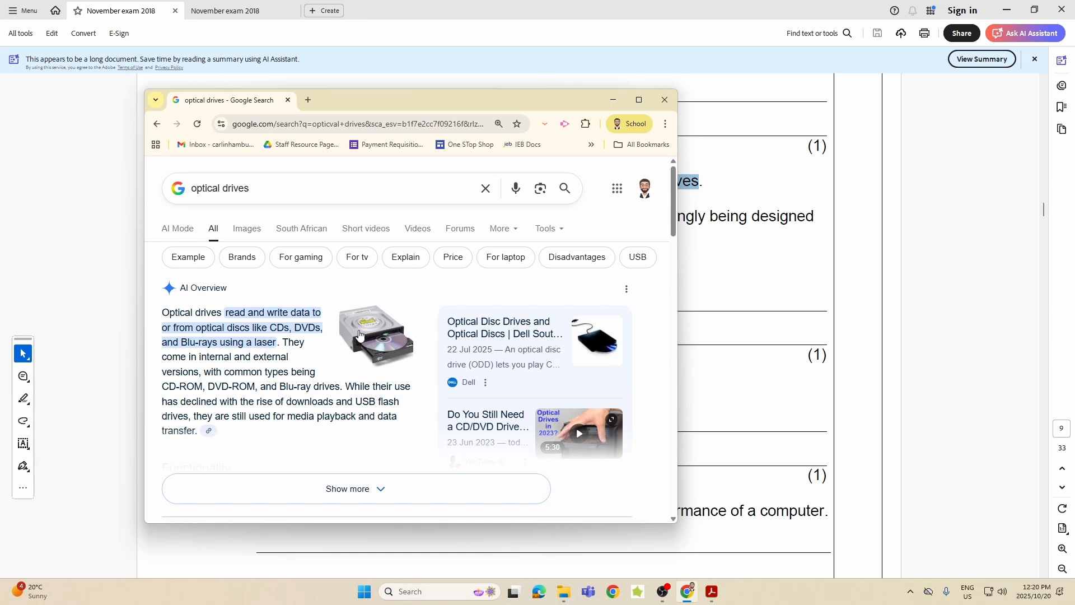
pyautogui.moveTo(394, 331)
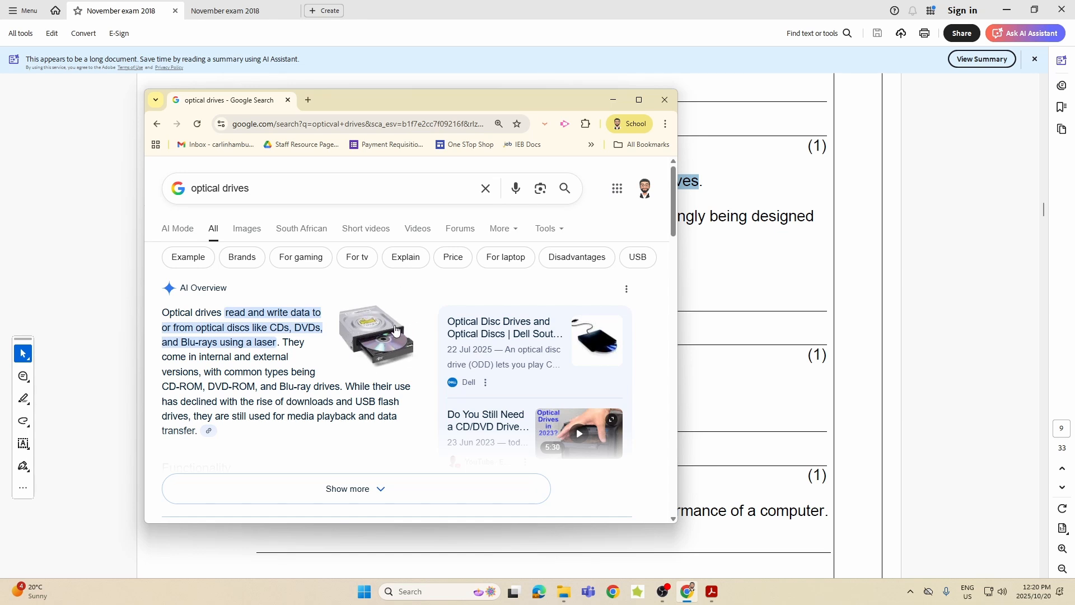
pyautogui.moveTo(365, 322)
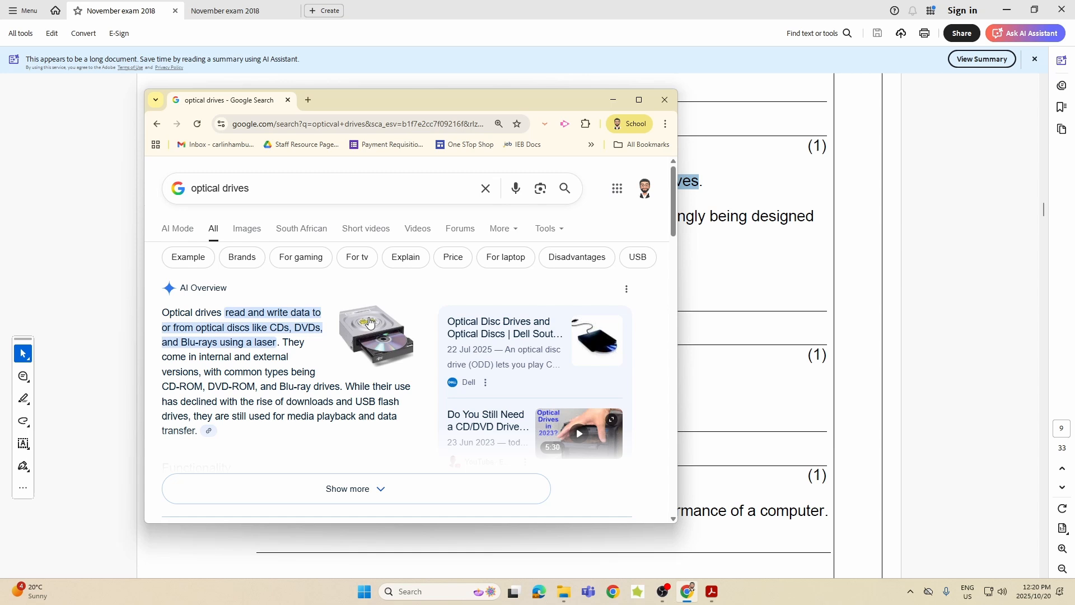
pyautogui.moveTo(371, 355)
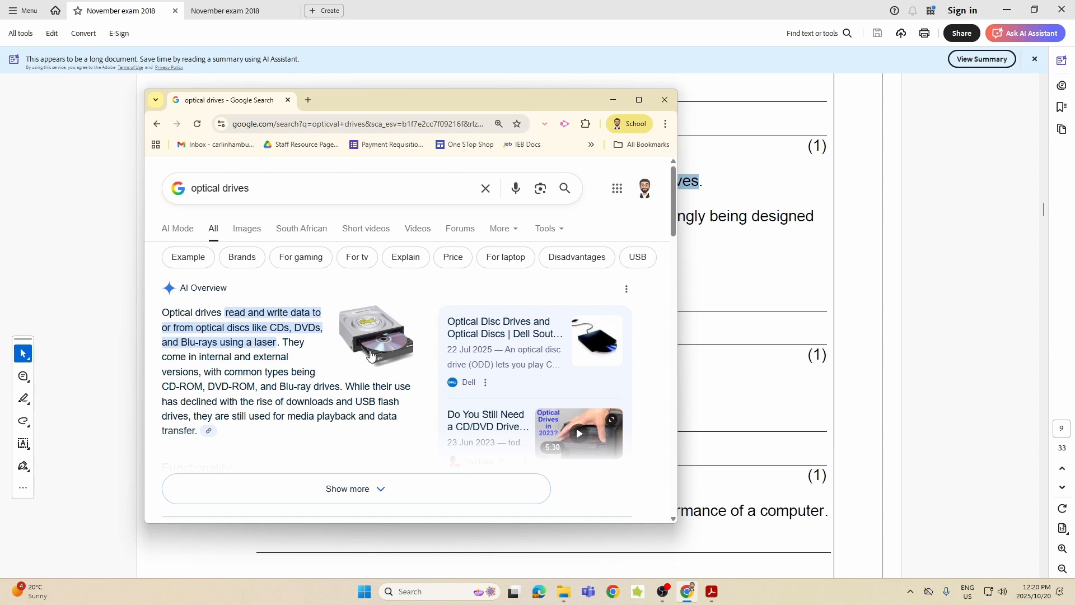
pyautogui.moveTo(391, 343)
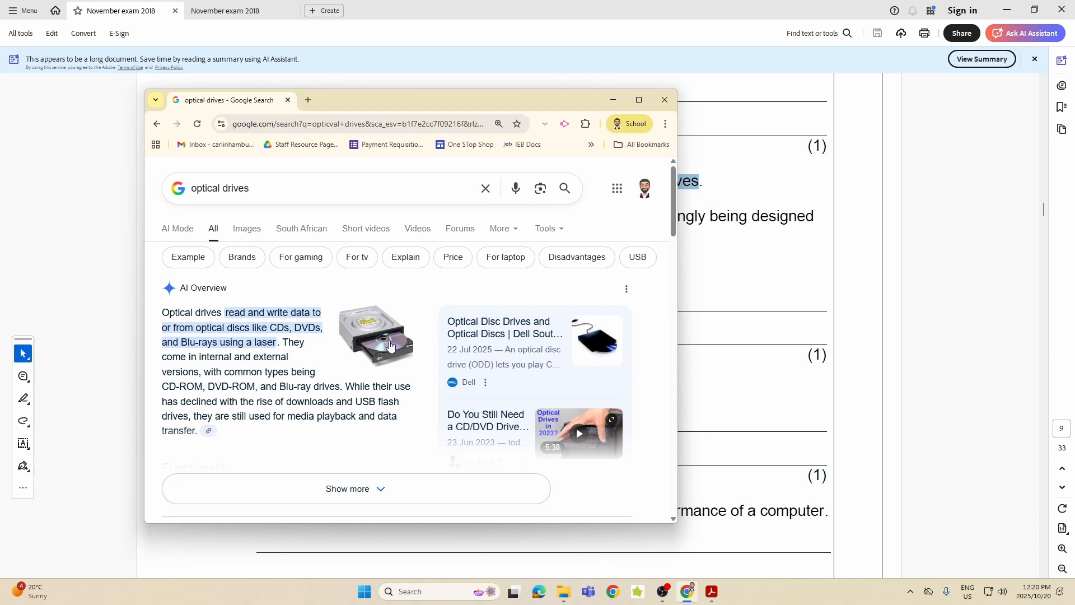
pyautogui.moveTo(280, 328)
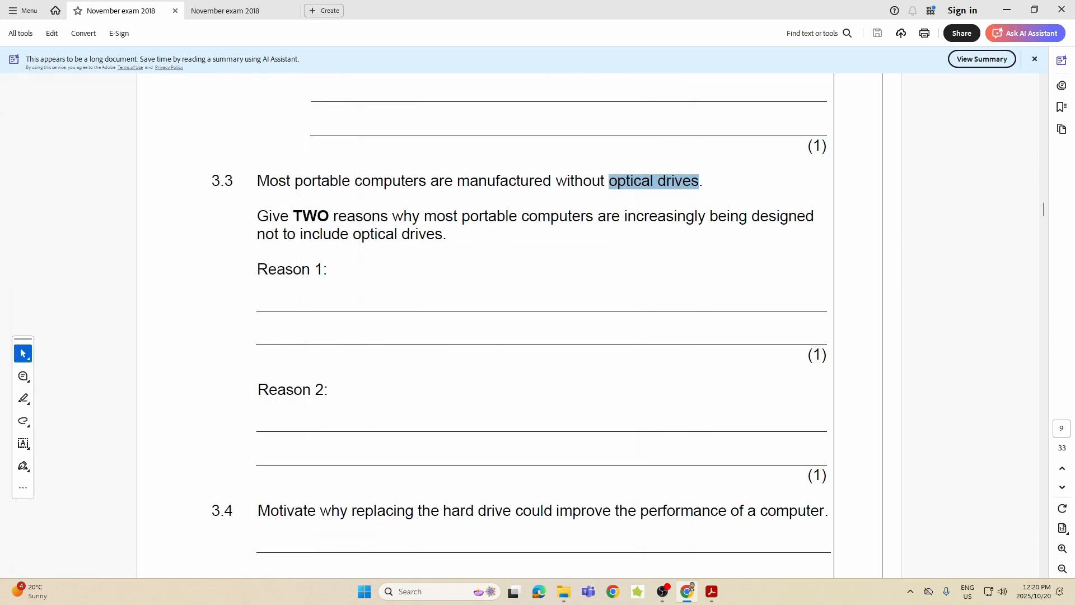
pyautogui.moveTo(303, 148)
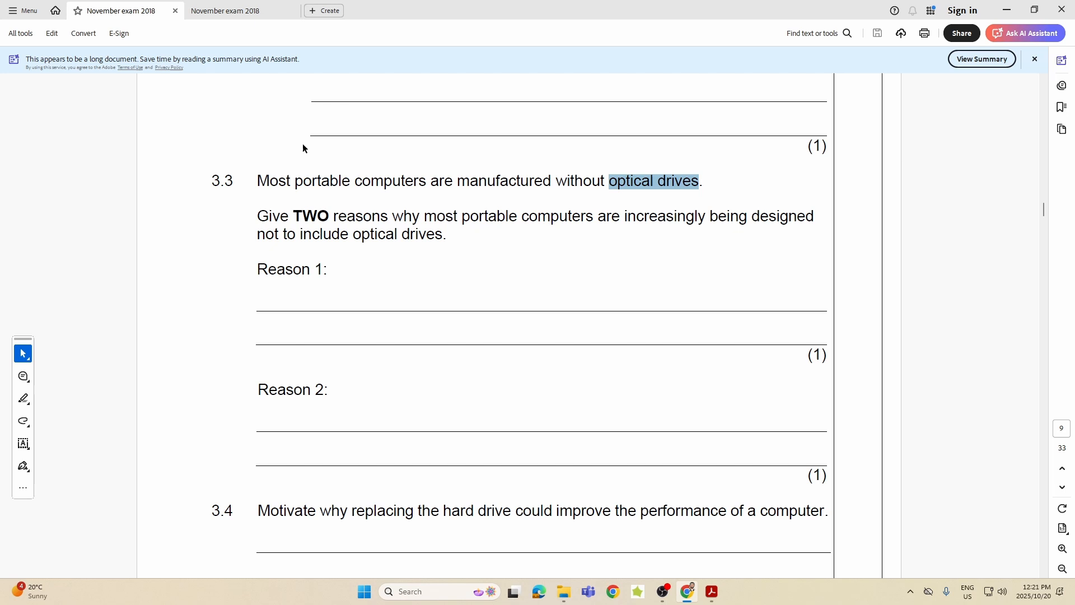
pyautogui.moveTo(682, 185)
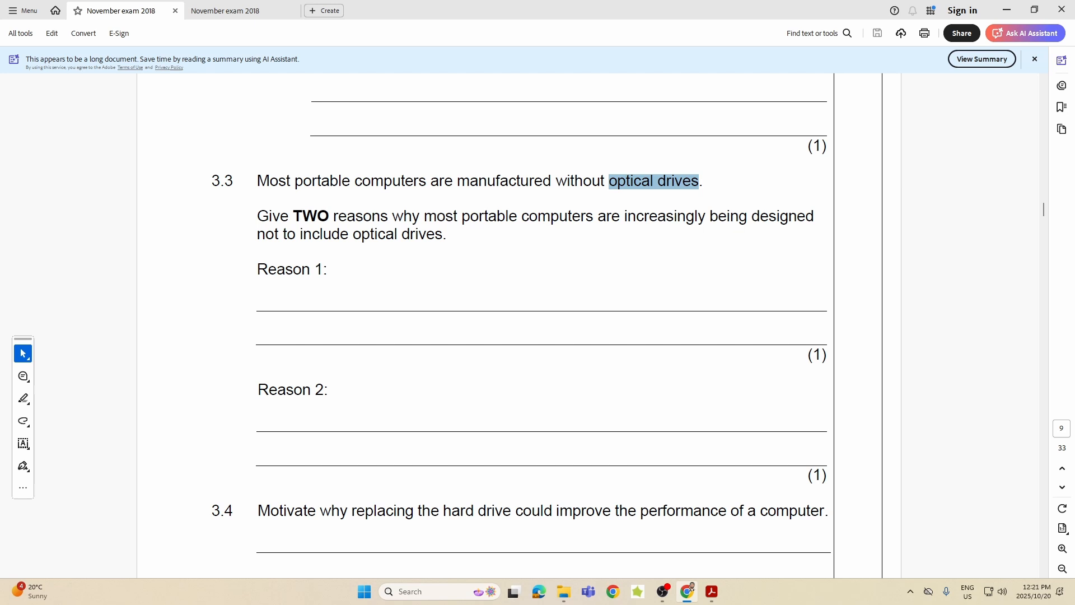
# Step: Scroll down to centre Question 3.4 on replacing the hard drive with its answer lines
pyautogui.scroll(-3)
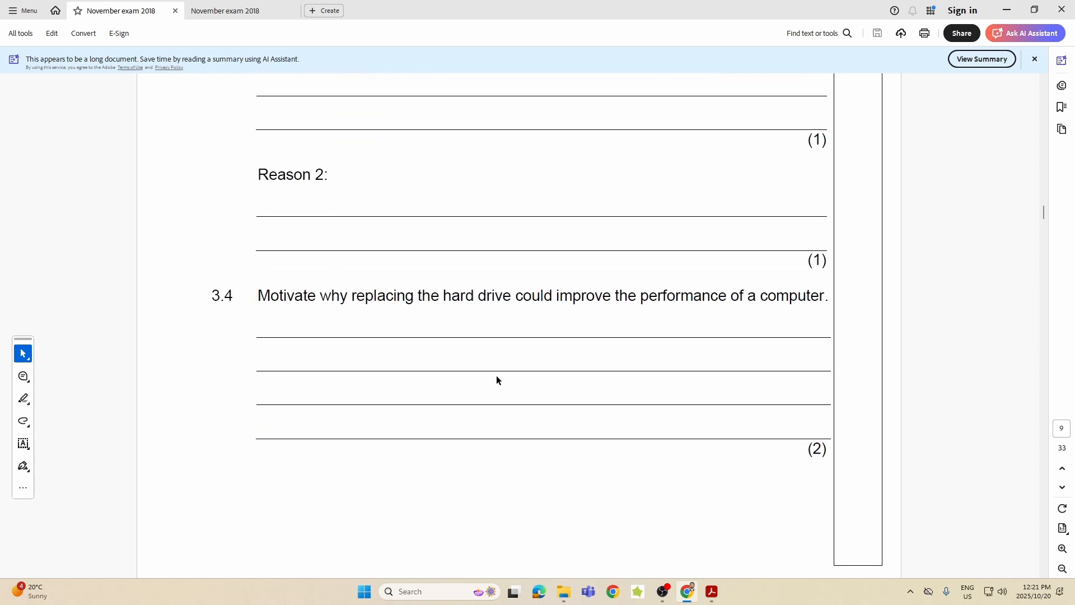
pyautogui.scroll(-3)
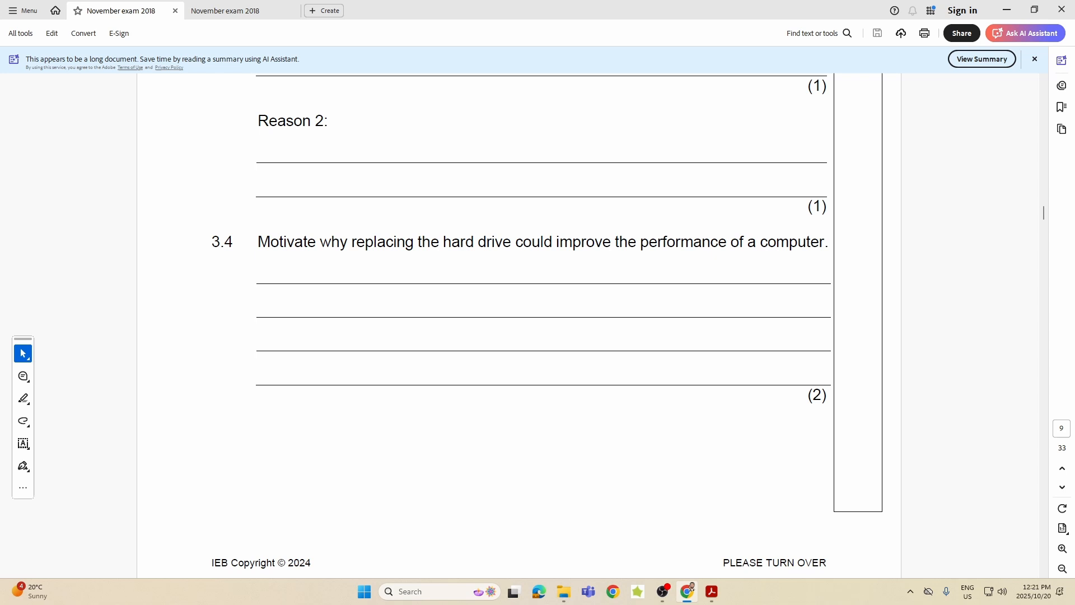
pyautogui.moveTo(572, 526)
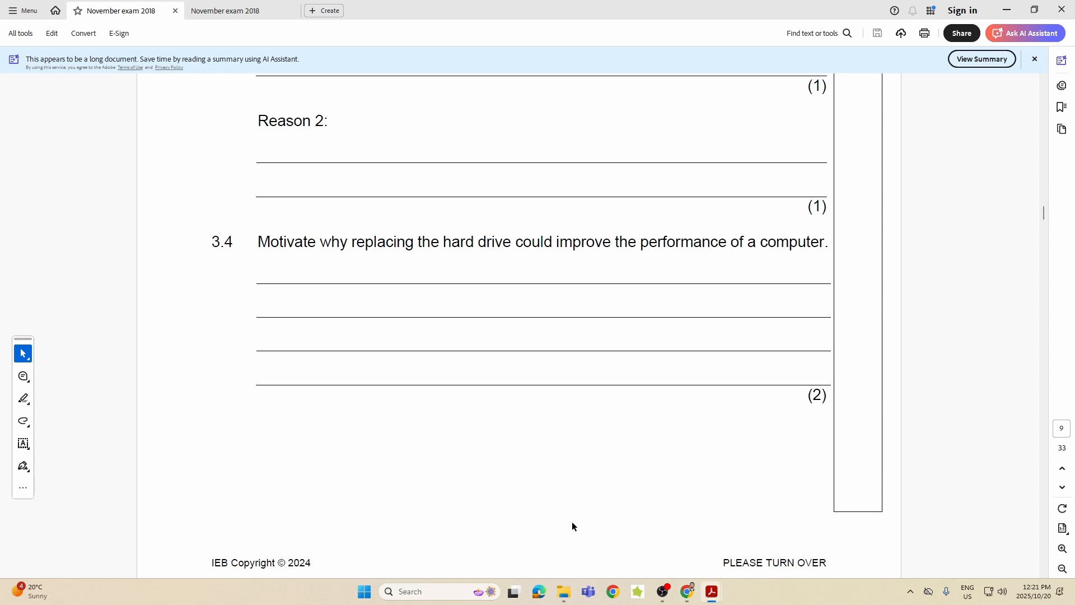
pyautogui.moveTo(716, 522)
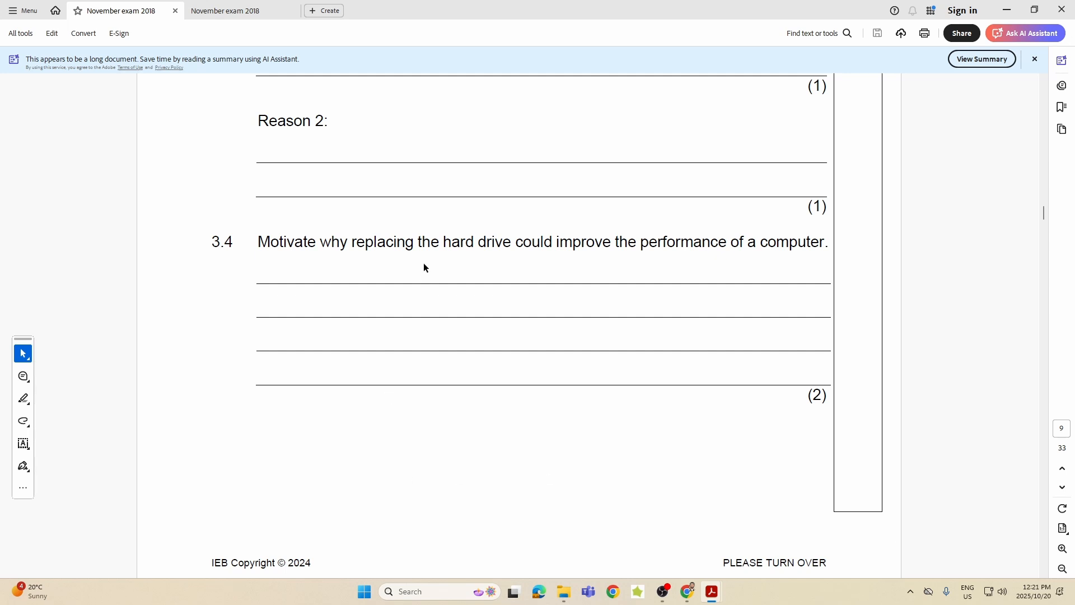
pyautogui.moveTo(707, 271)
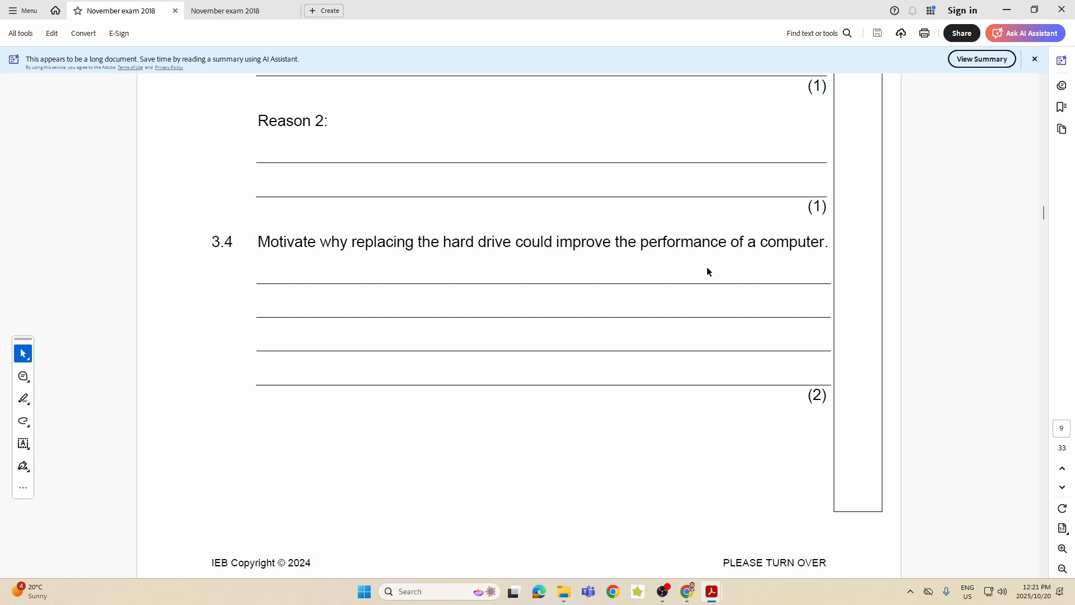
pyautogui.moveTo(729, 271)
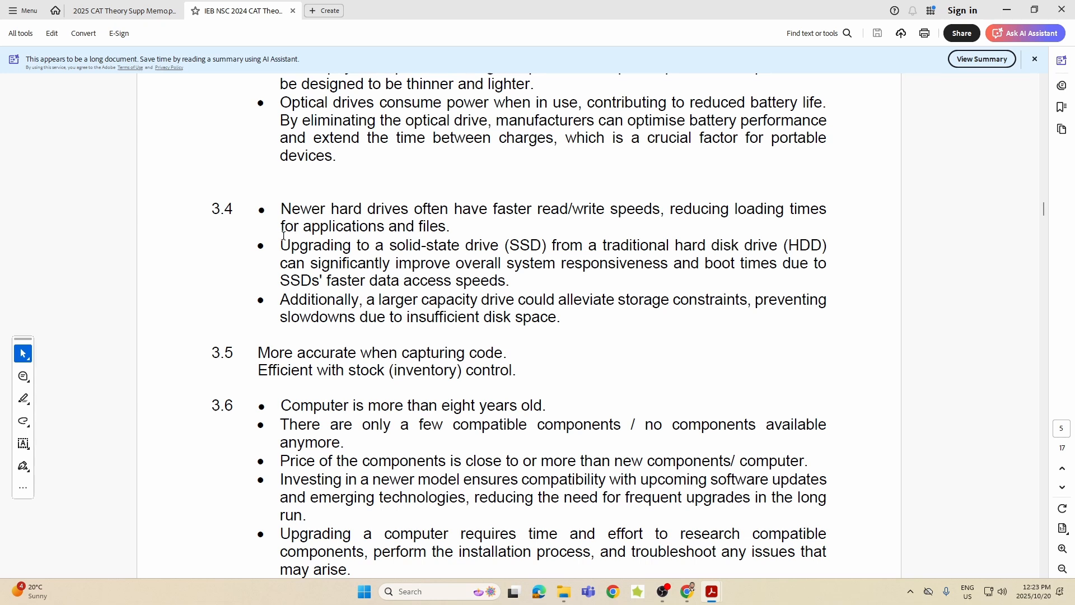
# Step: Select the memorandum's 3.4 answer about upgrading to a solid-state drive
pyautogui.moveTo(280, 246); pyautogui.dragTo(827, 262)
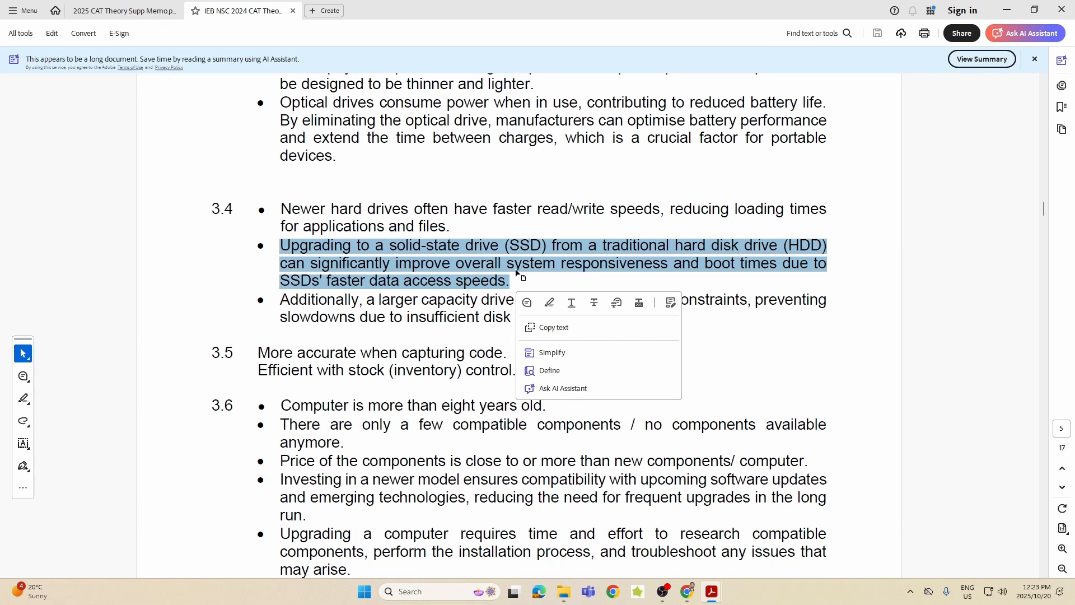
pyautogui.moveTo(658, 278)
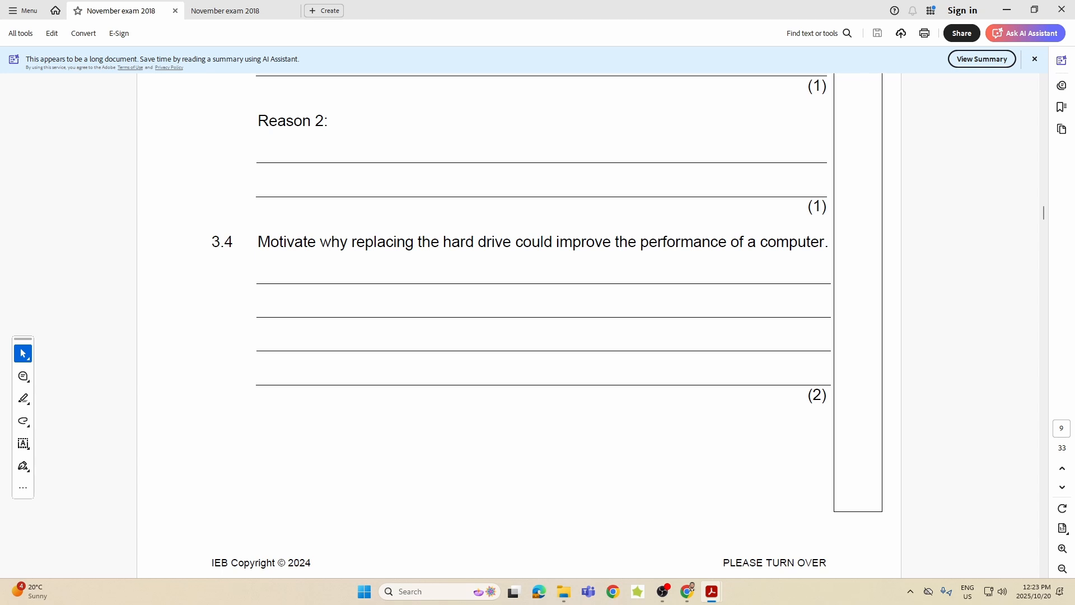
pyautogui.moveTo(420, 279)
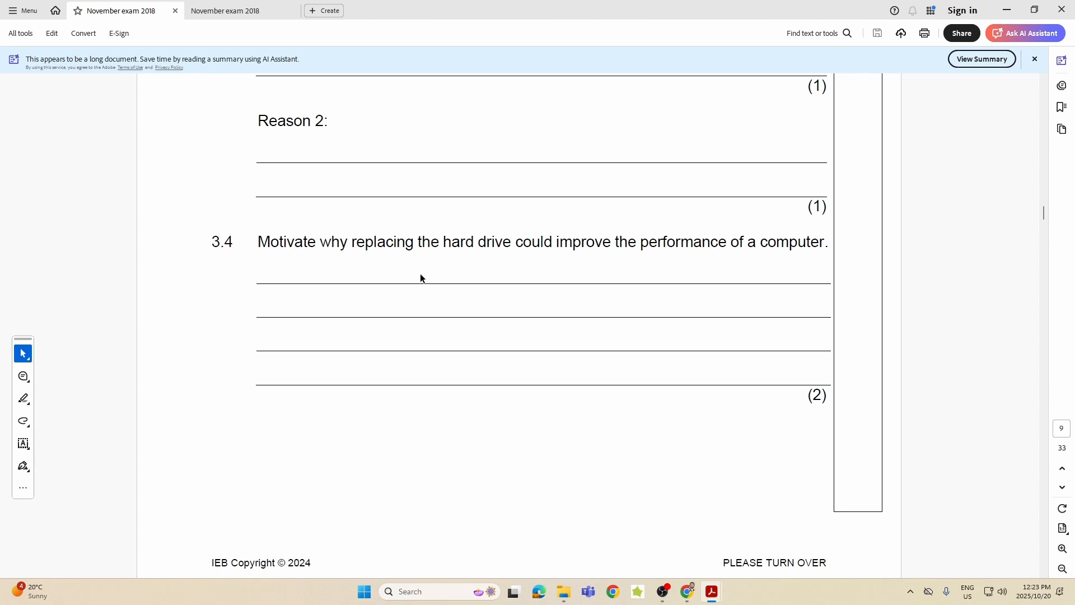
pyautogui.moveTo(328, 274)
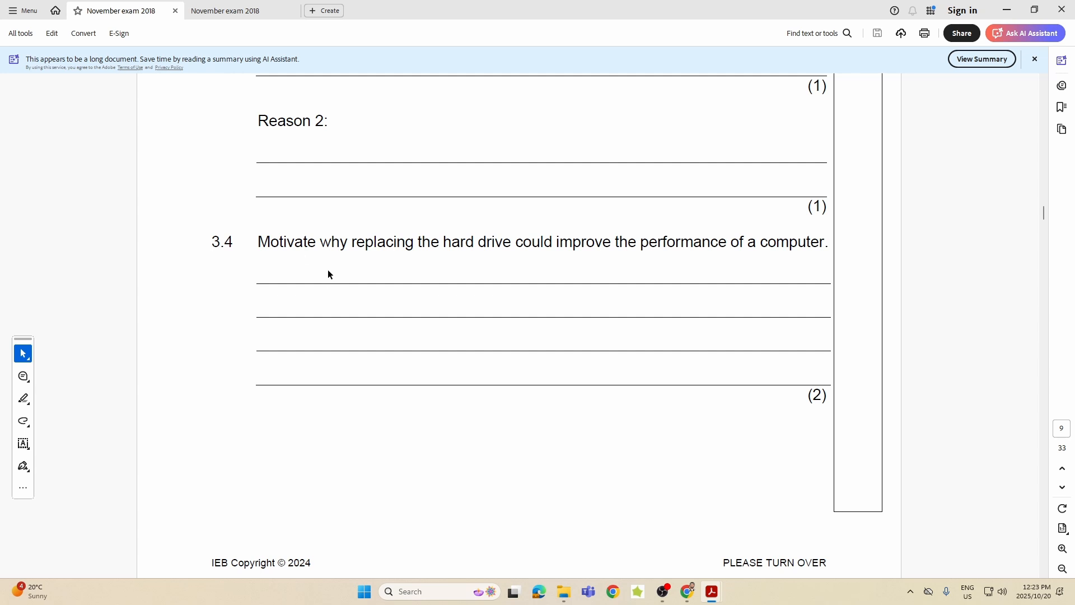
pyautogui.moveTo(375, 270)
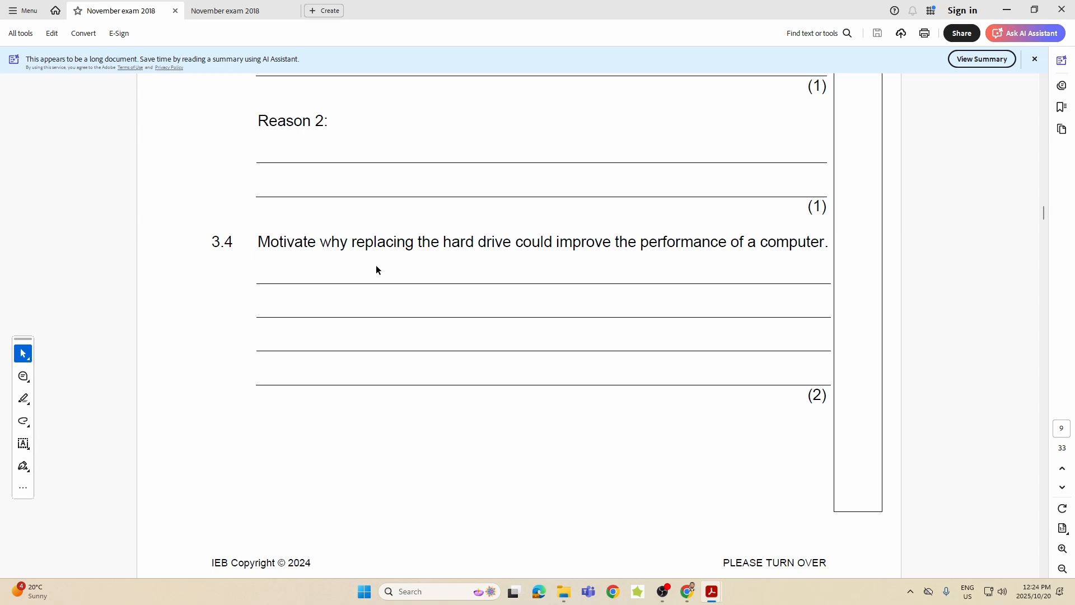
pyautogui.moveTo(378, 270)
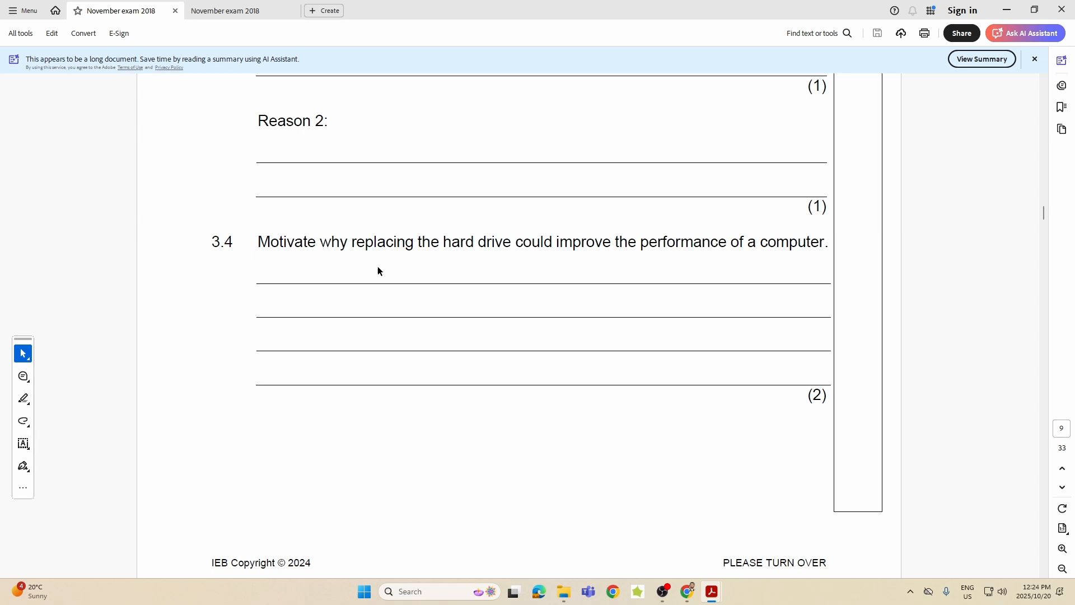
# Step: Scroll down in the exam paper to page 10's Questions 3.5 and 3.6
pyautogui.scroll(-3)
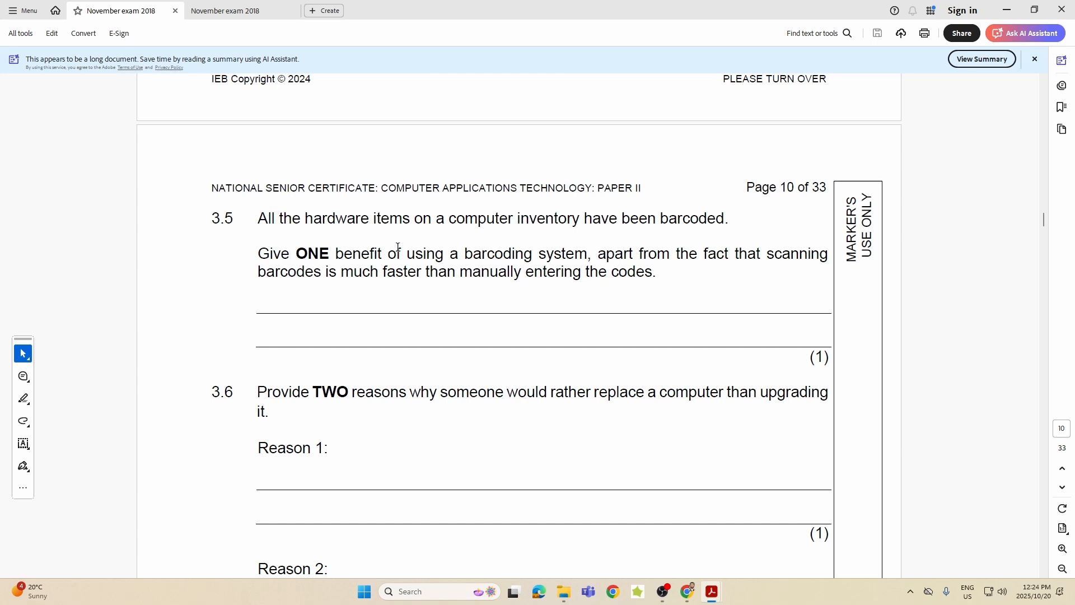
pyautogui.moveTo(376, 308)
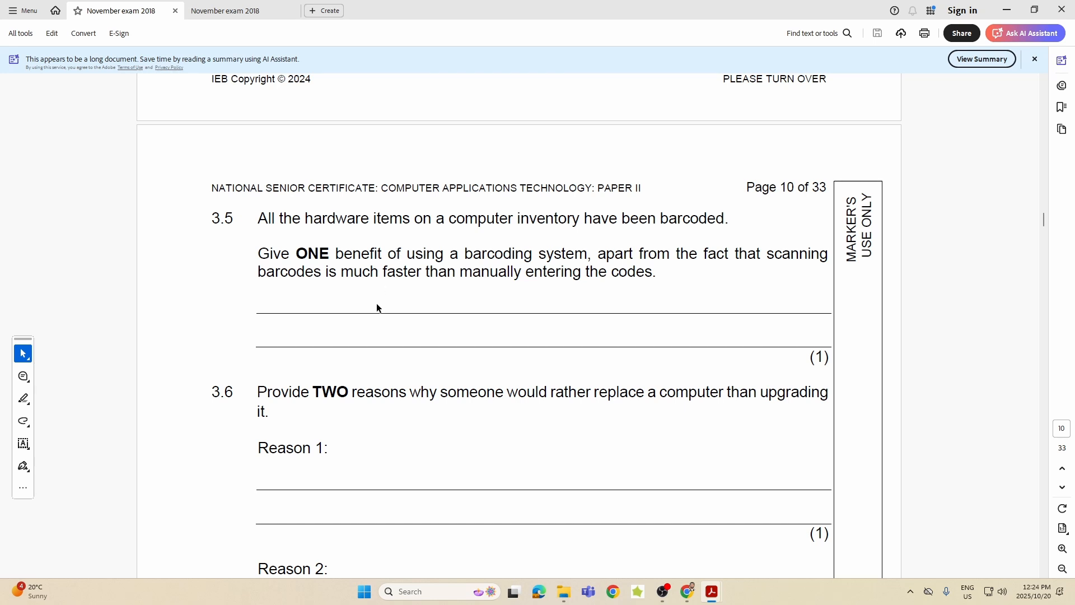
pyautogui.moveTo(351, 307)
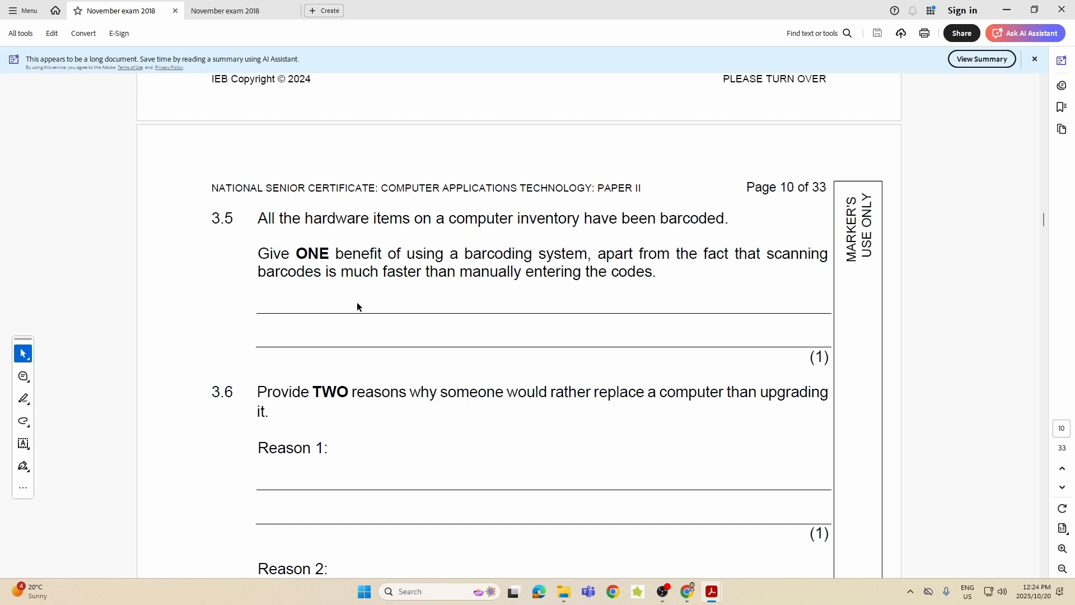
pyautogui.moveTo(403, 288)
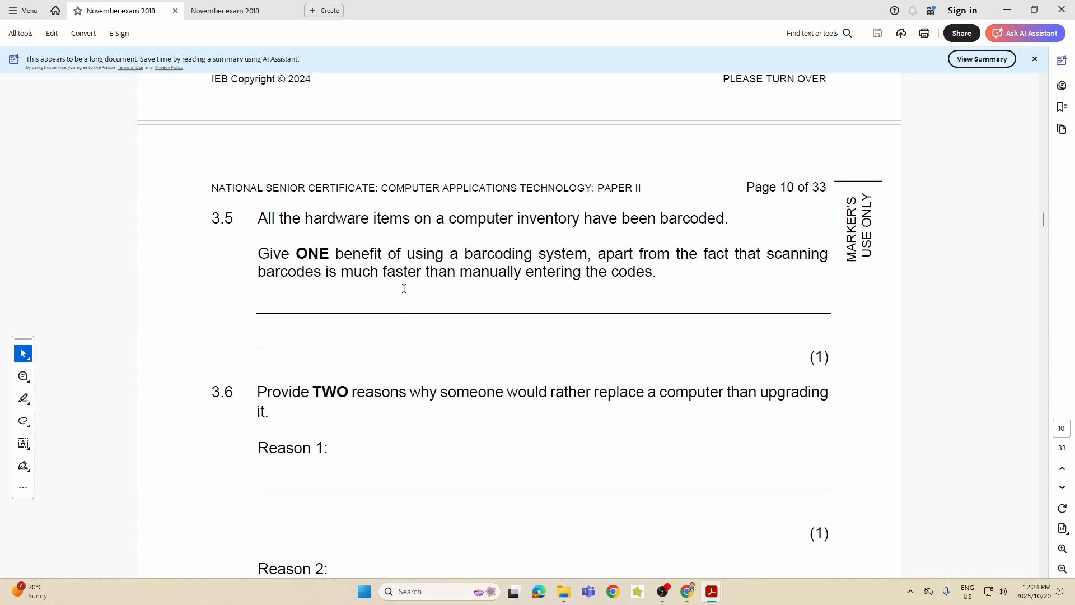
# Step: Scroll past questions 3.5 and 3.6 to question 3.7.1 on inkjet versus laser printers
pyautogui.scroll(-3)
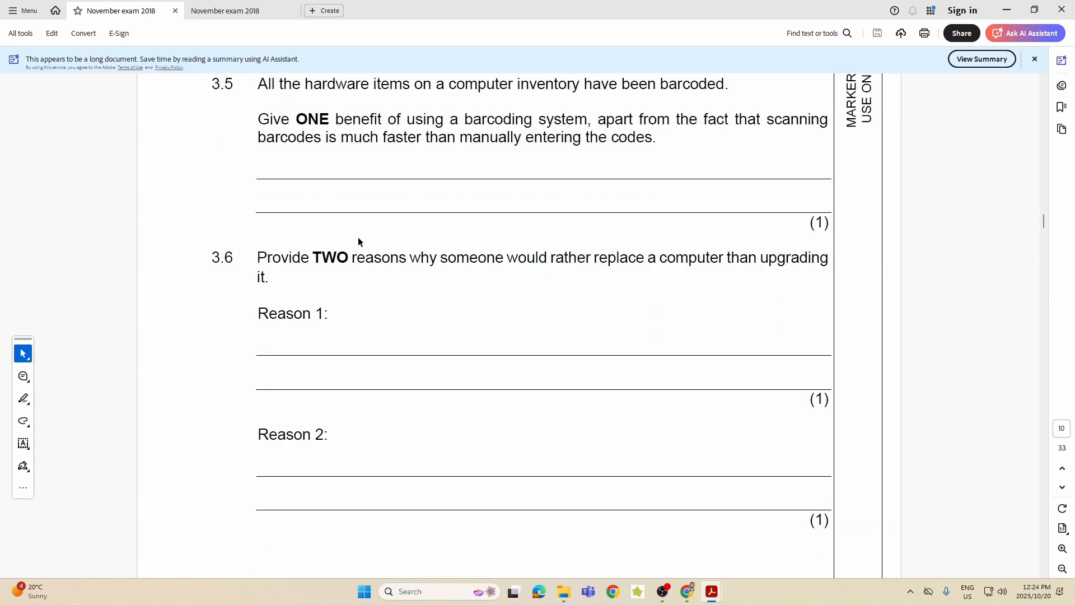
pyautogui.moveTo(274, 258)
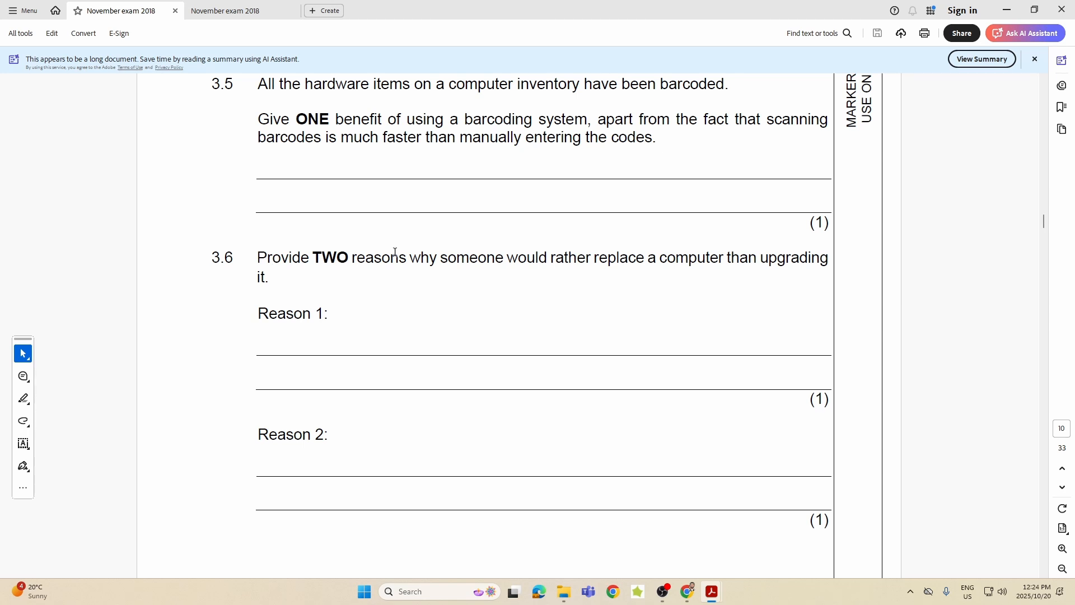
pyautogui.moveTo(778, 246)
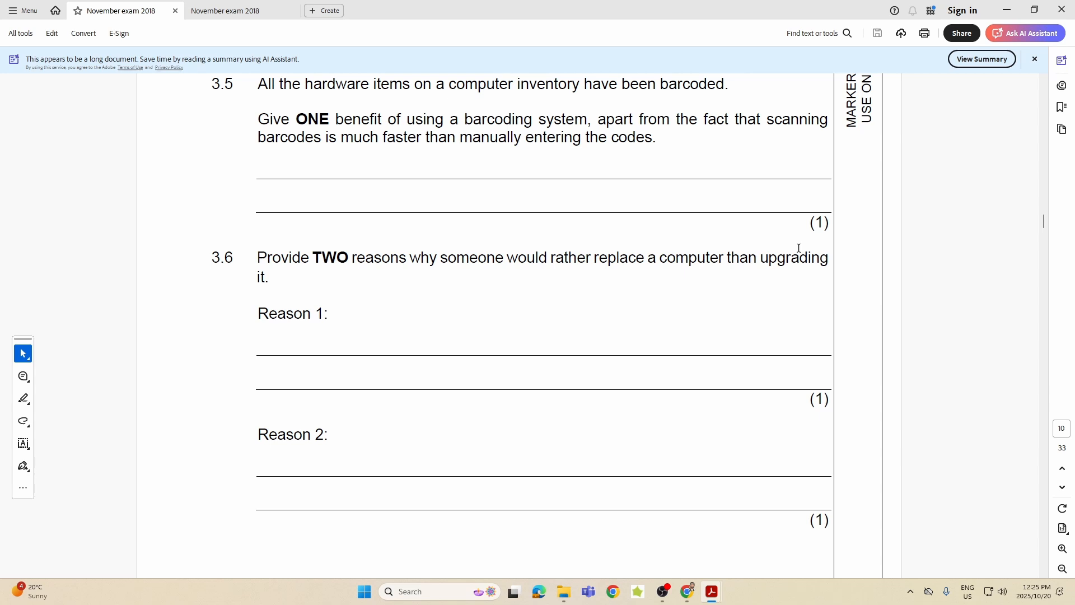
pyautogui.scroll(-3)
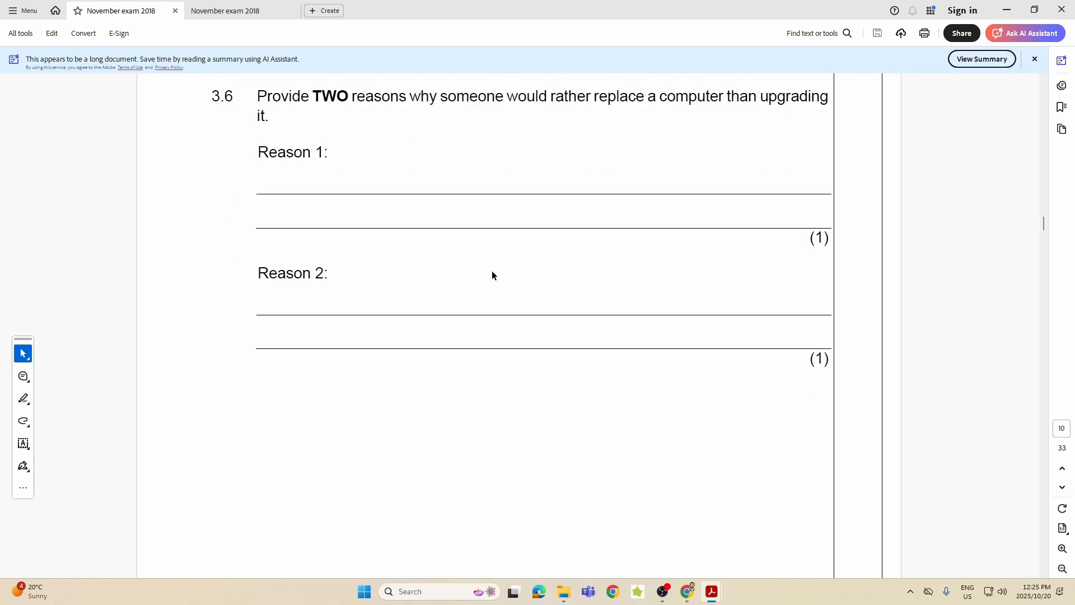
pyautogui.scroll(-3)
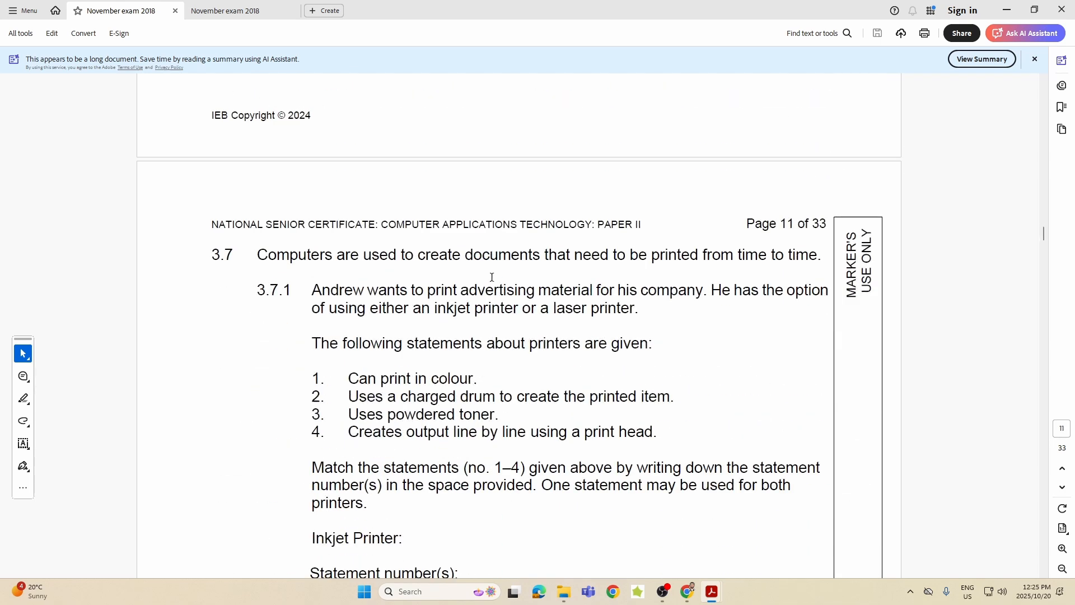
pyautogui.scroll(-3)
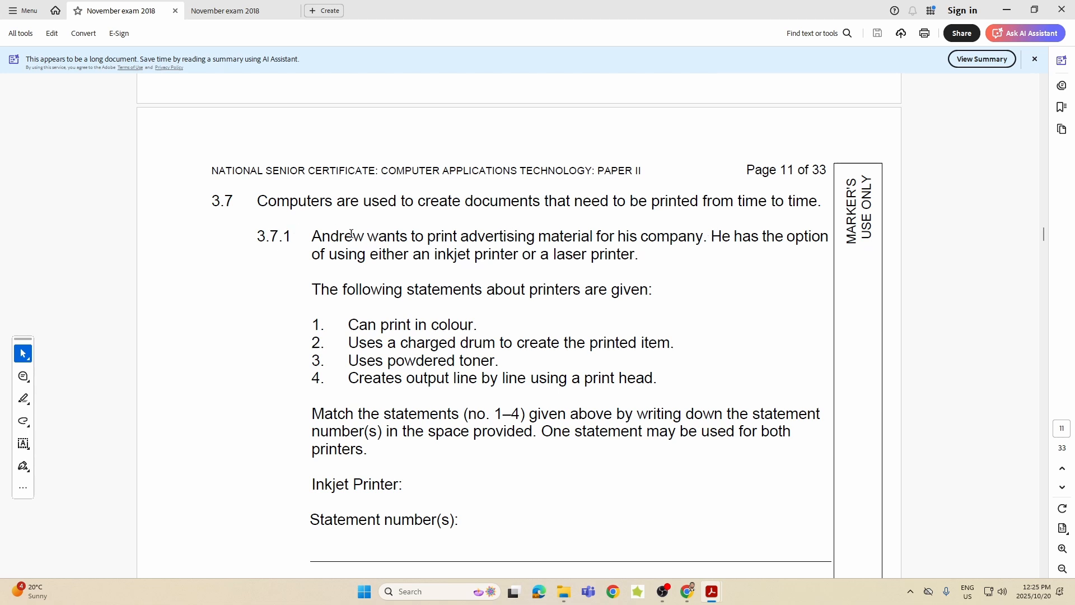
pyautogui.moveTo(707, 236)
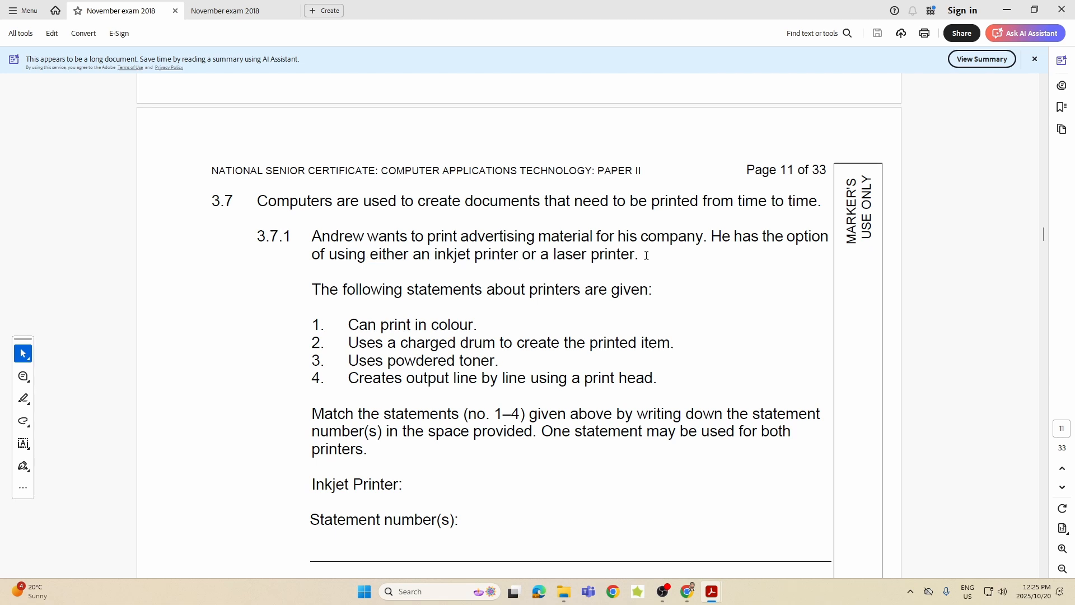
pyautogui.scroll(-3)
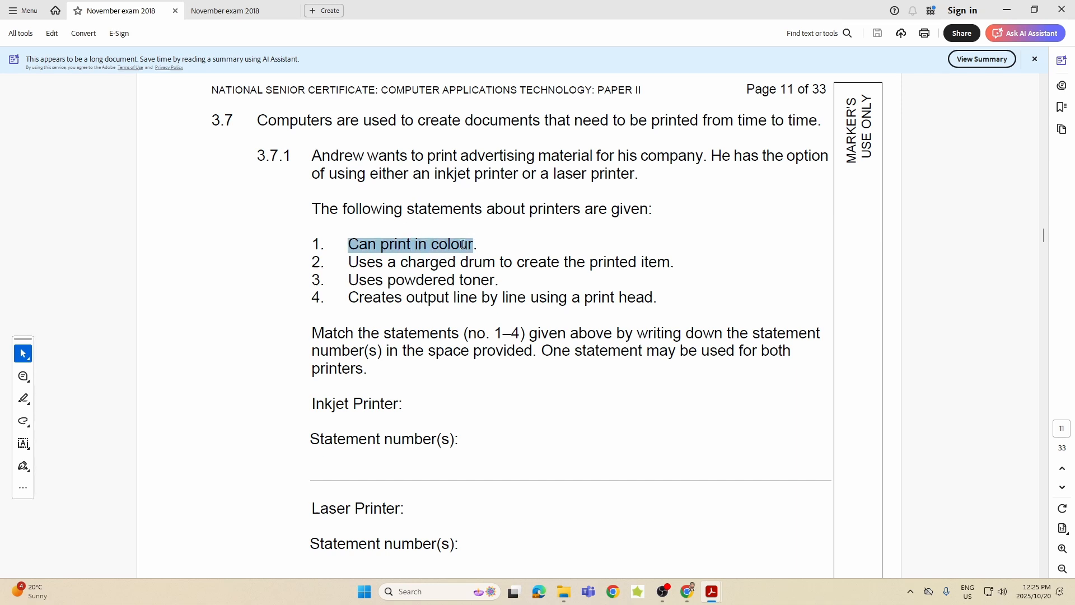
pyautogui.click(410, 244)
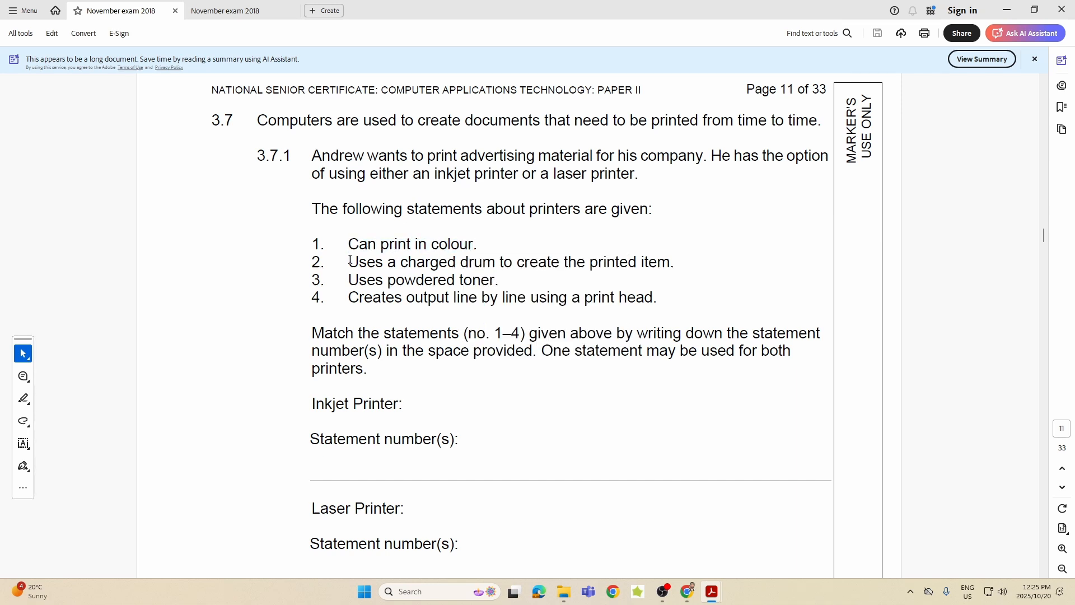
pyautogui.moveTo(348, 261); pyautogui.dragTo(674, 261)
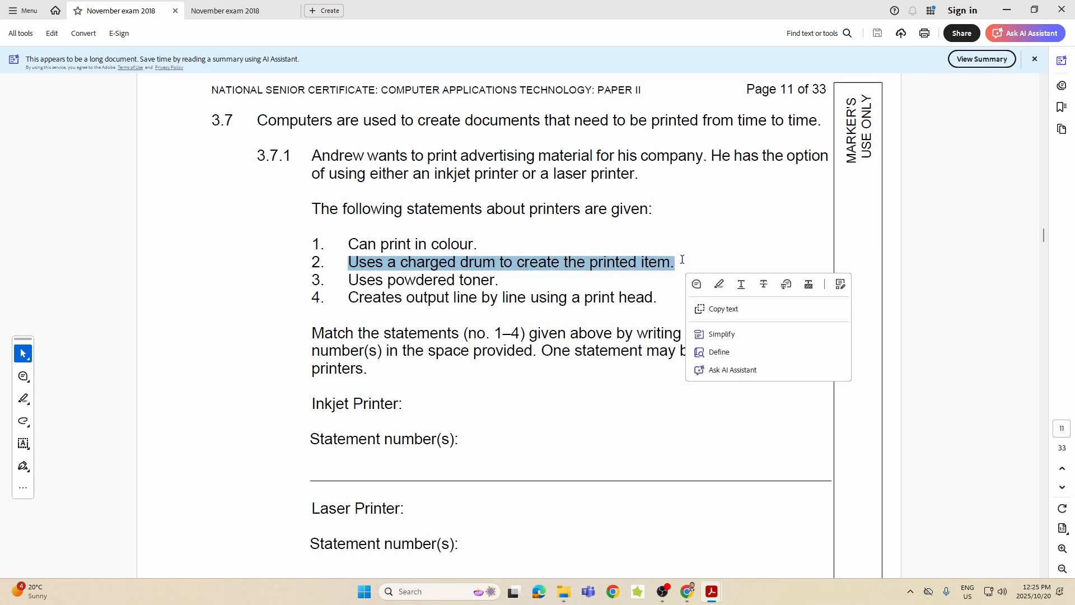
pyautogui.moveTo(374, 285)
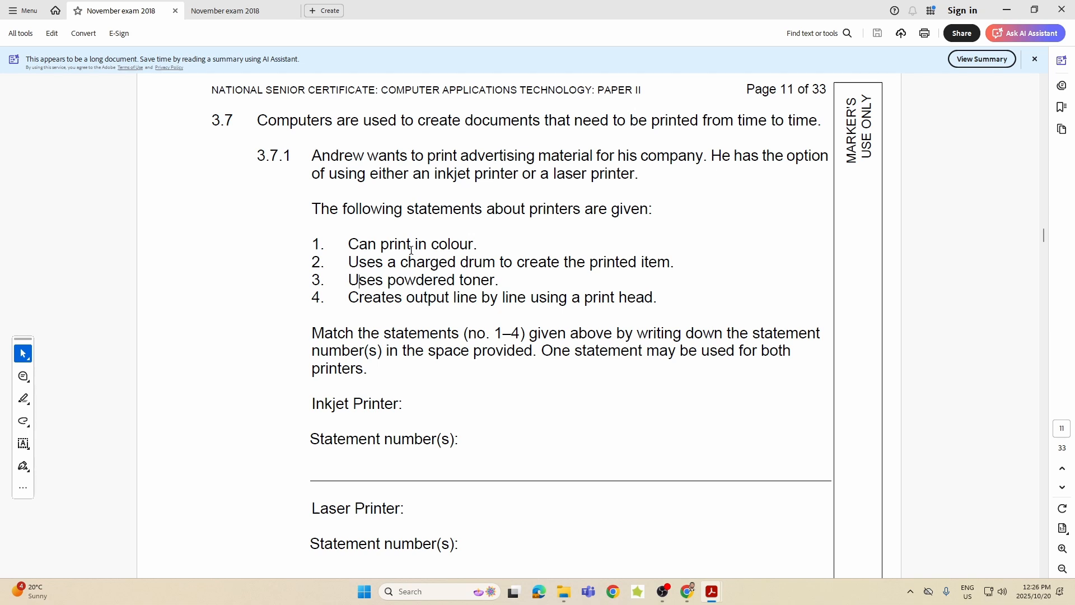
pyautogui.moveTo(420, 286)
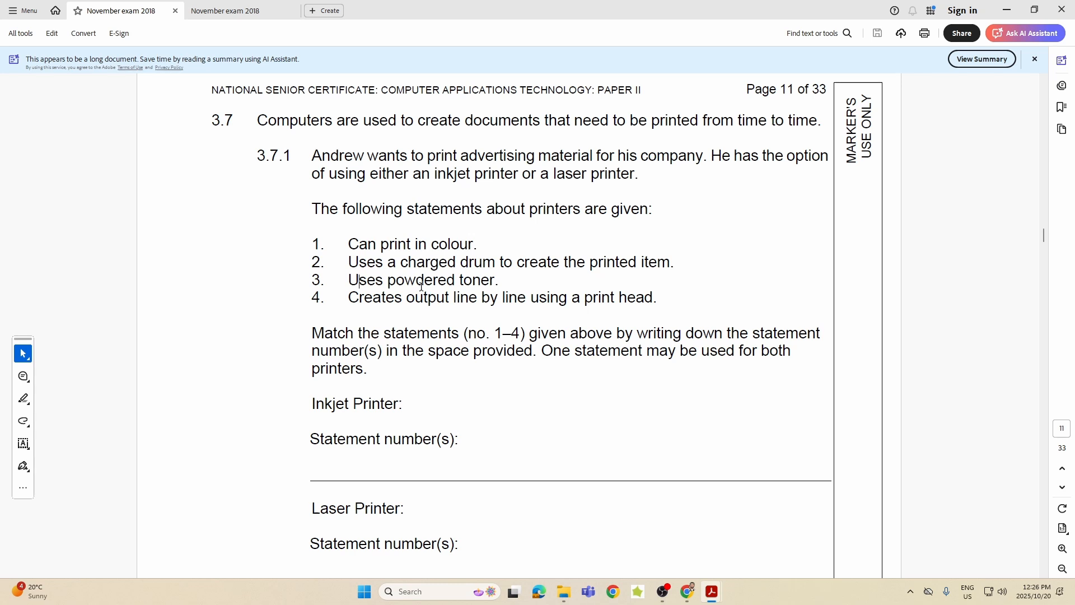
# Step: Scroll to question 3.7.2 on printing 10 000 leaflets and highlight 'laser printer' as the answer
pyautogui.scroll(-3)
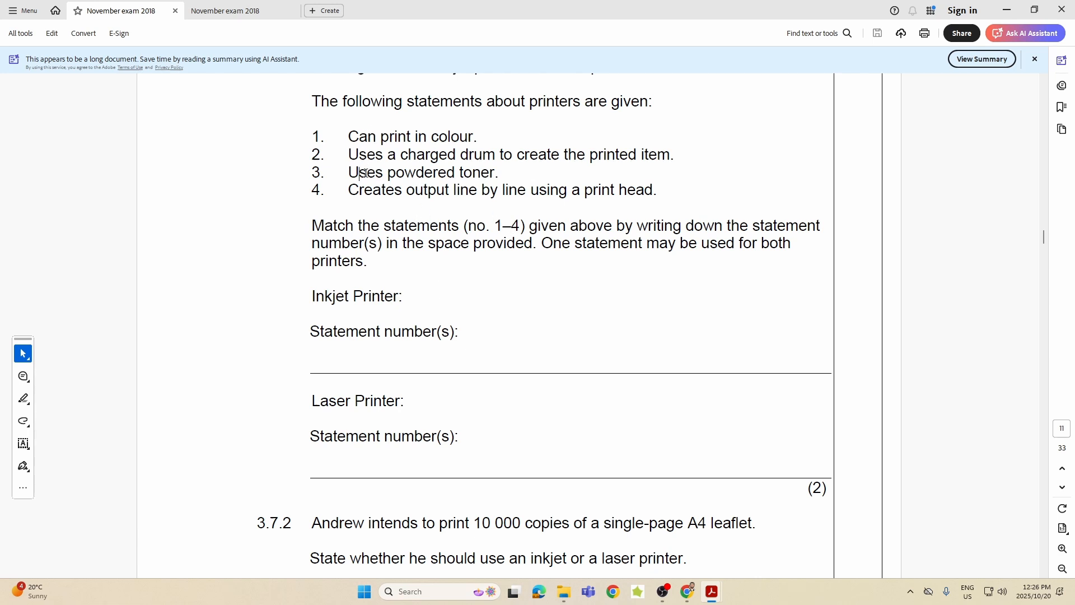
pyautogui.moveTo(469, 328)
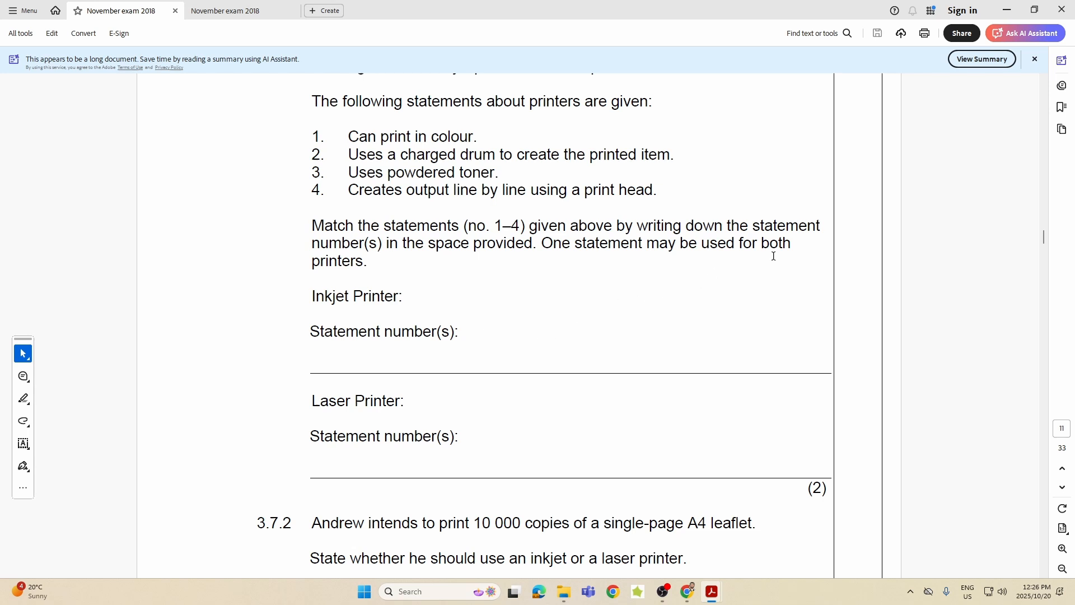
pyautogui.scroll(-3)
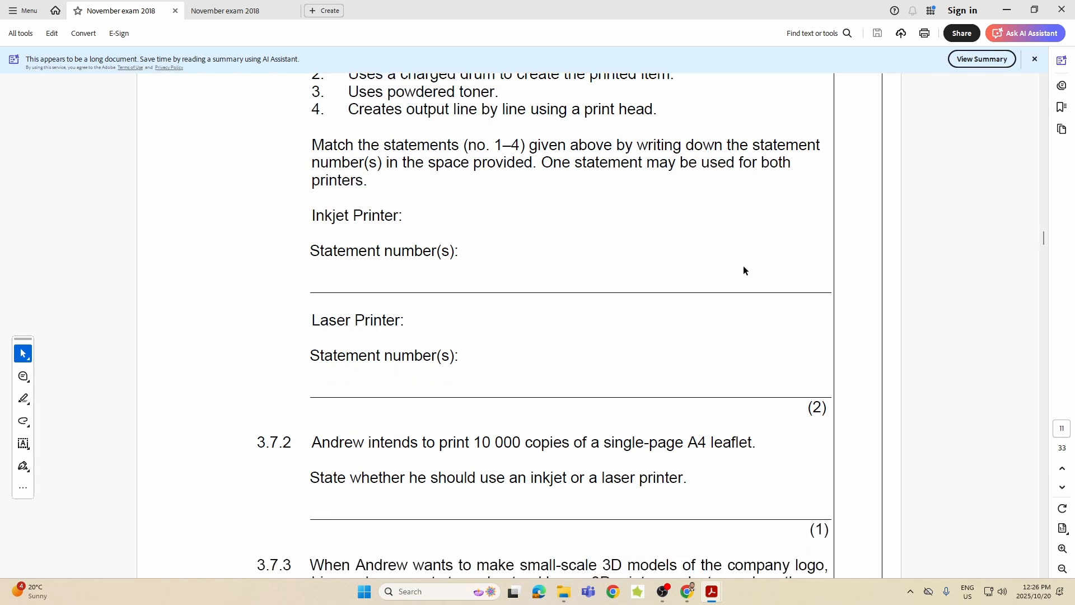
pyautogui.scroll(-3)
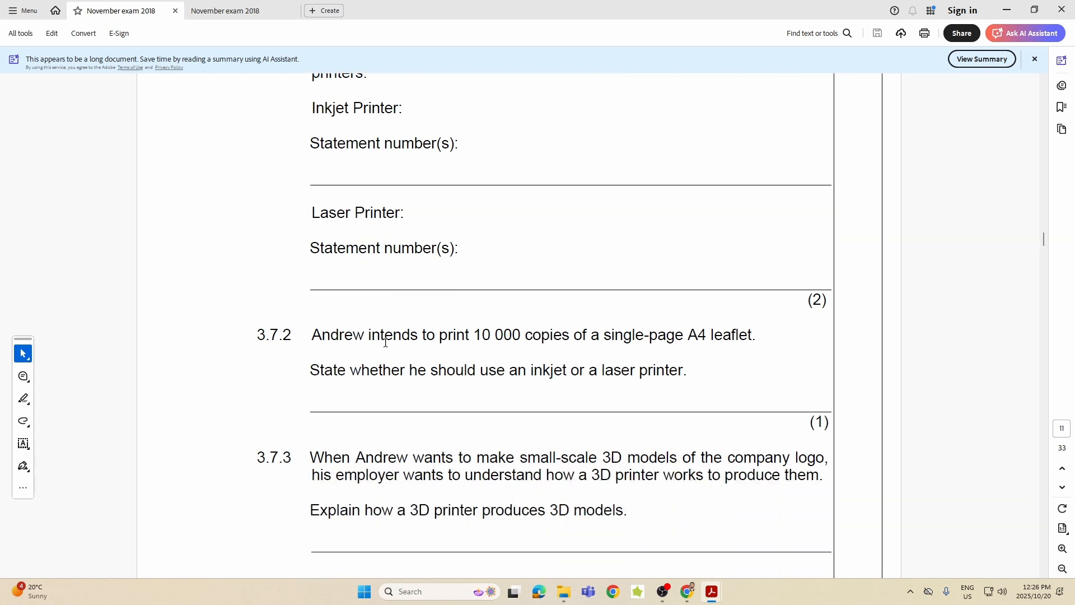
pyautogui.scroll(-3)
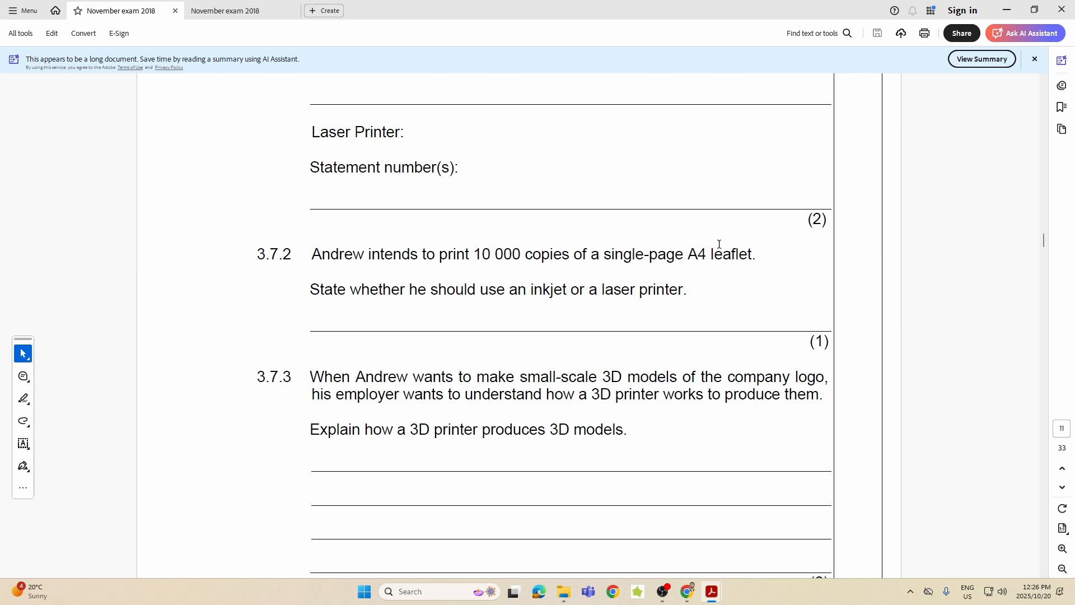
pyautogui.moveTo(398, 295)
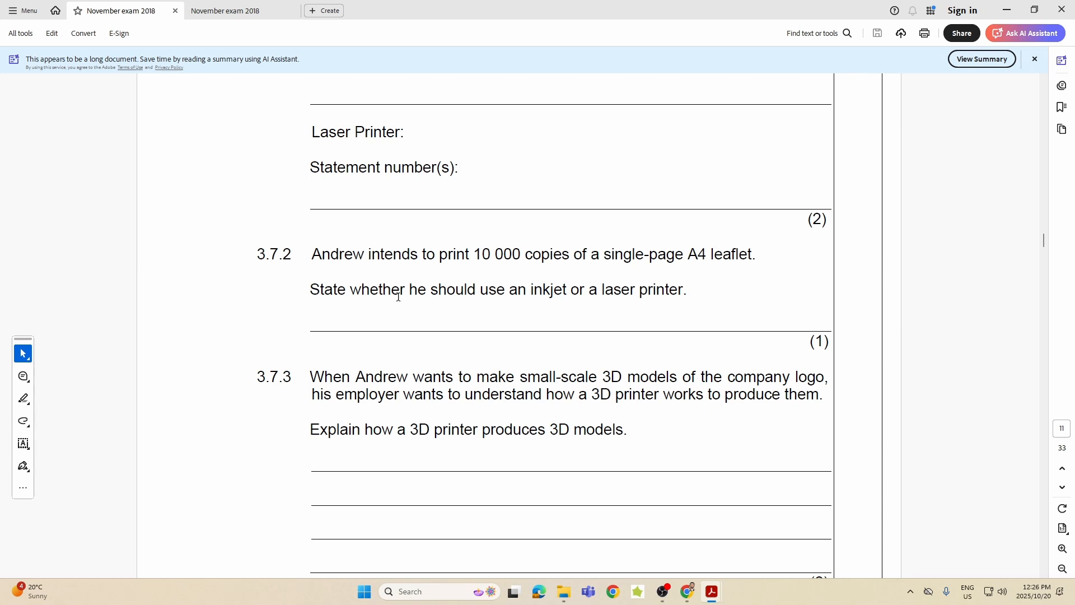
pyautogui.moveTo(527, 291)
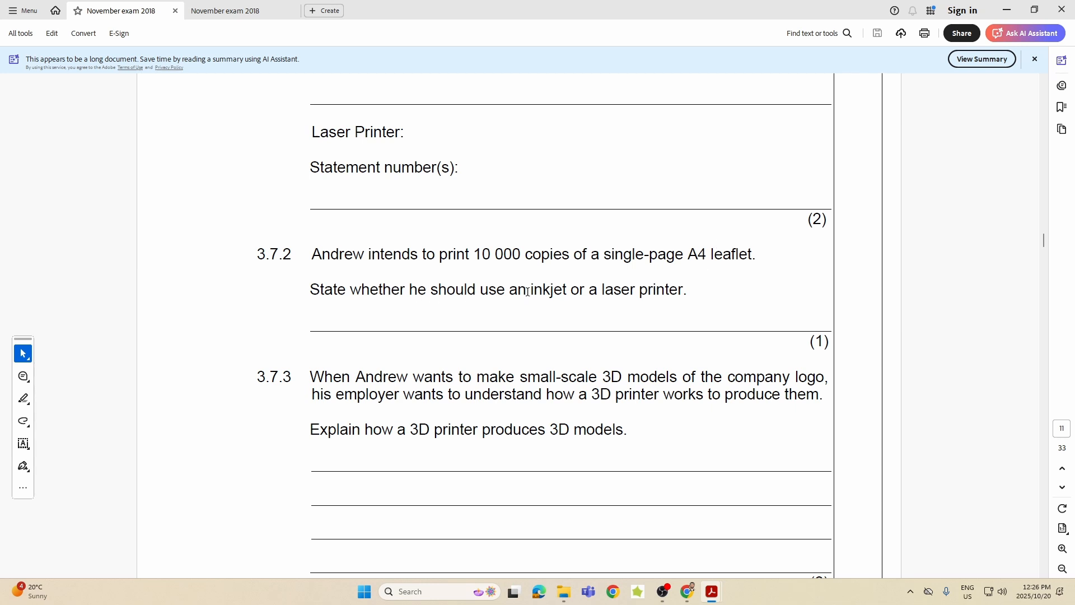
pyautogui.doubleClick(545, 289)
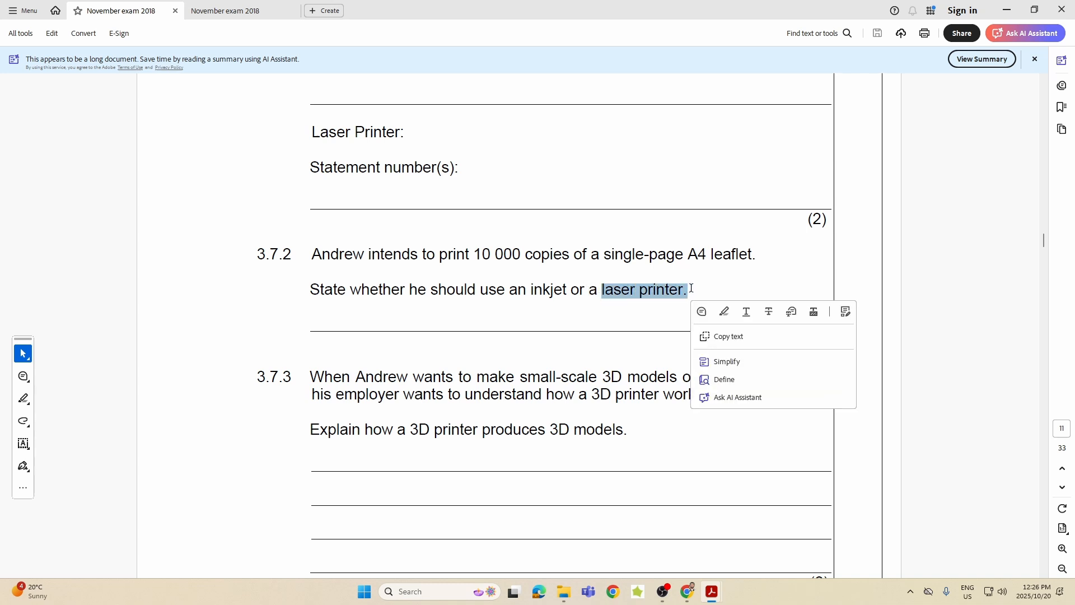
pyautogui.scroll(-3)
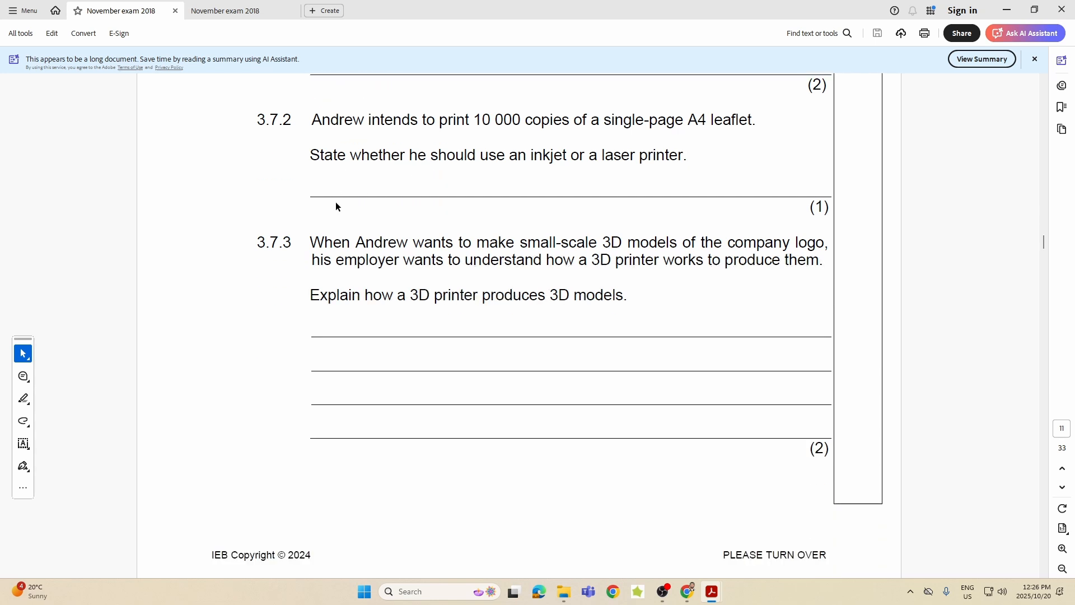
pyautogui.moveTo(554, 228)
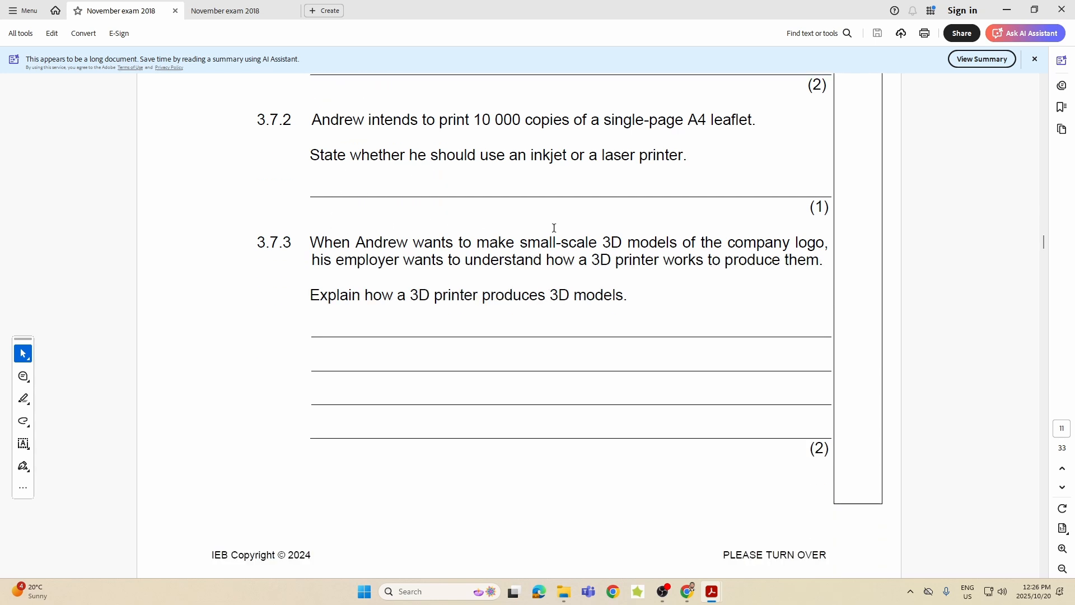
pyautogui.moveTo(796, 237)
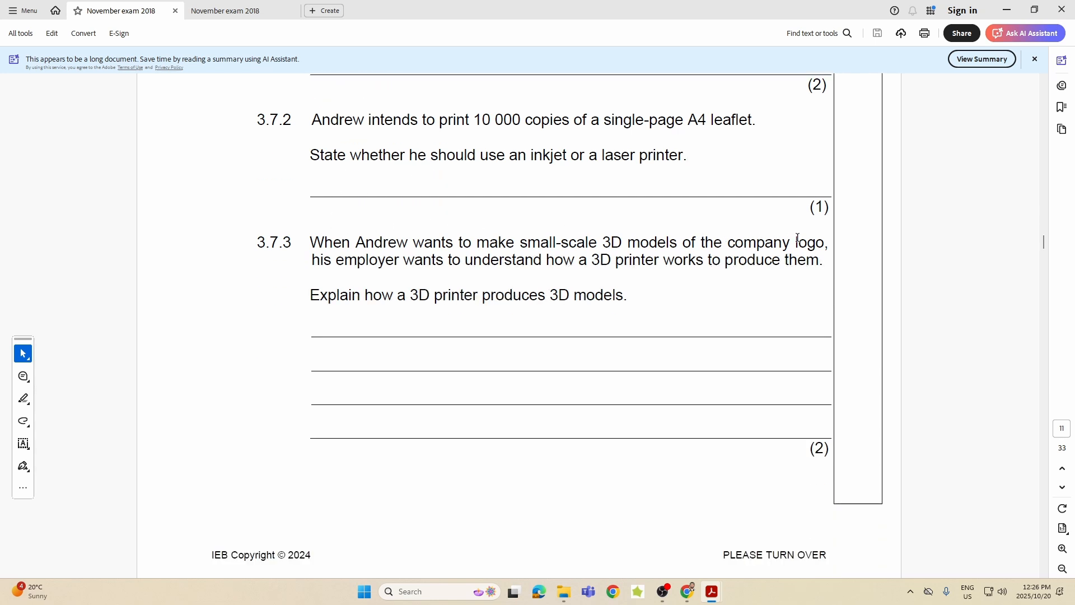
pyautogui.moveTo(597, 250)
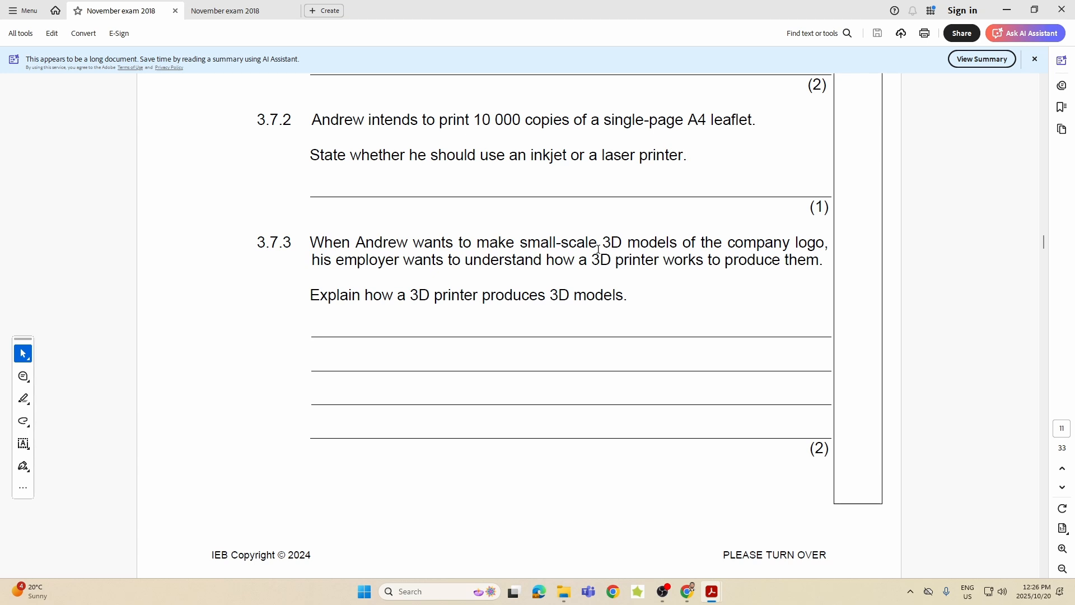
pyautogui.moveTo(335, 258); pyautogui.dragTo(702, 258)
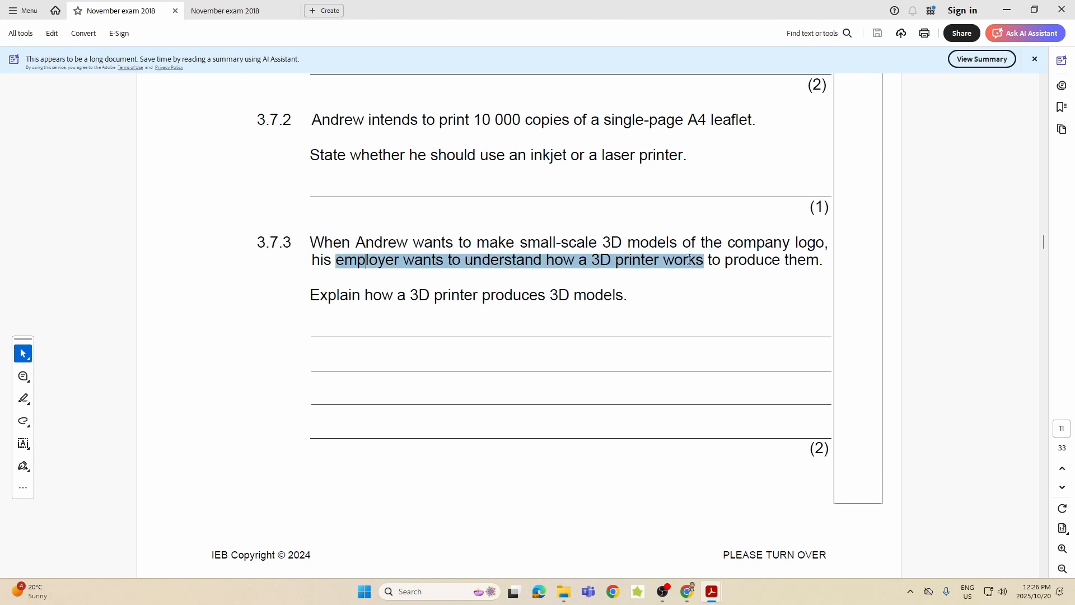
pyautogui.moveTo(704, 259); pyautogui.dragTo(773, 260)
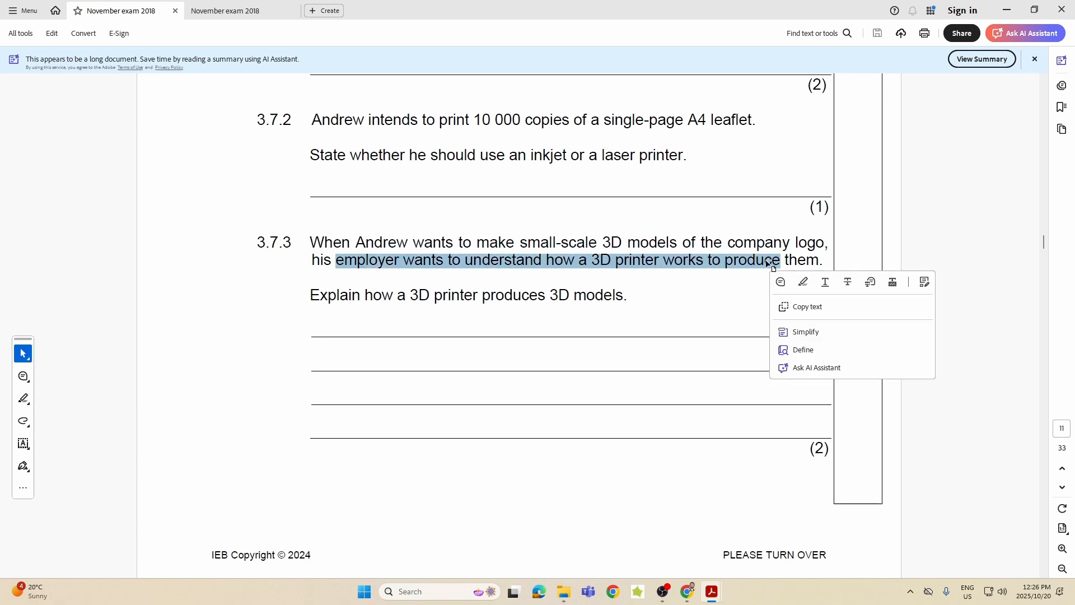
pyautogui.click(759, 395)
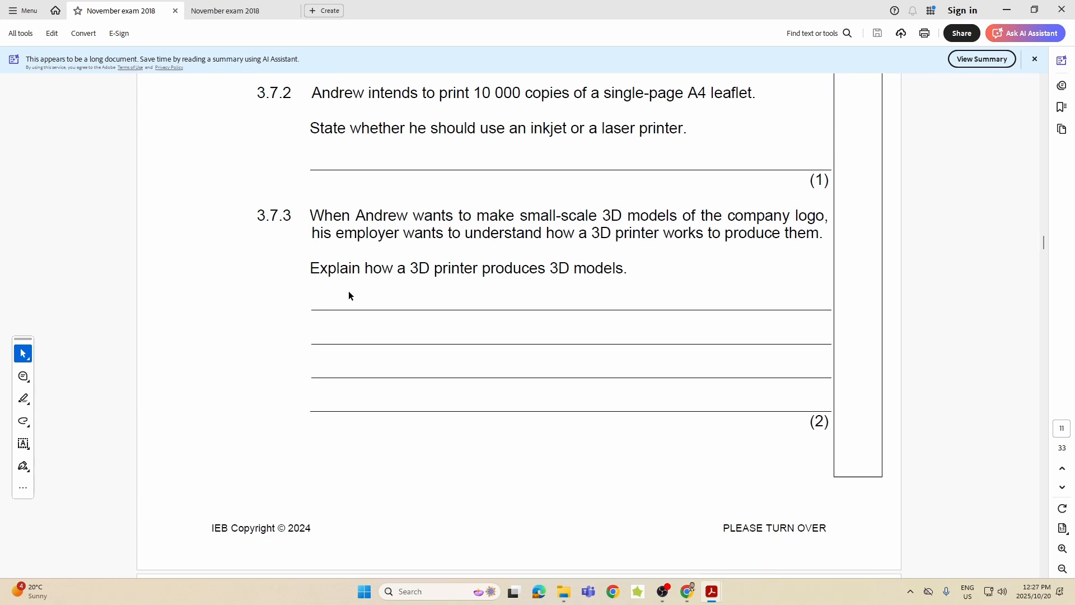
pyautogui.moveTo(528, 368)
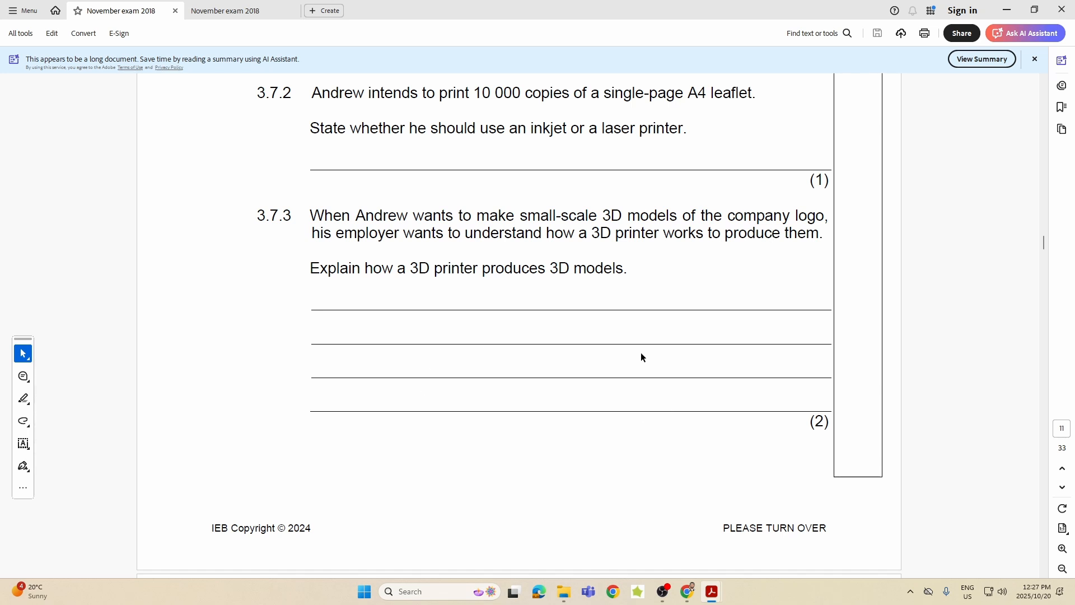
pyautogui.moveTo(597, 384)
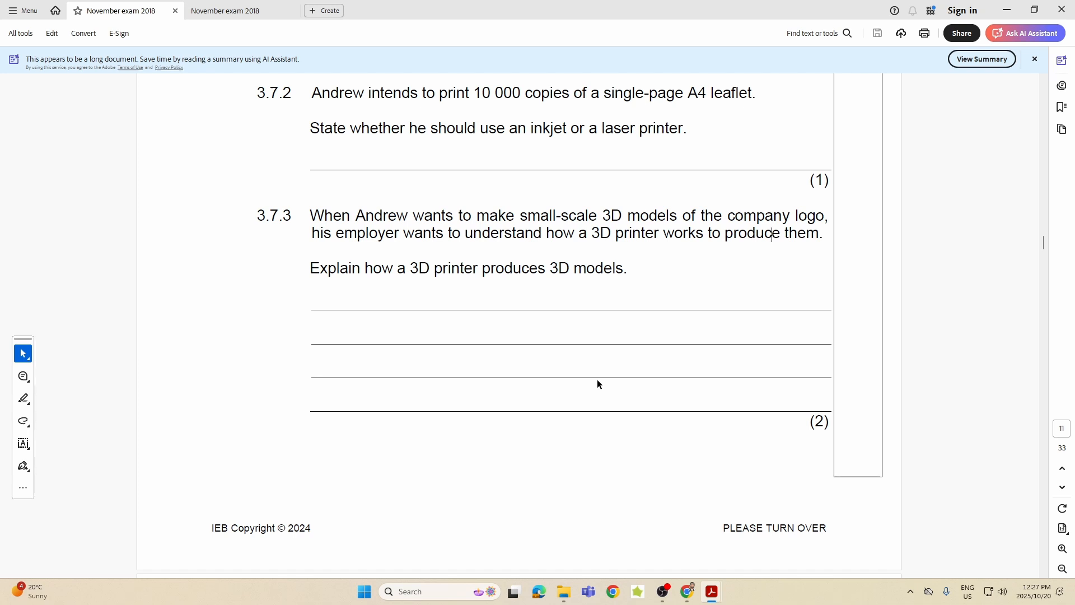
# Step: Scroll to question 3.8 on page 12, briefly marking the 3.8.1 wording on Linux versus Windows
pyautogui.scroll(-3)
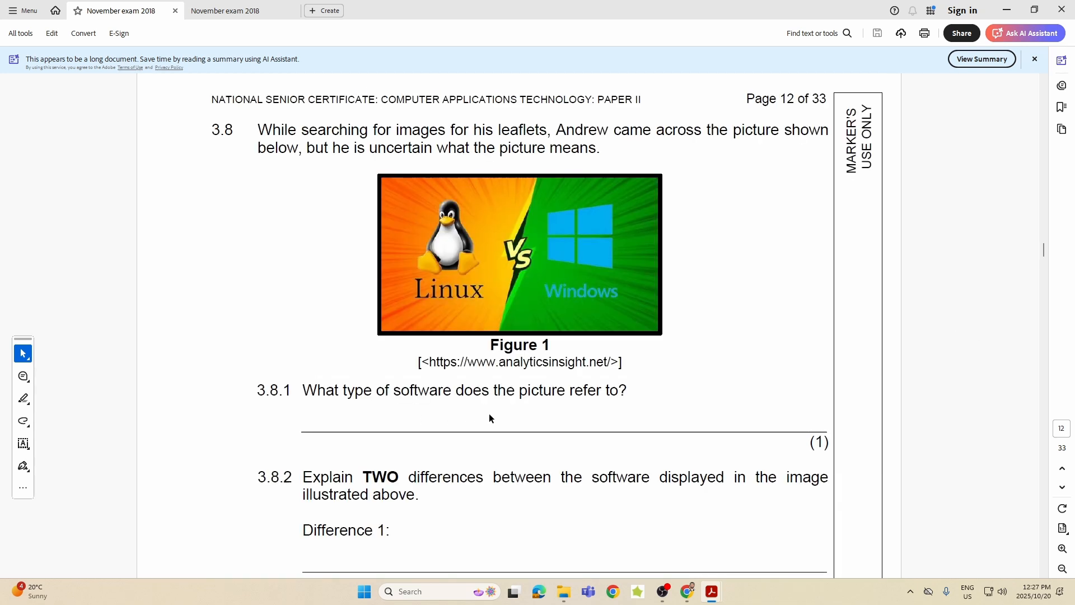
pyautogui.moveTo(507, 418)
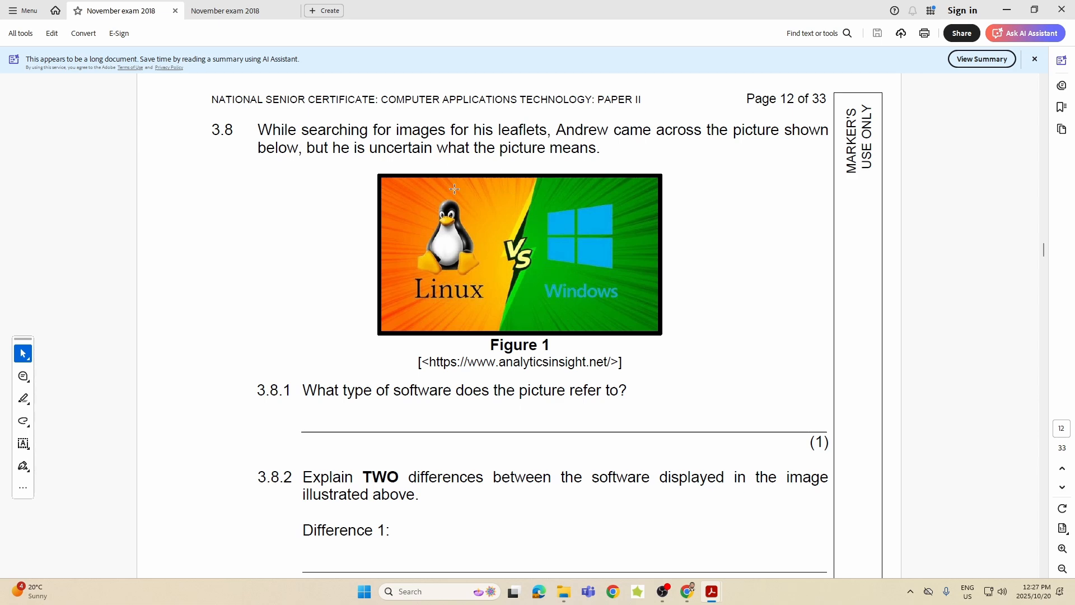
pyautogui.moveTo(413, 282)
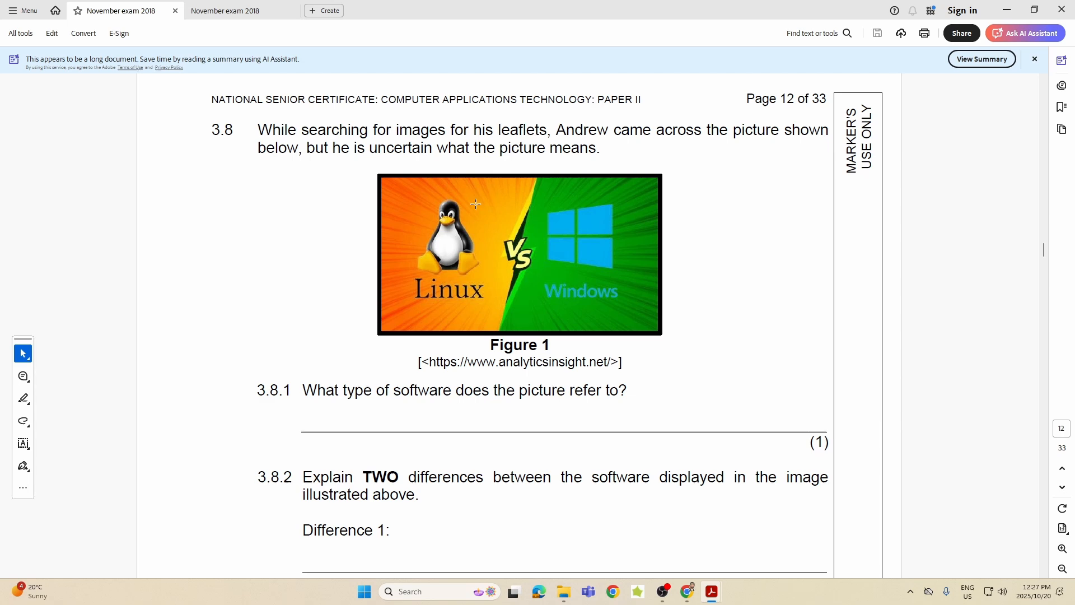
pyautogui.moveTo(579, 241)
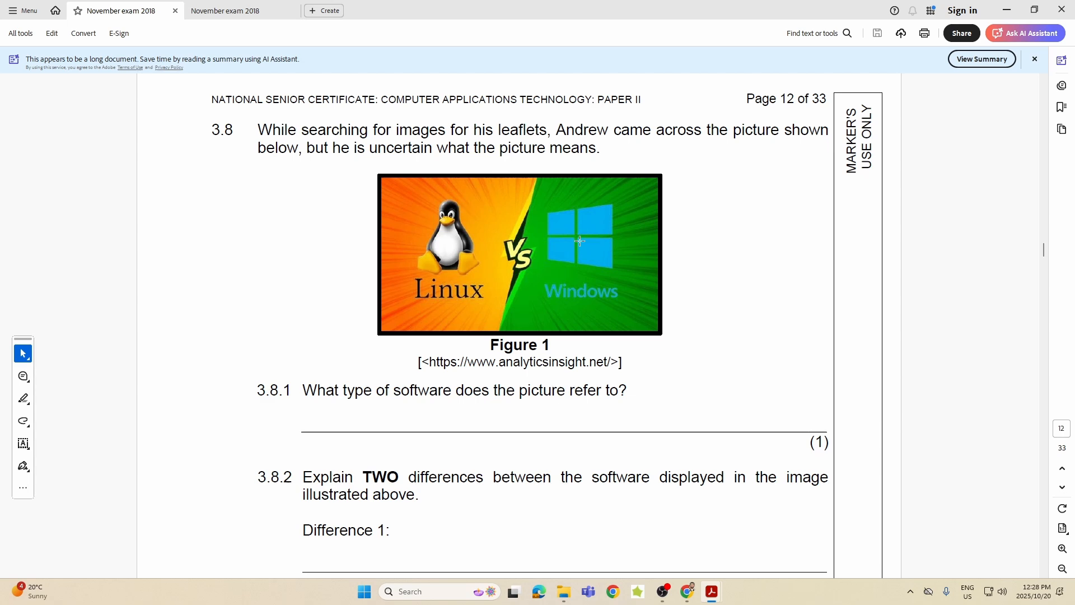
pyautogui.moveTo(579, 268)
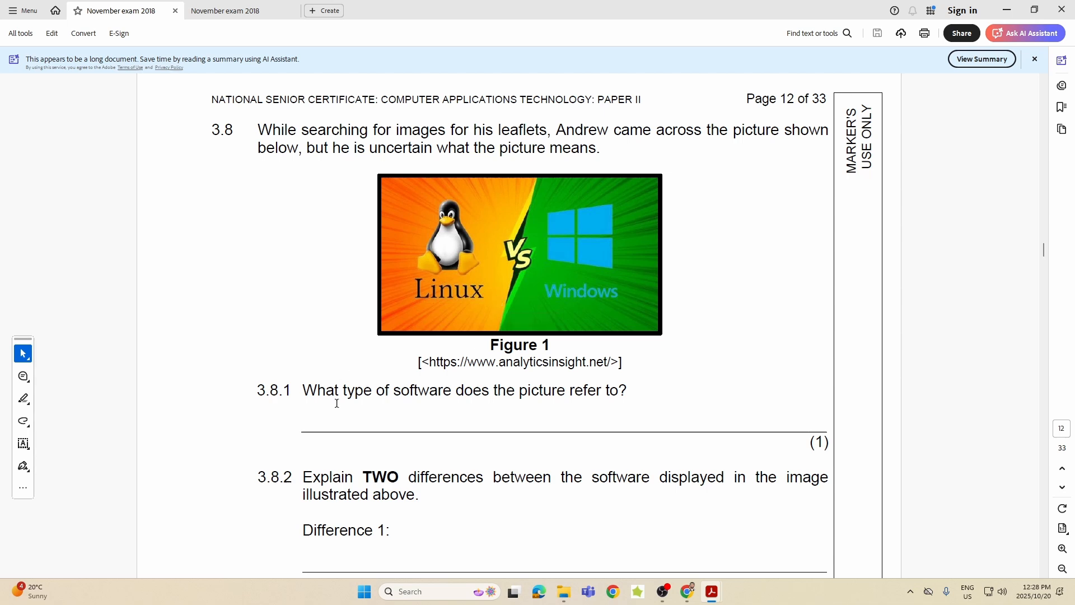
pyautogui.moveTo(304, 389); pyautogui.dragTo(566, 390)
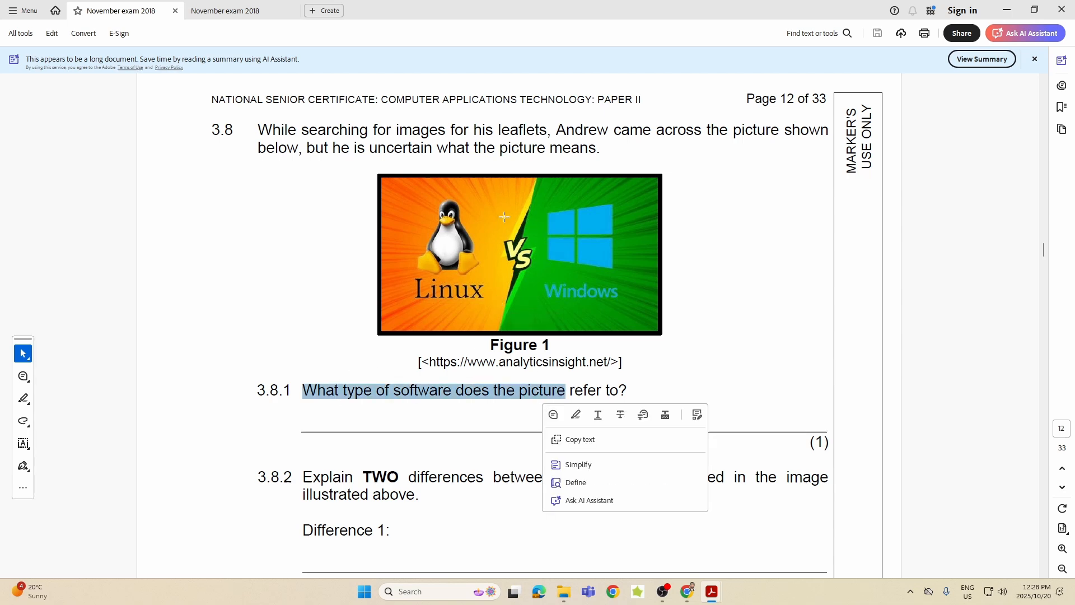
pyautogui.click(686, 339)
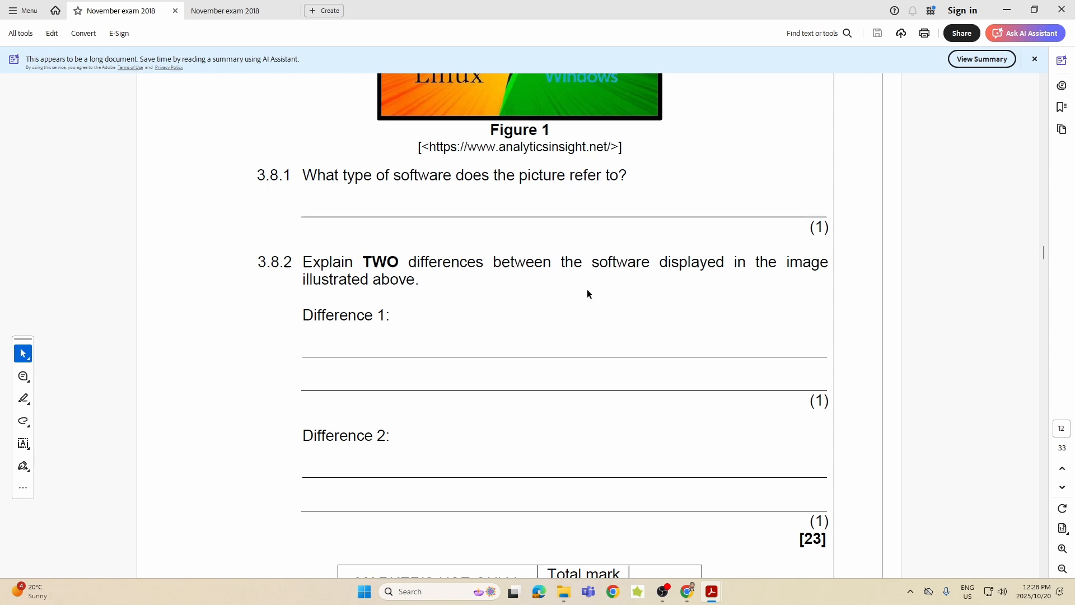
pyautogui.moveTo(593, 292)
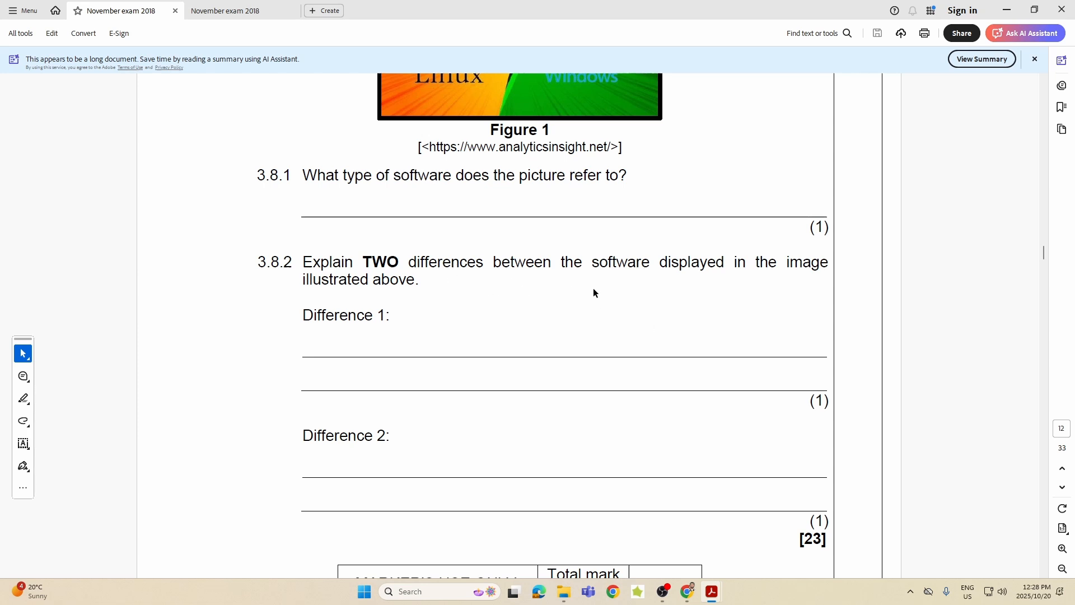
# Step: Scroll past Question 3's marker total box to the Question 4 heading on page 13
pyautogui.scroll(-3)
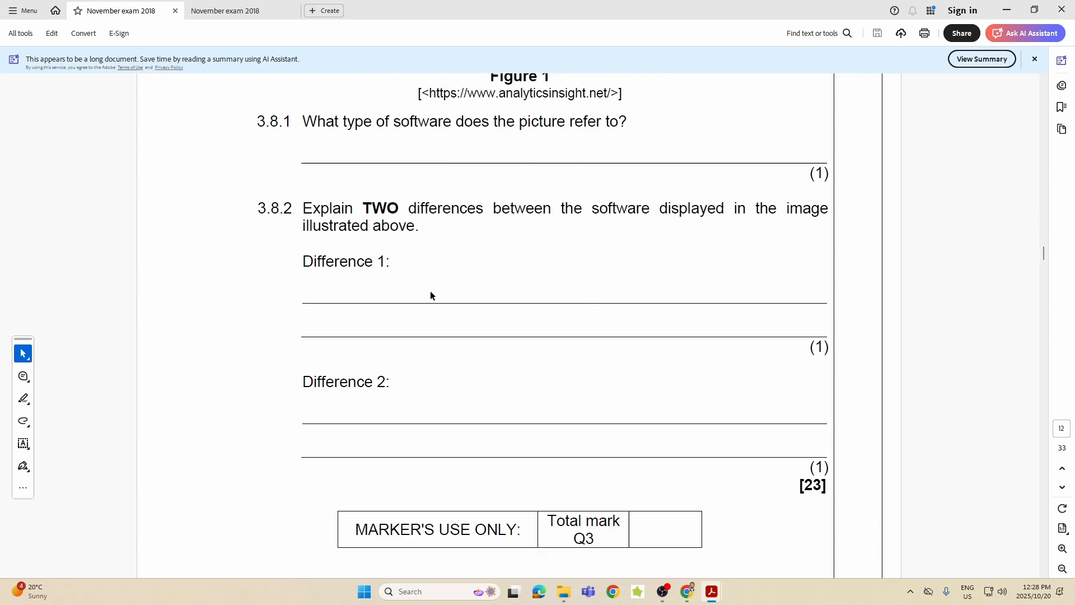
pyautogui.moveTo(384, 296)
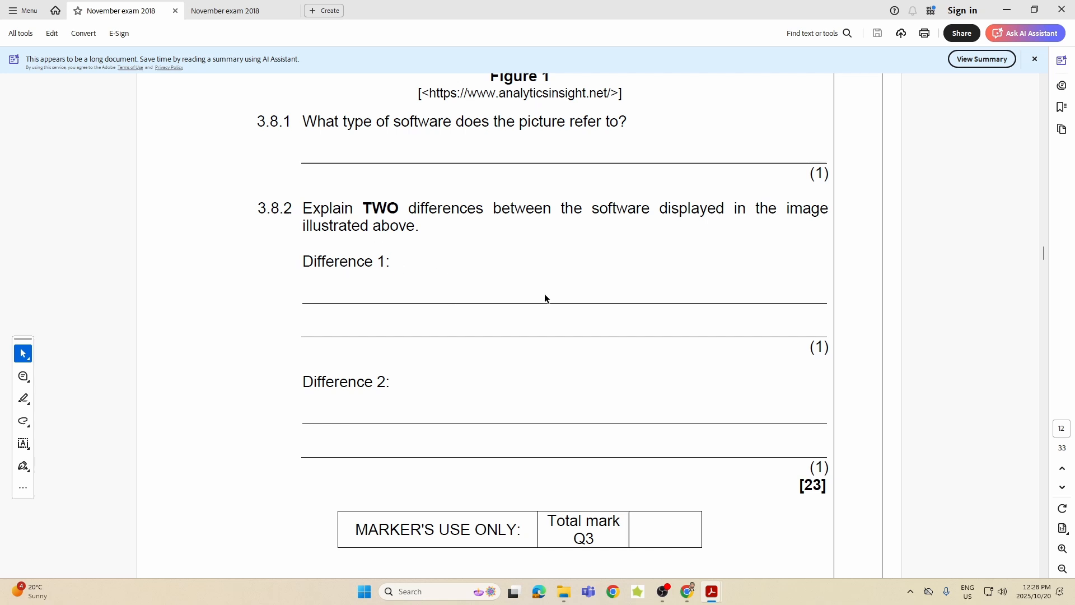
pyautogui.moveTo(351, 303)
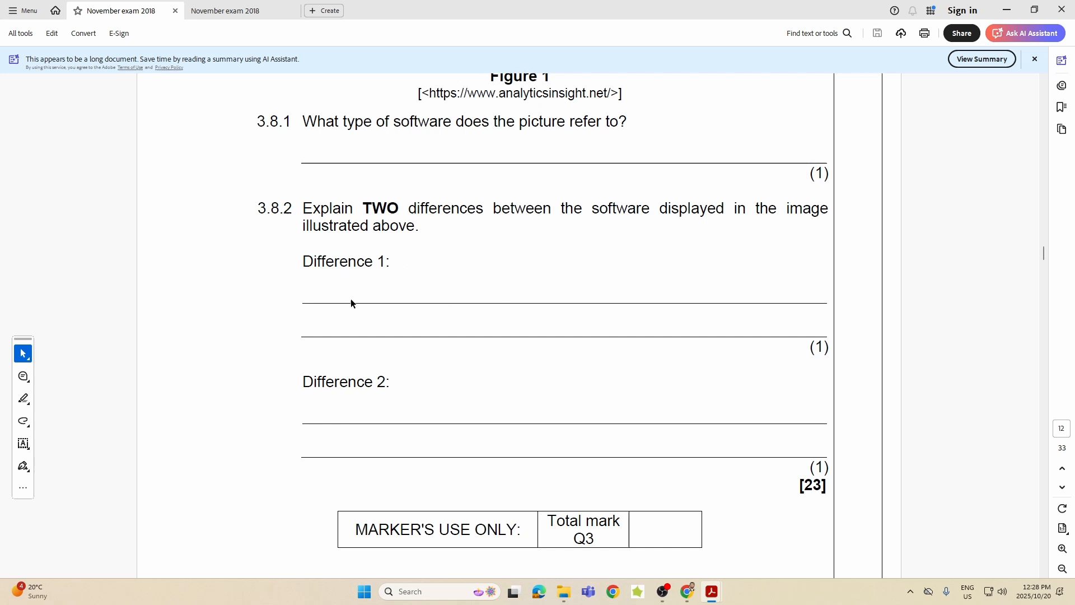
pyautogui.moveTo(329, 288)
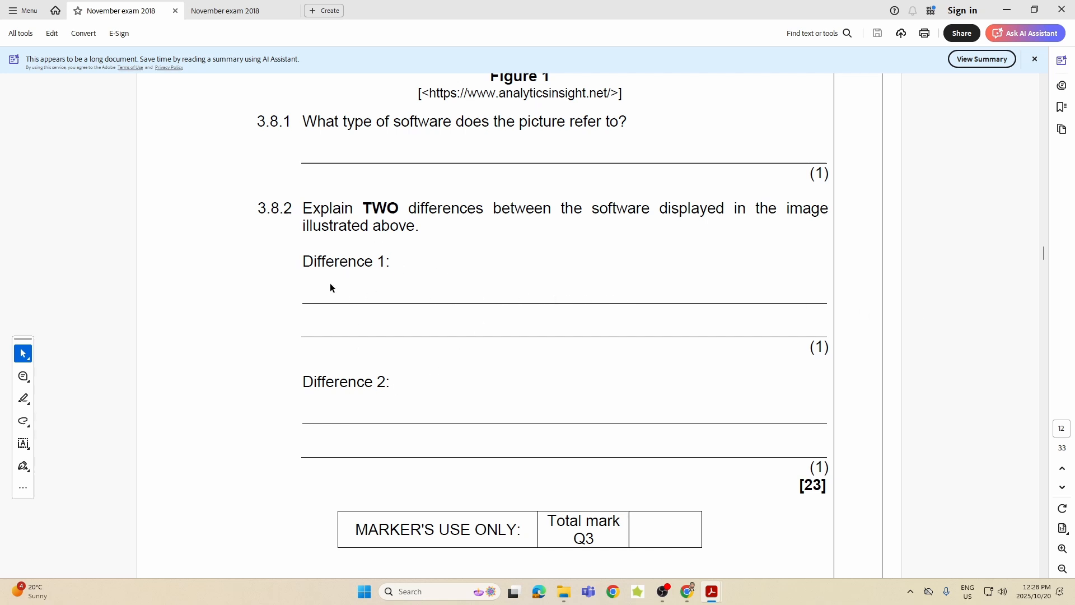
pyautogui.moveTo(511, 311)
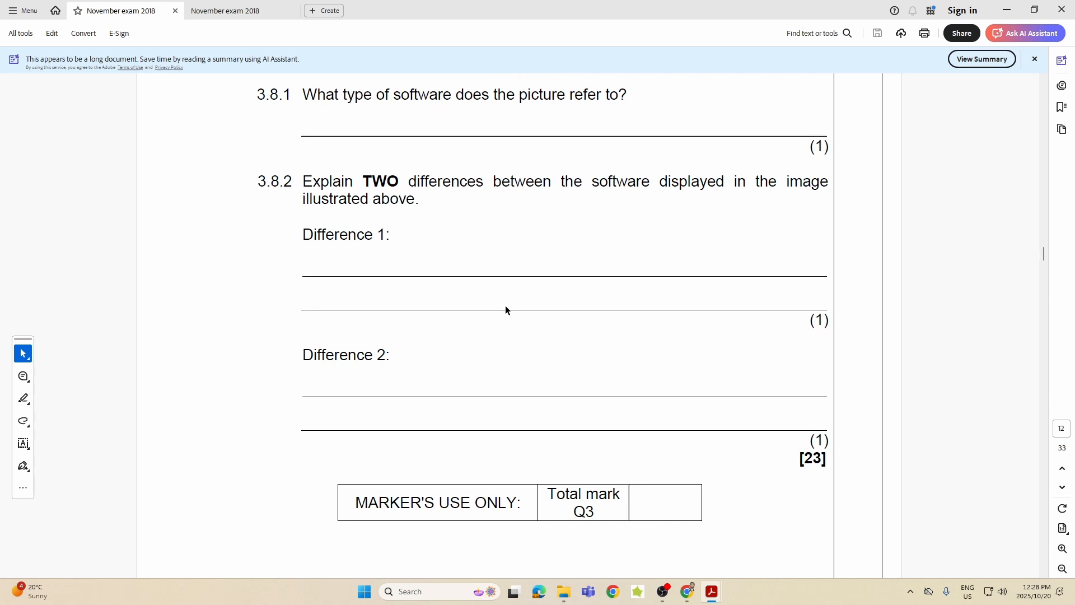
pyautogui.moveTo(491, 310)
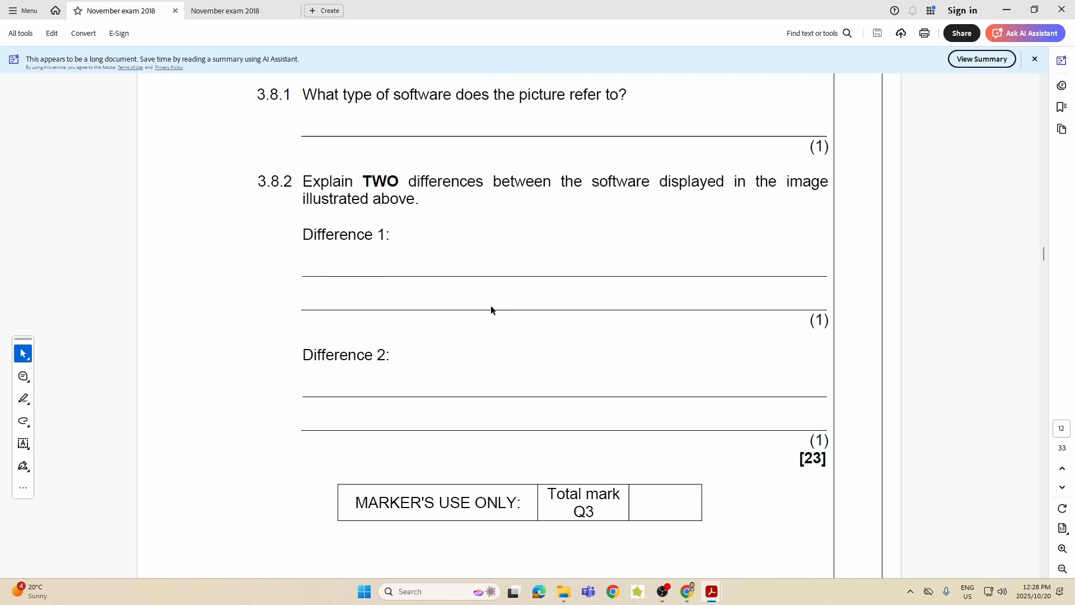
pyautogui.moveTo(357, 392)
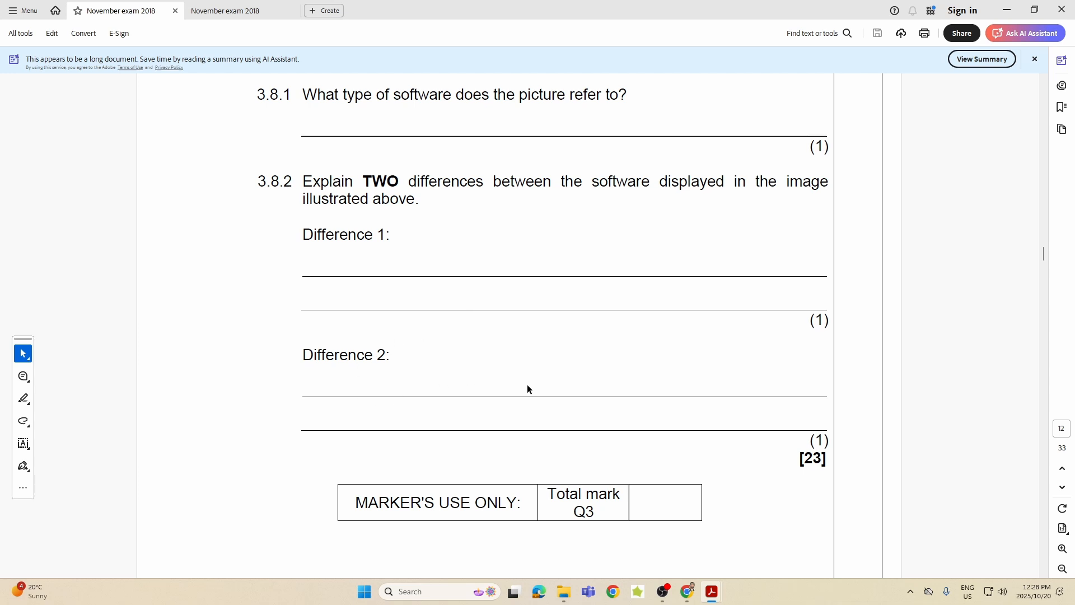
pyautogui.moveTo(555, 389)
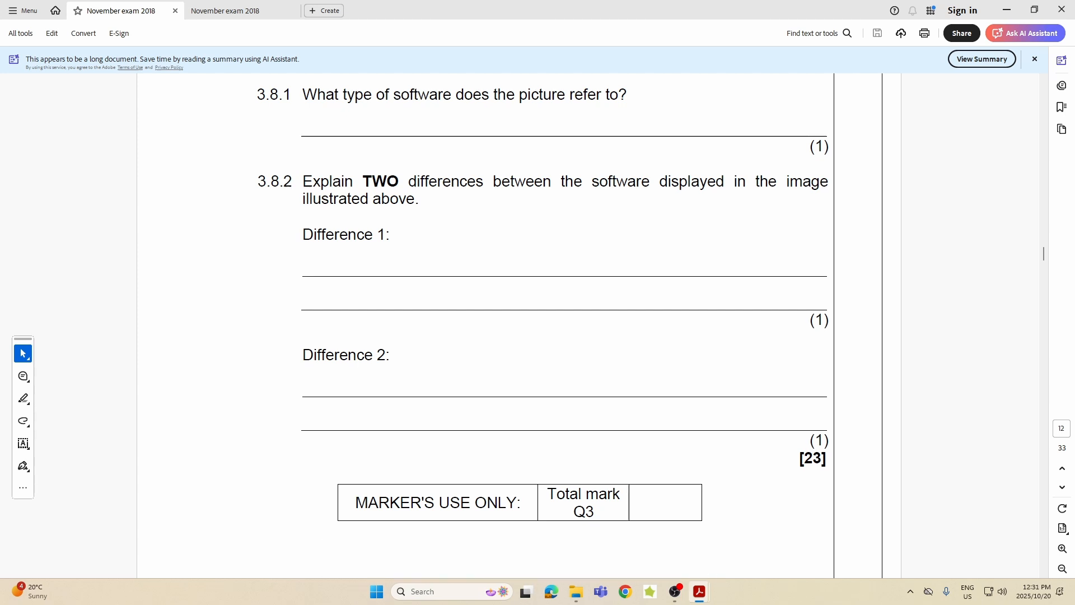
pyautogui.moveTo(421, 321)
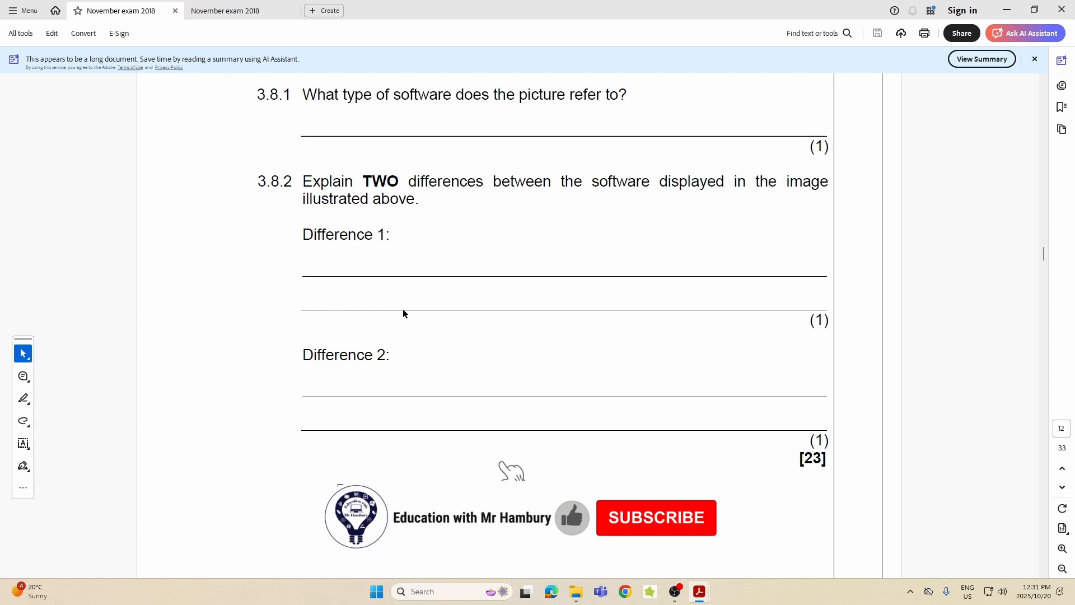
pyautogui.click(655, 517)
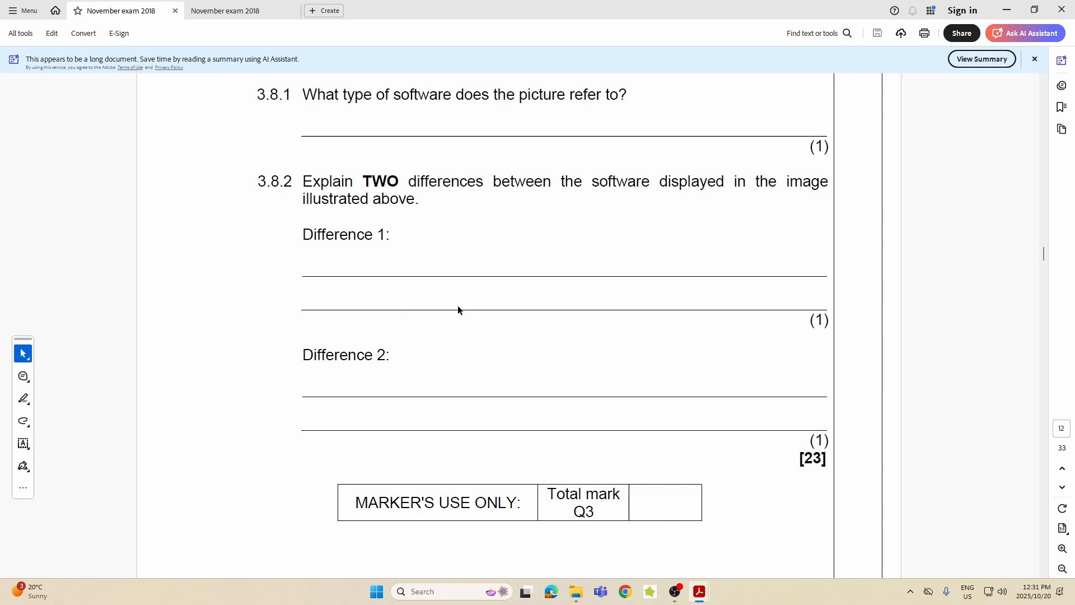
pyautogui.scroll(-3)
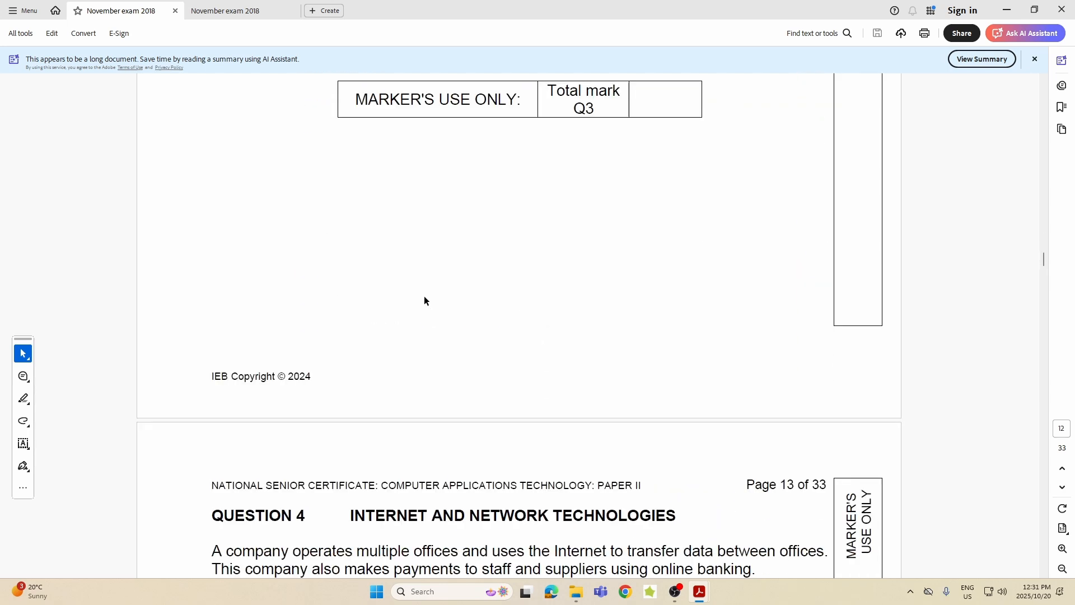